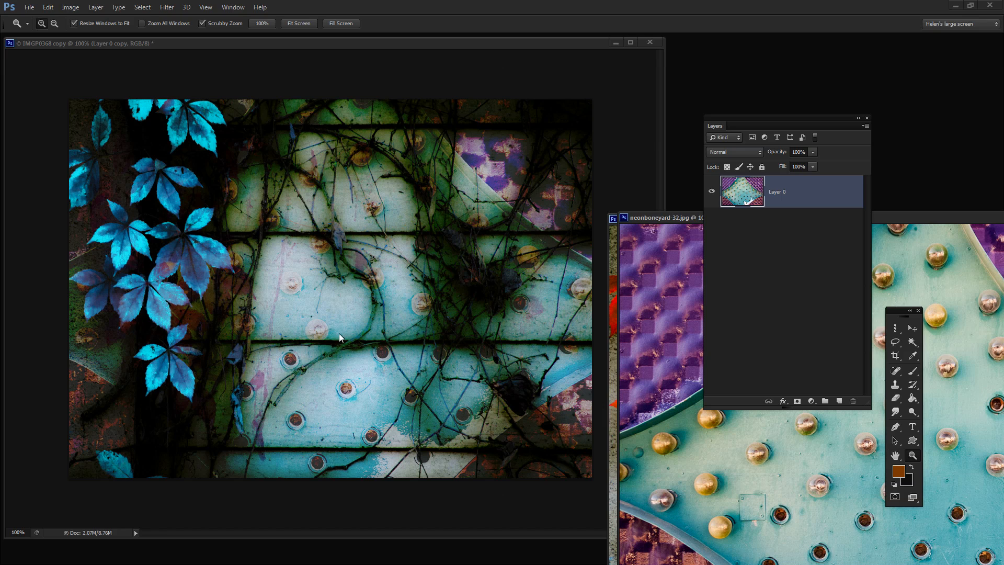
{"action": "mouse_move", "coordinate": [311, 218]}
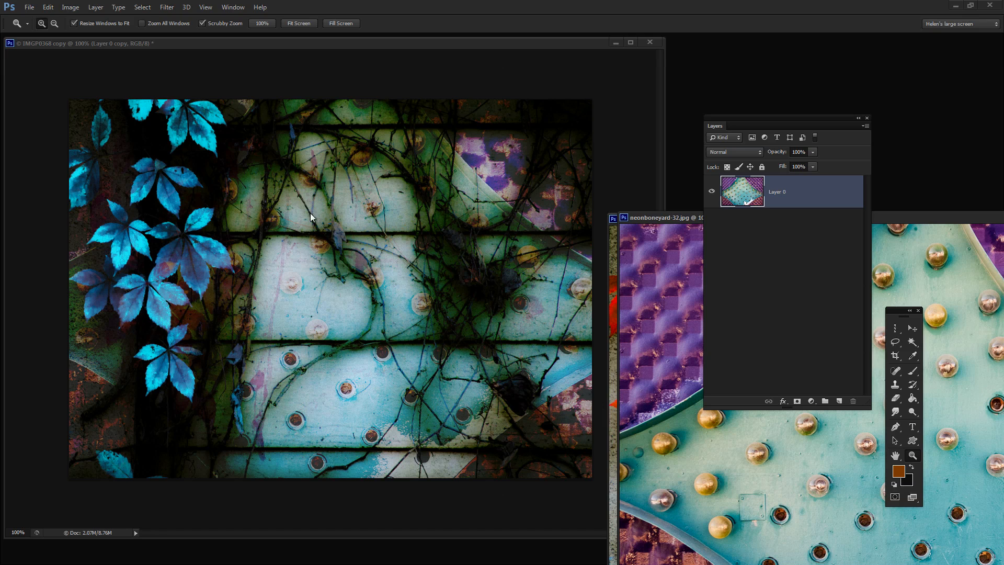
{"action": "mouse_move", "coordinate": [626, 229]}
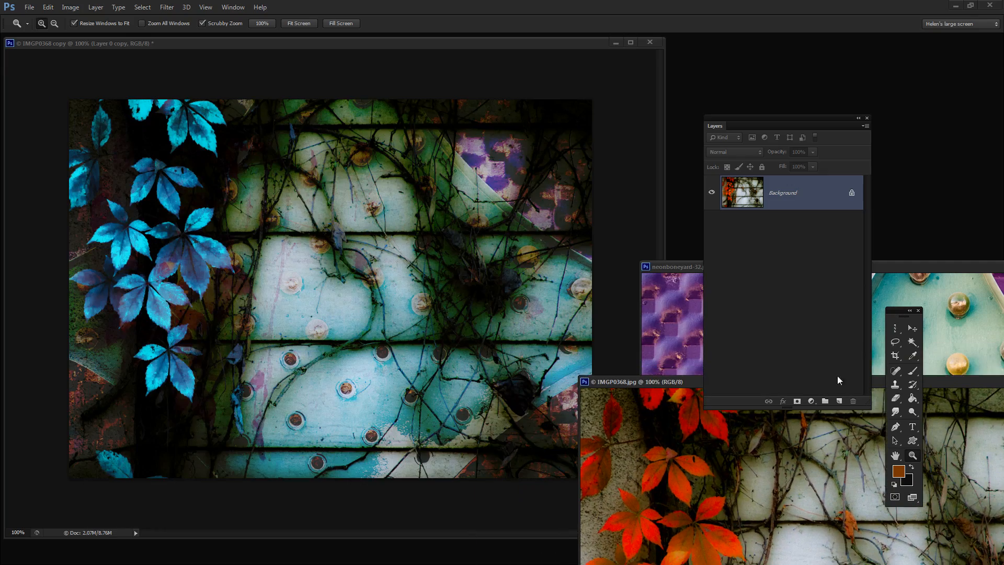
Activate the collage copy document and expand its layers to show the drop shadow and Hue/Saturation.
{"action": "left_click", "coordinate": [672, 266]}
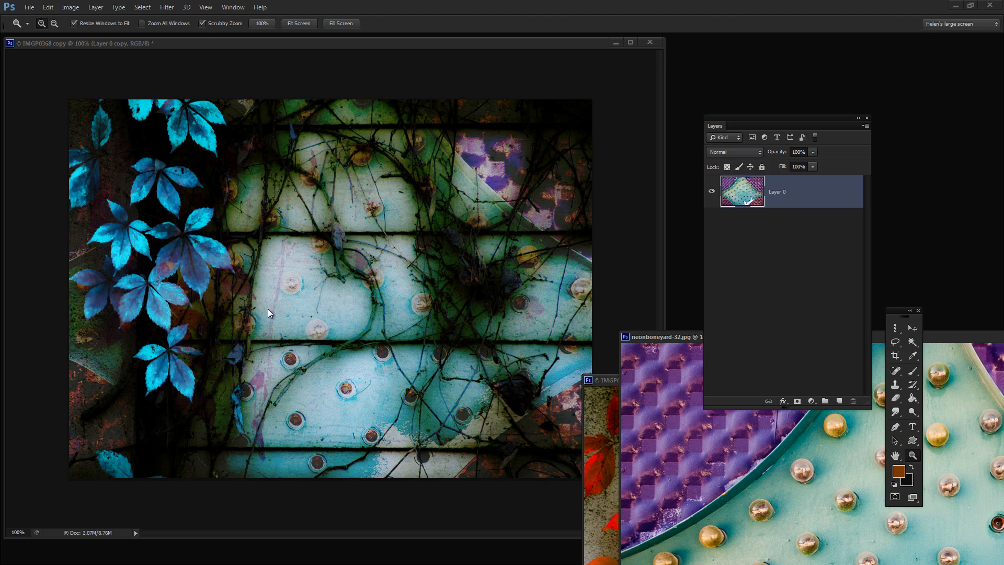
{"action": "mouse_move", "coordinate": [346, 47]}
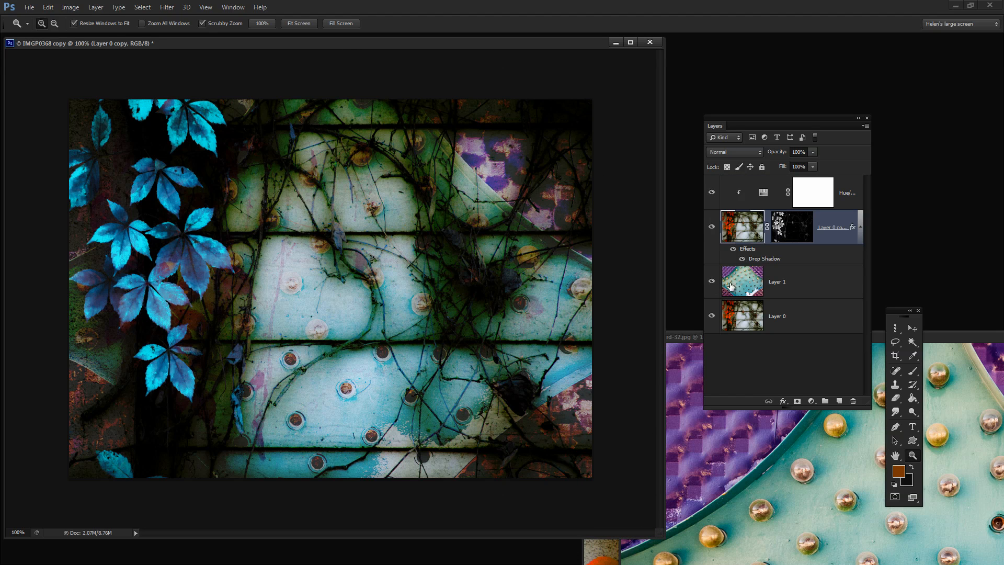
{"action": "mouse_move", "coordinate": [737, 230]}
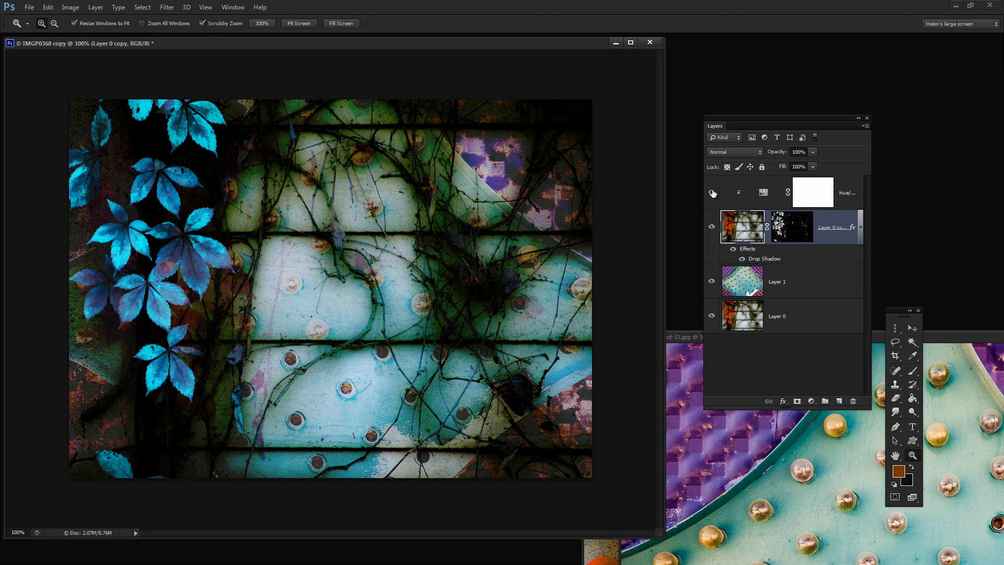
{"action": "left_click", "coordinate": [711, 192]}
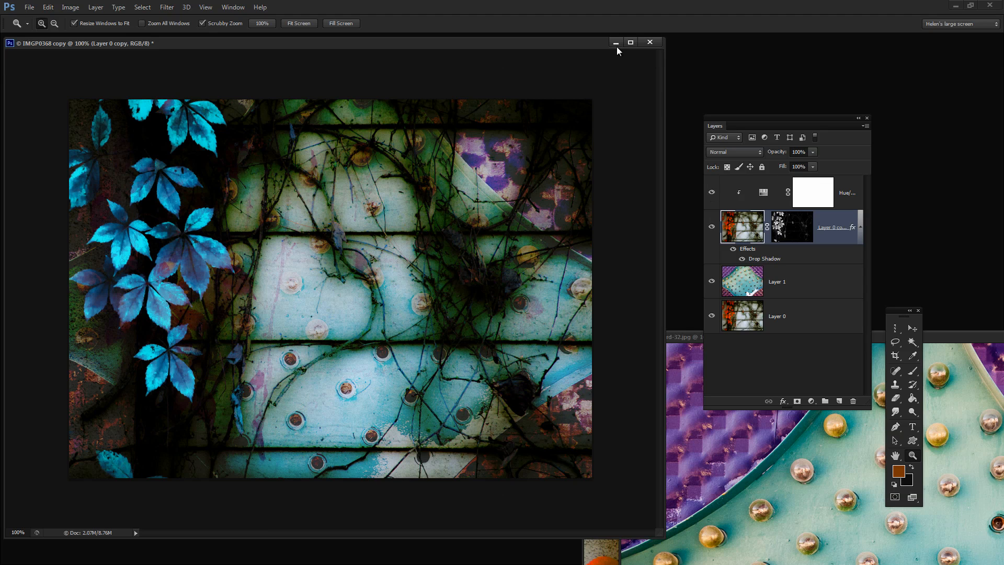
Minimize the finished collage window so the original vine photo document is exposed.
{"action": "left_click", "coordinate": [649, 42]}
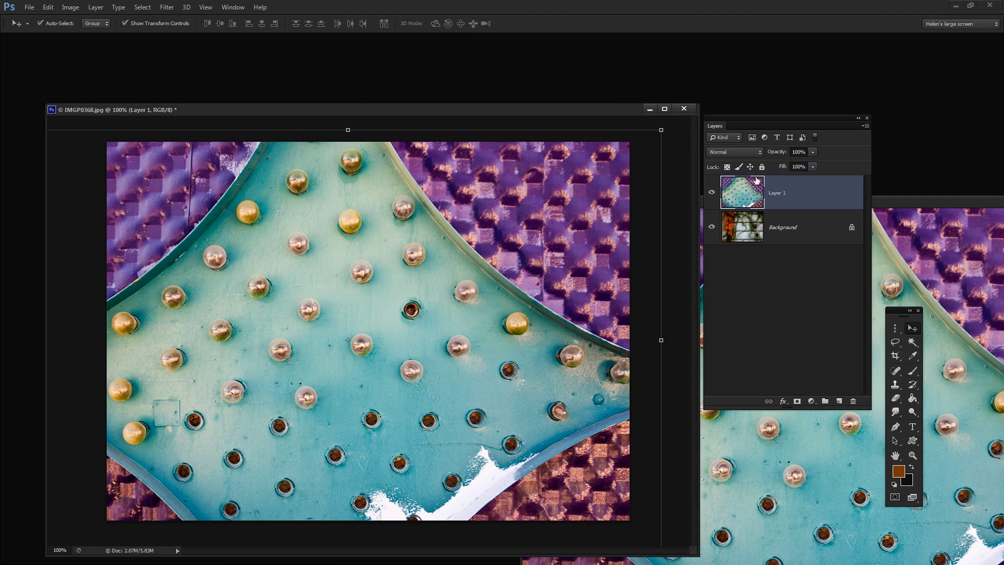
{"action": "mouse_move", "coordinate": [490, 116]}
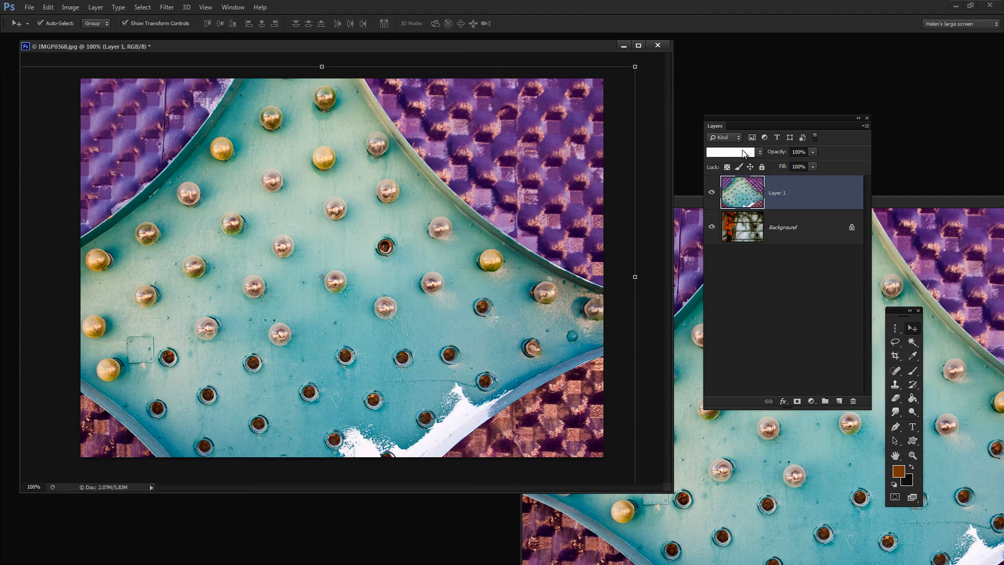
Cycle Layer 1's blend mode from Dissolve through Darken, Color Burn, Lighten, Overlay, Soft Light to Linear Light.
{"action": "left_click", "coordinate": [733, 151]}
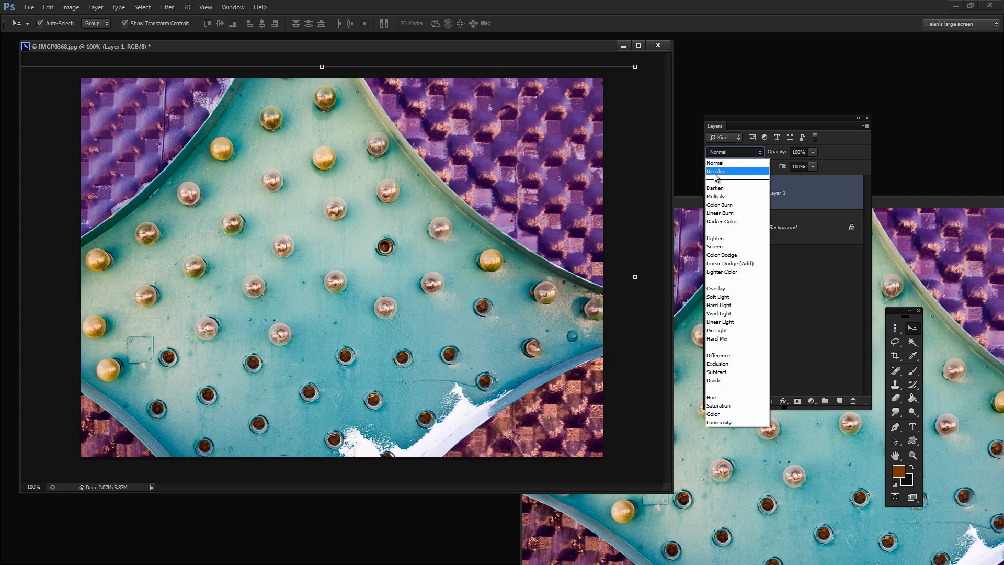
{"action": "left_click", "coordinate": [715, 171]}
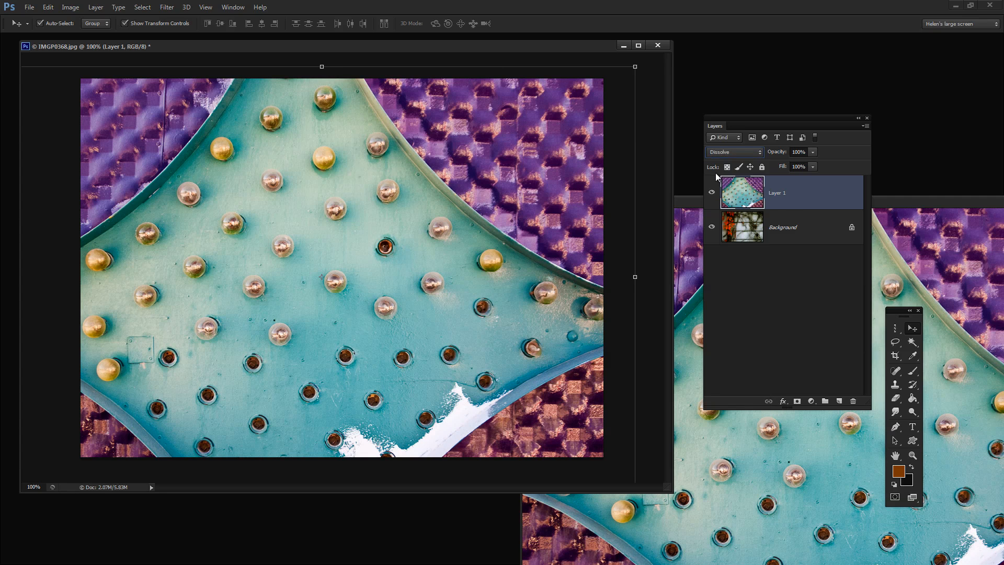
{"action": "mouse_move", "coordinate": [732, 147]}
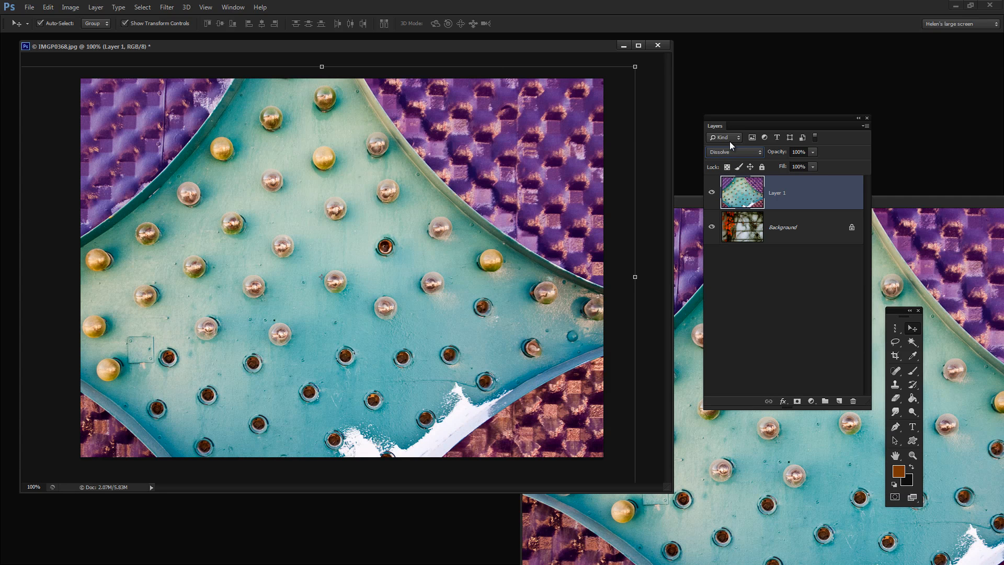
{"action": "mouse_move", "coordinate": [724, 137]}
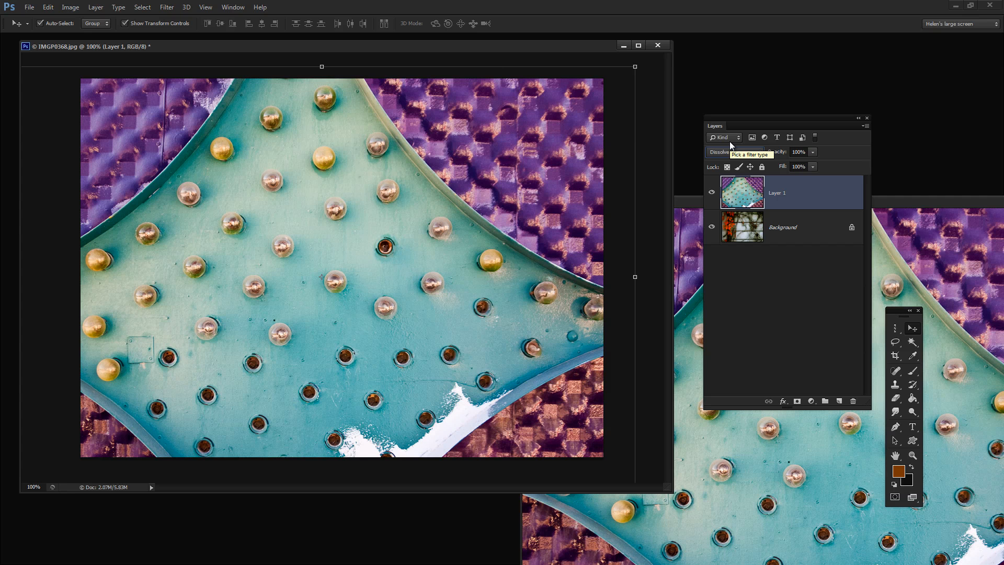
{"action": "left_click", "coordinate": [733, 152]}
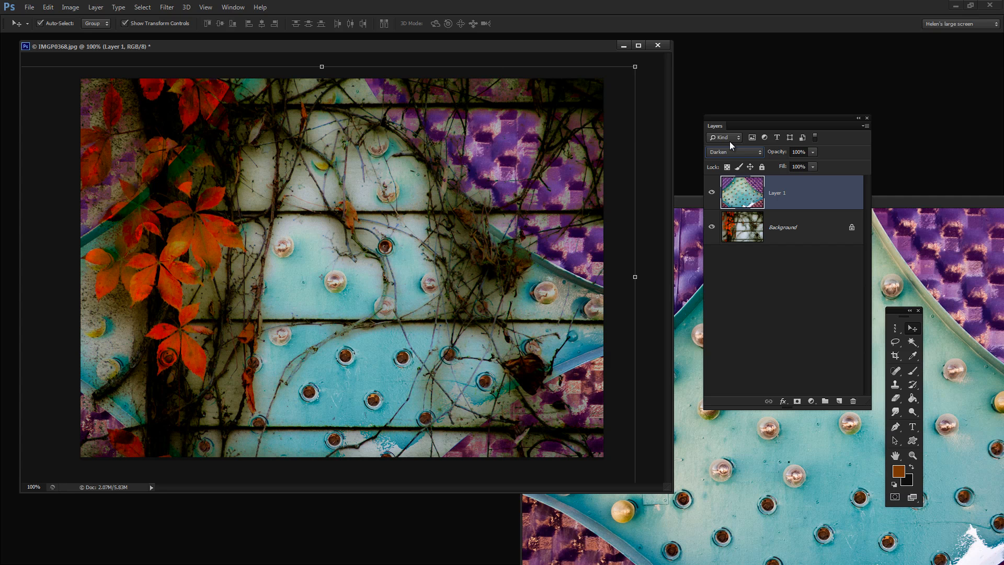
{"action": "left_click", "coordinate": [733, 151]}
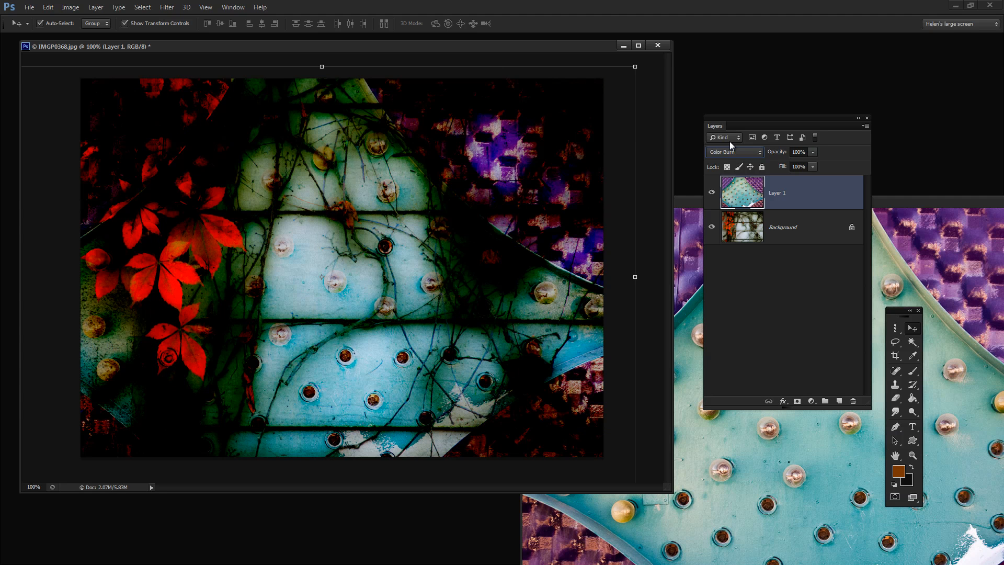
{"action": "left_click", "coordinate": [732, 152]}
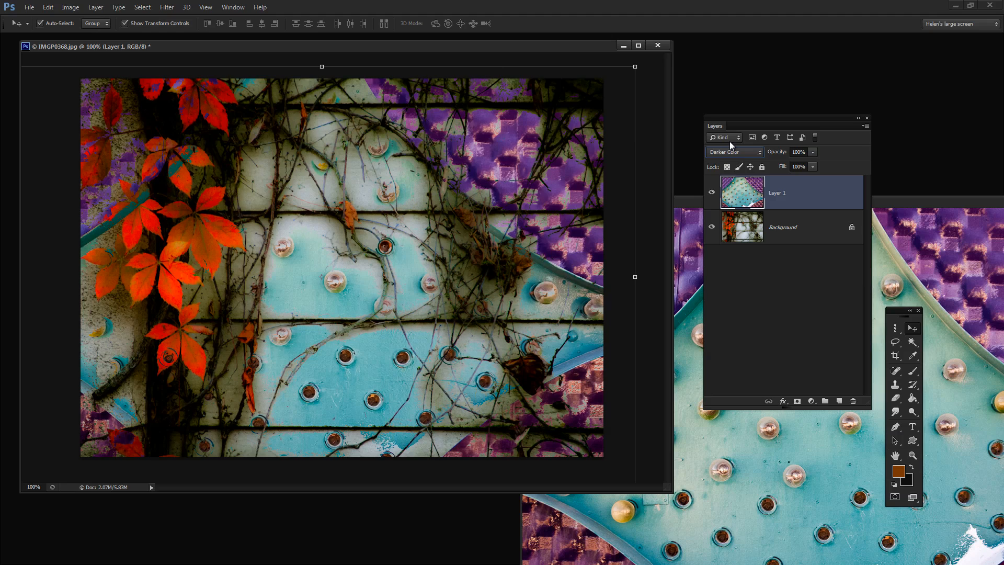
{"action": "left_click", "coordinate": [734, 152]}
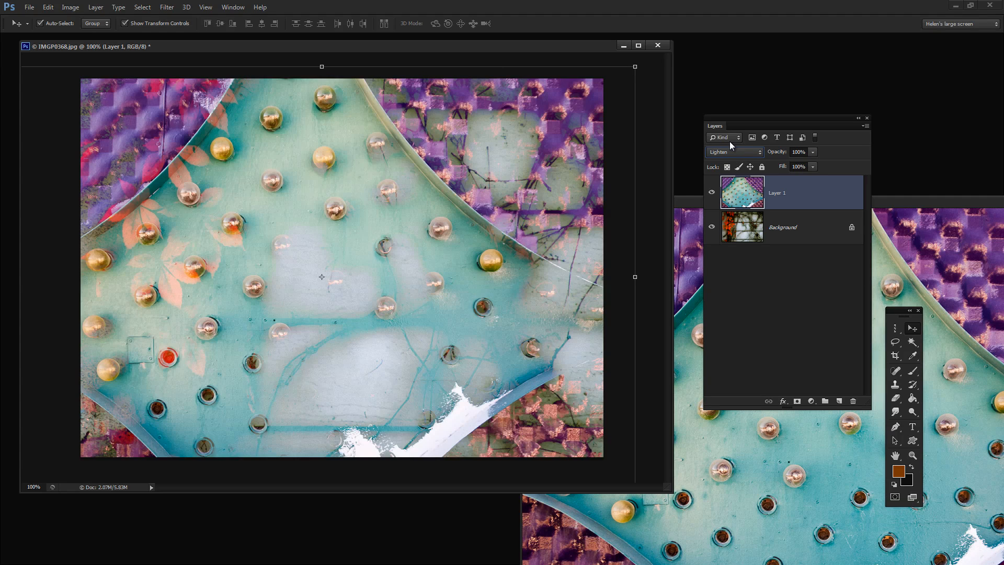
{"action": "left_click", "coordinate": [733, 151]}
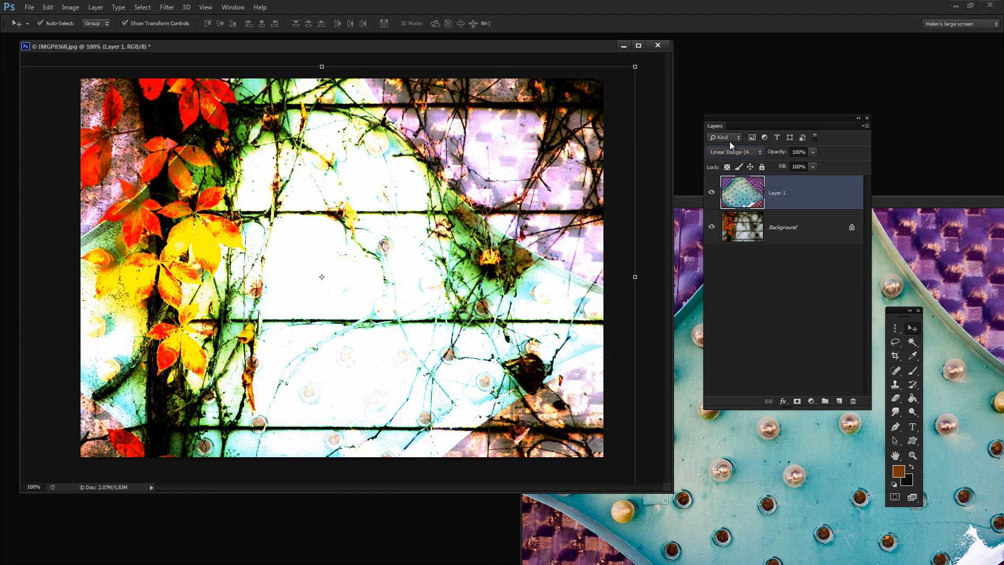
{"action": "left_click", "coordinate": [733, 151]}
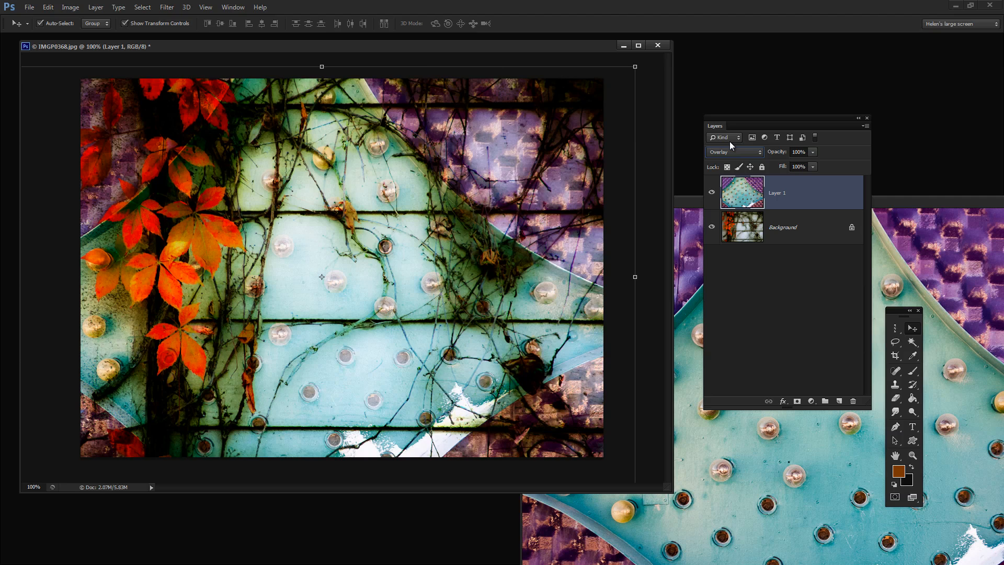
{"action": "left_click", "coordinate": [734, 152]}
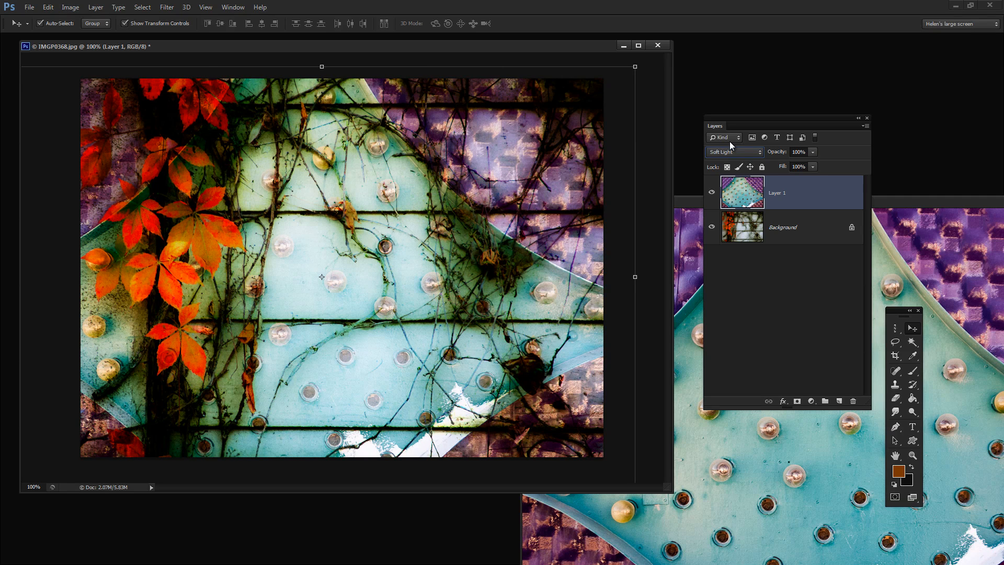
{"action": "left_click", "coordinate": [733, 152]}
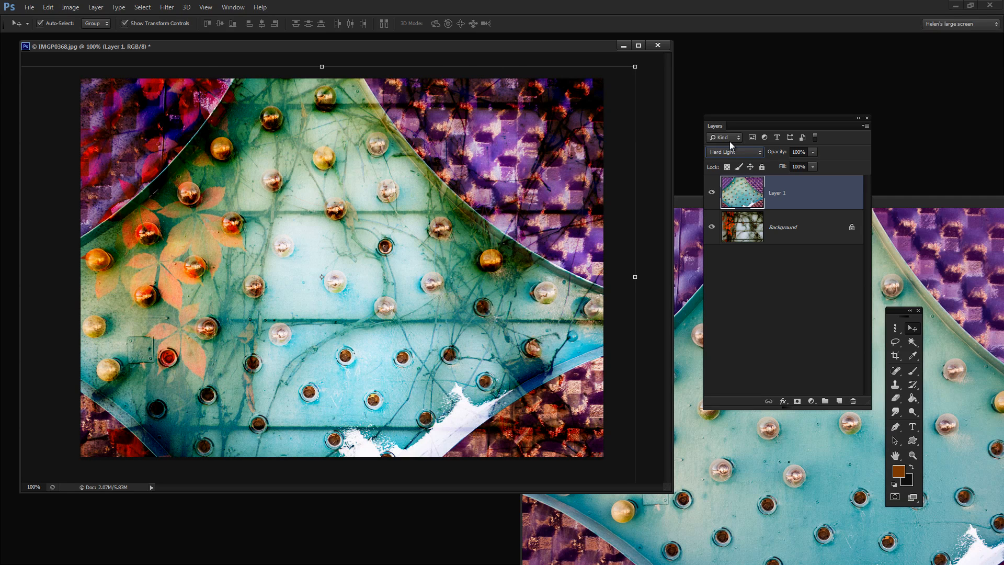
{"action": "left_click", "coordinate": [733, 151]}
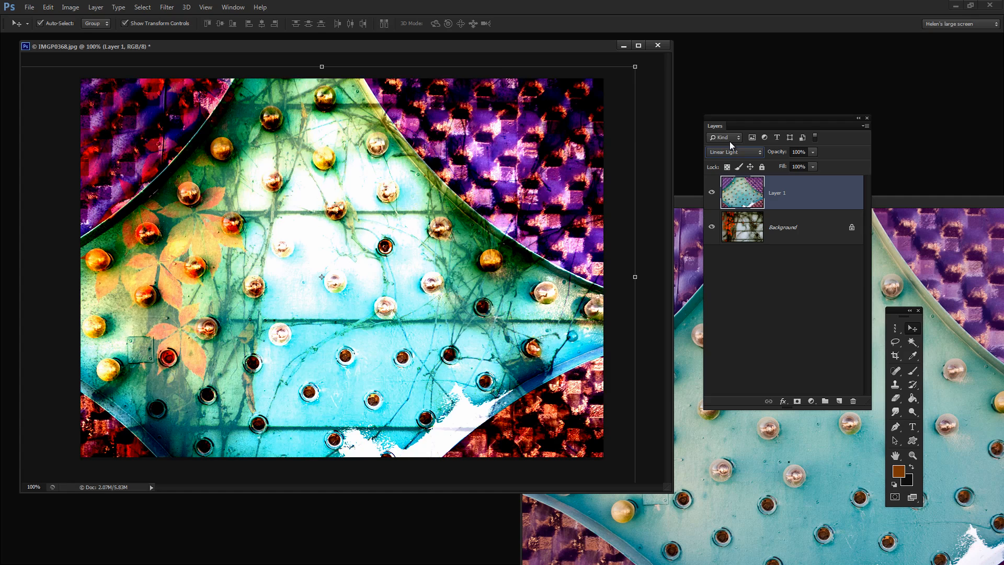
Continue through Pin Light, Difference, Subtract, Divide, Color, Luminosity, Hue, Exclusion and settle on Vivid Light.
{"action": "left_click", "coordinate": [733, 152]}
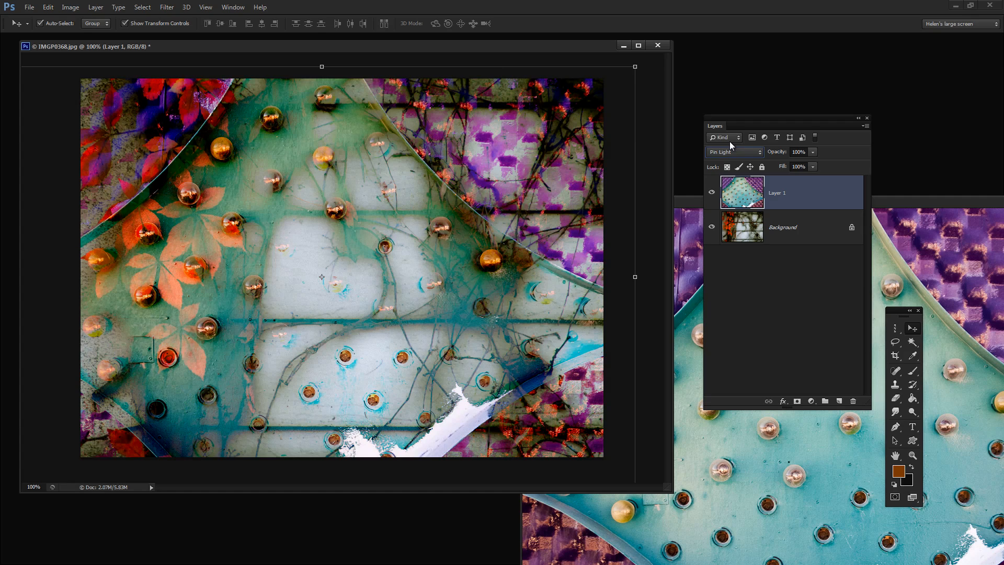
{"action": "left_click", "coordinate": [733, 152]}
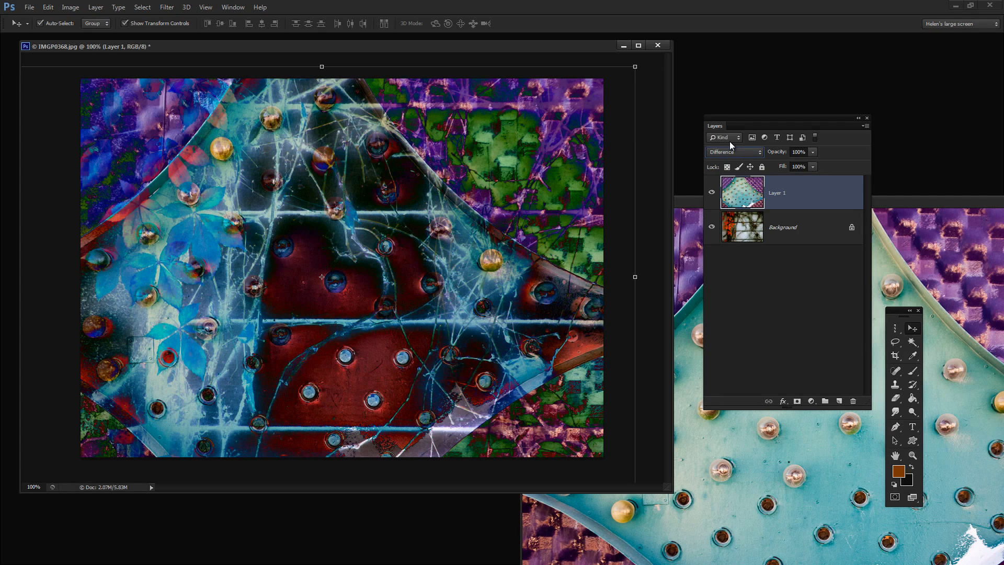
{"action": "left_click", "coordinate": [734, 152]}
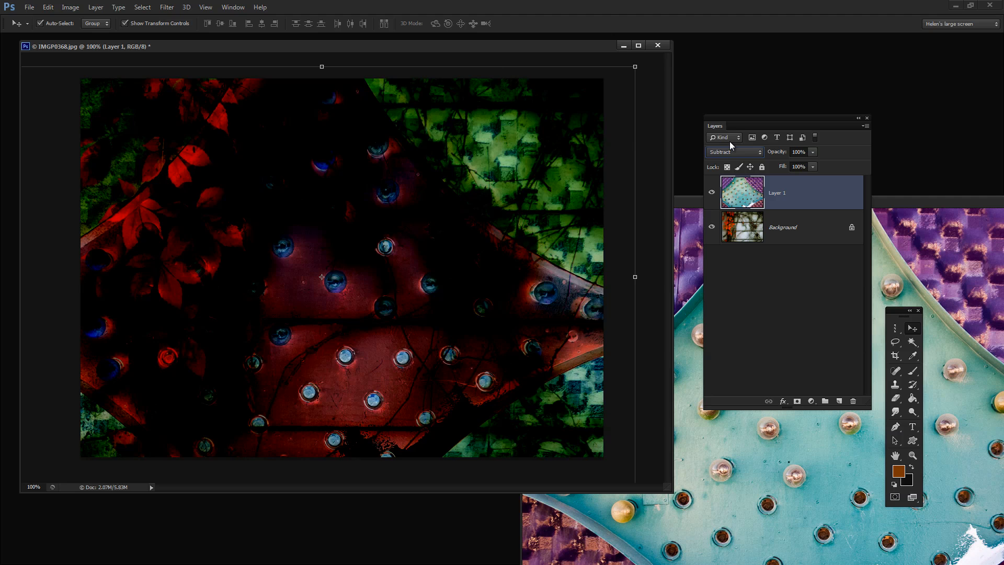
{"action": "left_click", "coordinate": [733, 151]}
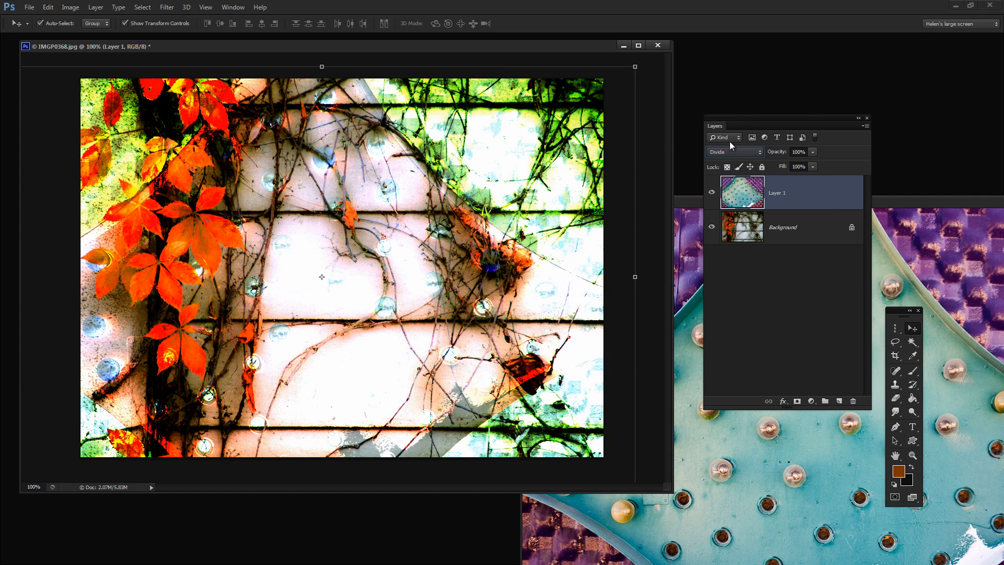
{"action": "left_click", "coordinate": [733, 152]}
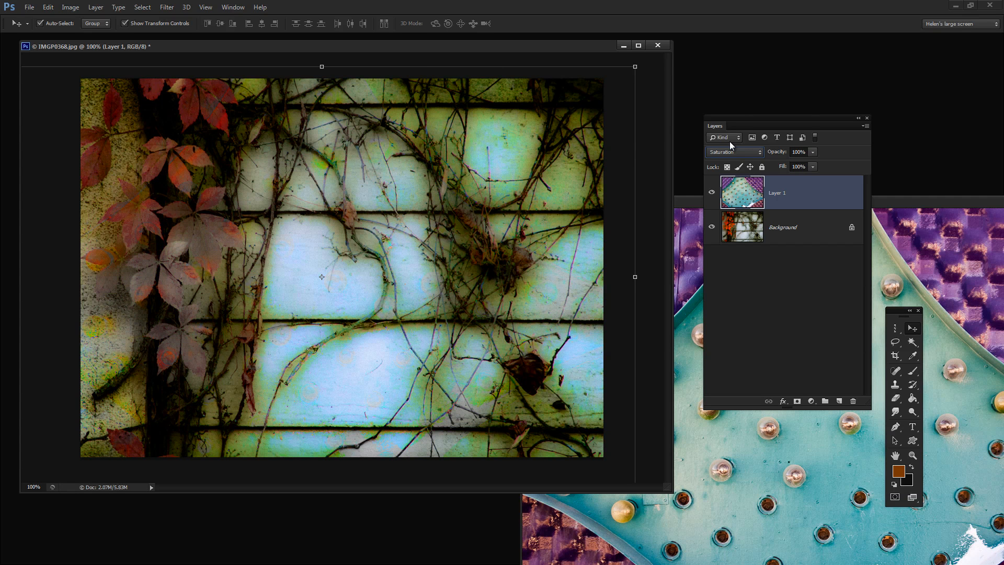
{"action": "left_click", "coordinate": [733, 152]}
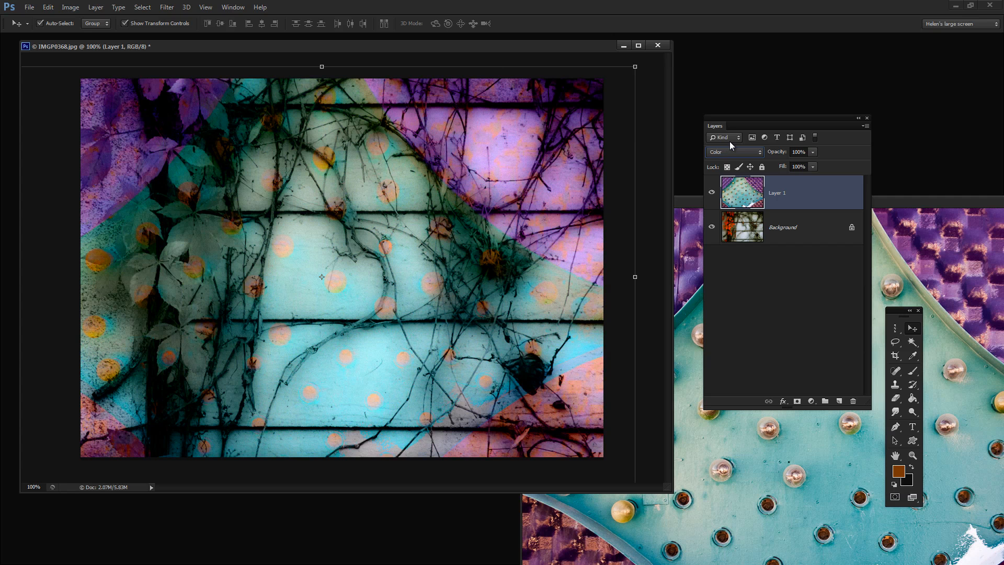
{"action": "left_click", "coordinate": [760, 152]}
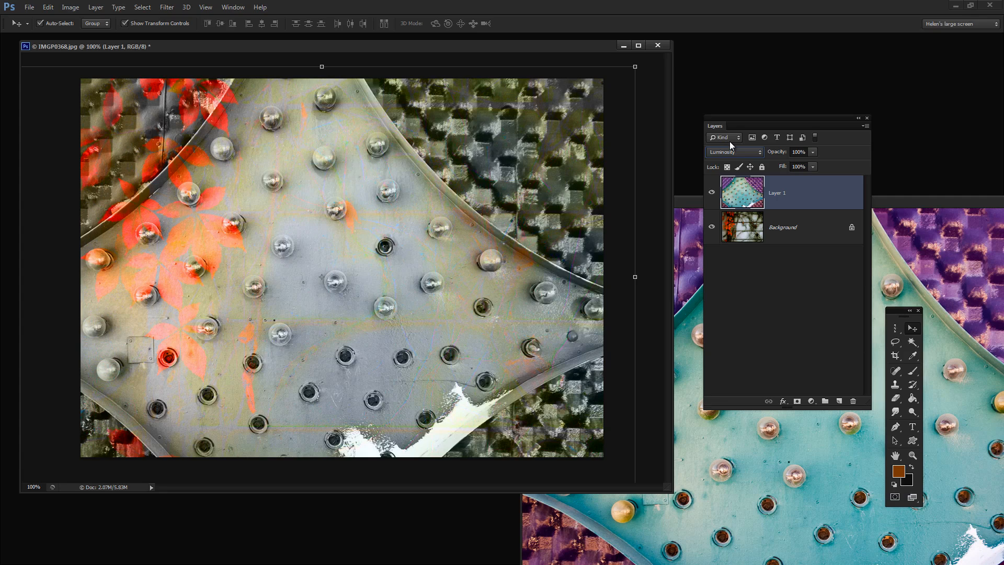
{"action": "left_click", "coordinate": [733, 152]}
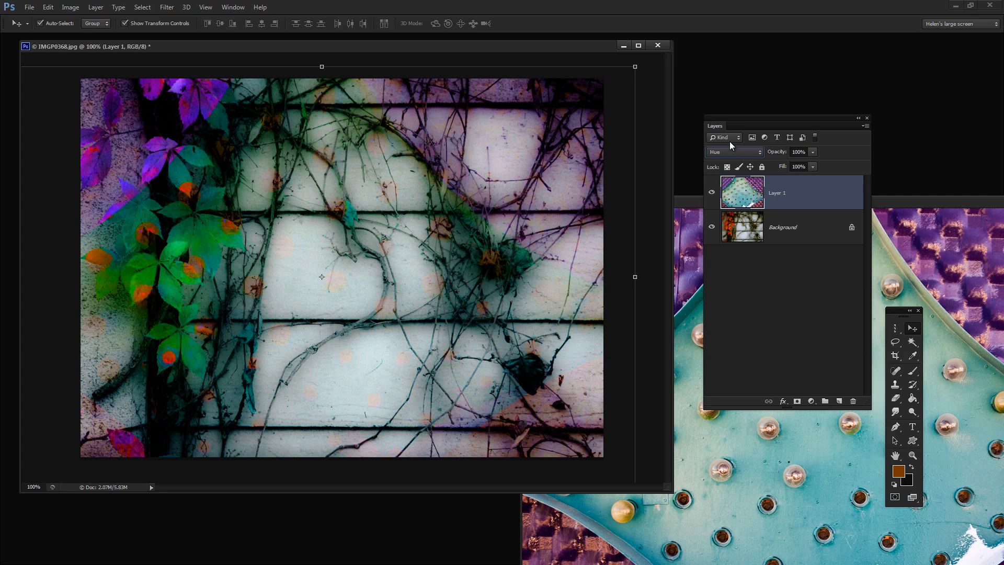
{"action": "left_click", "coordinate": [734, 152]}
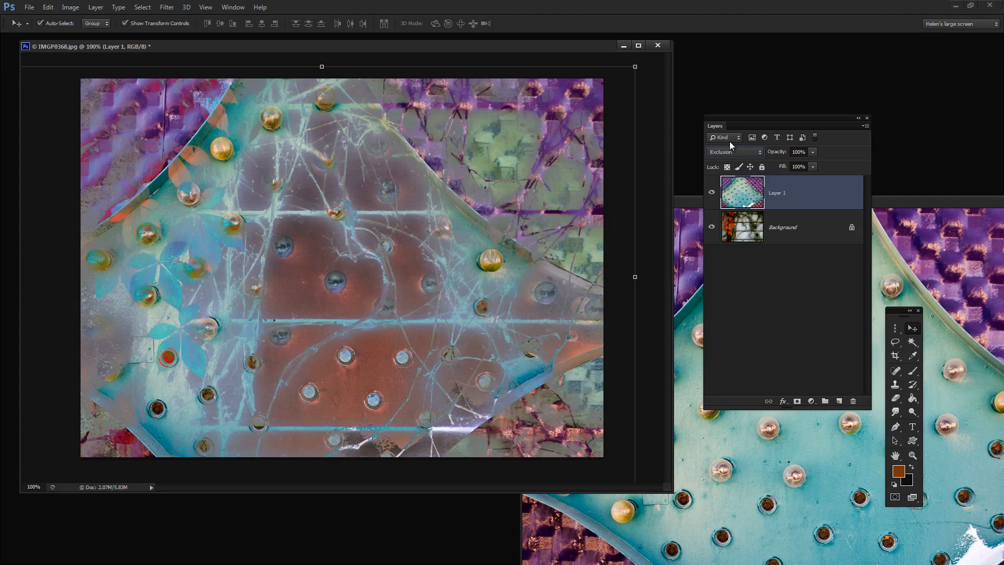
{"action": "left_click", "coordinate": [734, 151]}
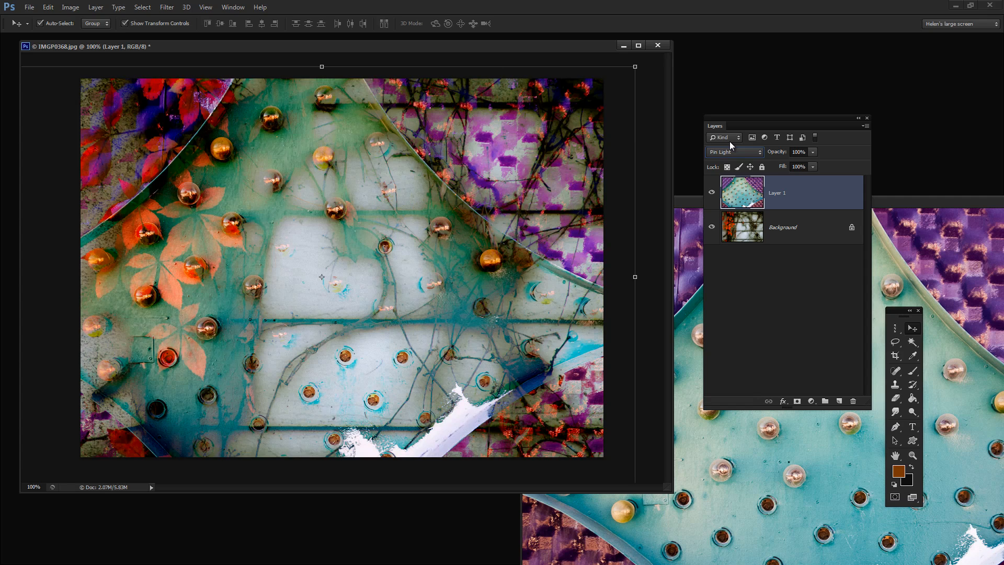
{"action": "left_click", "coordinate": [733, 152]}
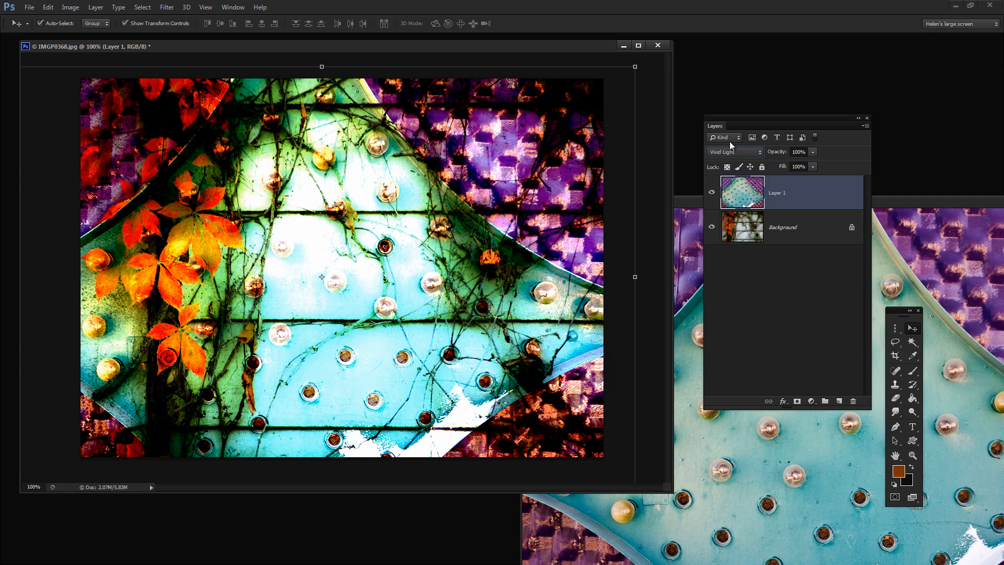
Preview Linear Light, Vivid Light, Overlay and Screen on Layer 1, then keep Linear Burn.
{"action": "left_click", "coordinate": [735, 152]}
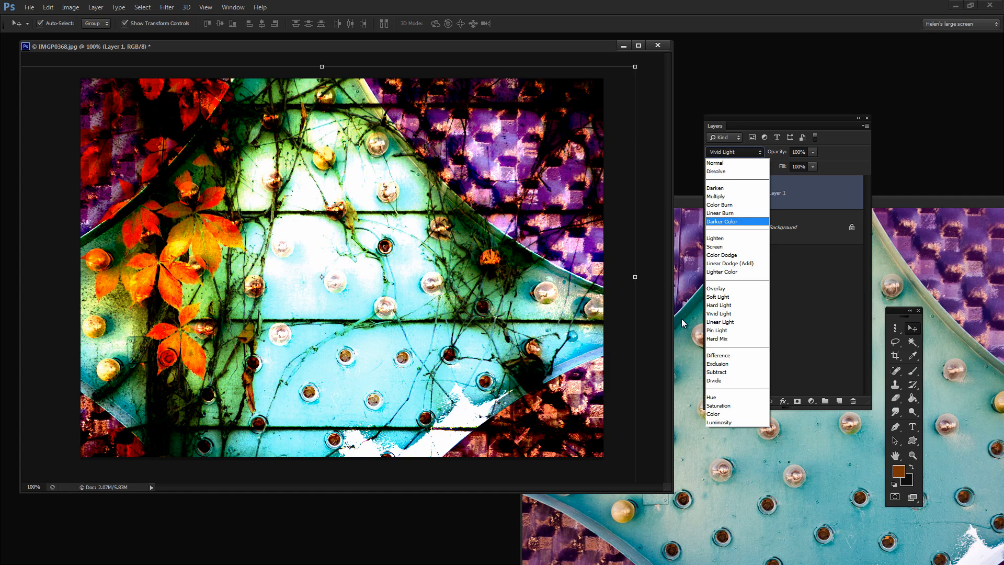
{"action": "mouse_move", "coordinate": [718, 296]}
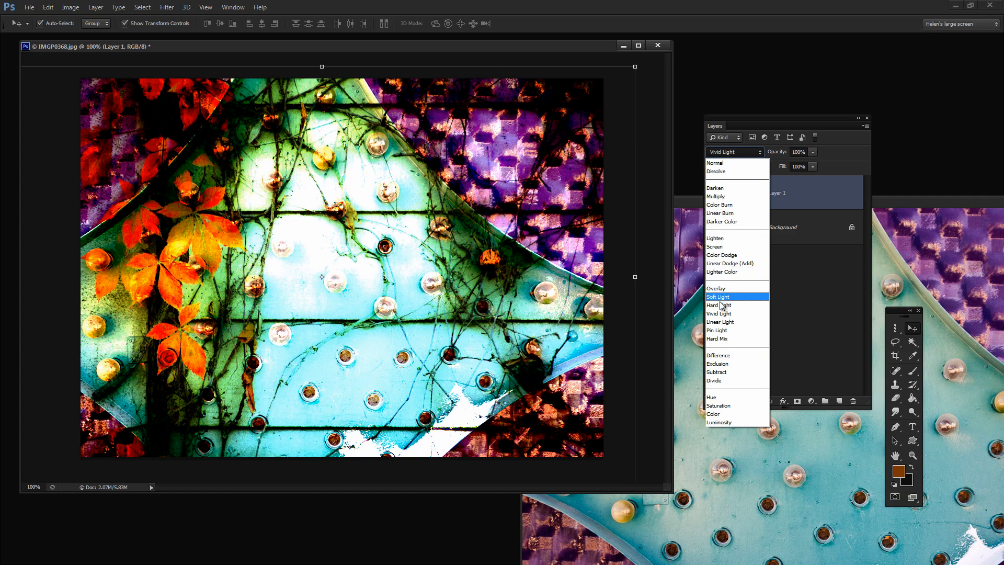
{"action": "left_click", "coordinate": [719, 321]}
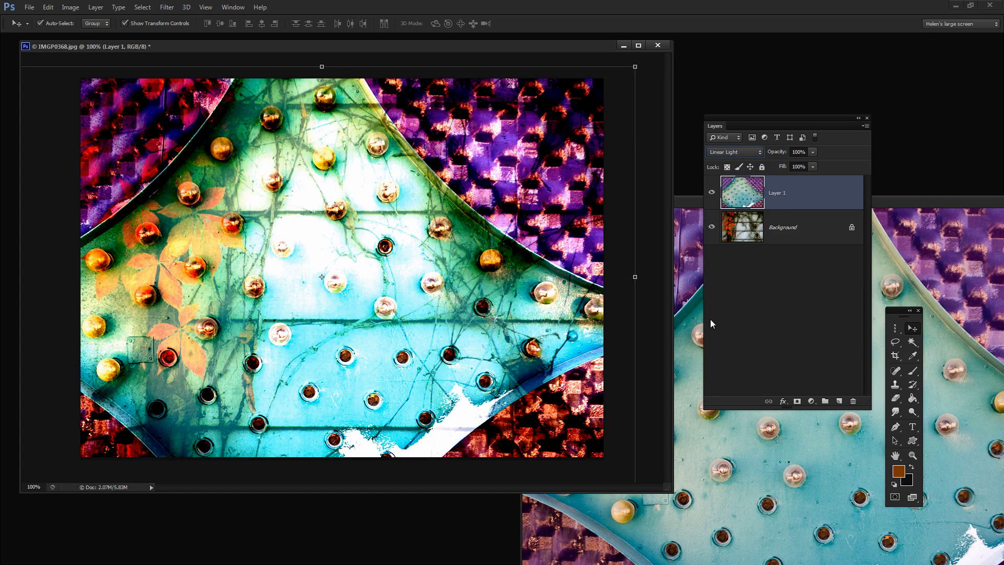
{"action": "left_click", "coordinate": [734, 151]}
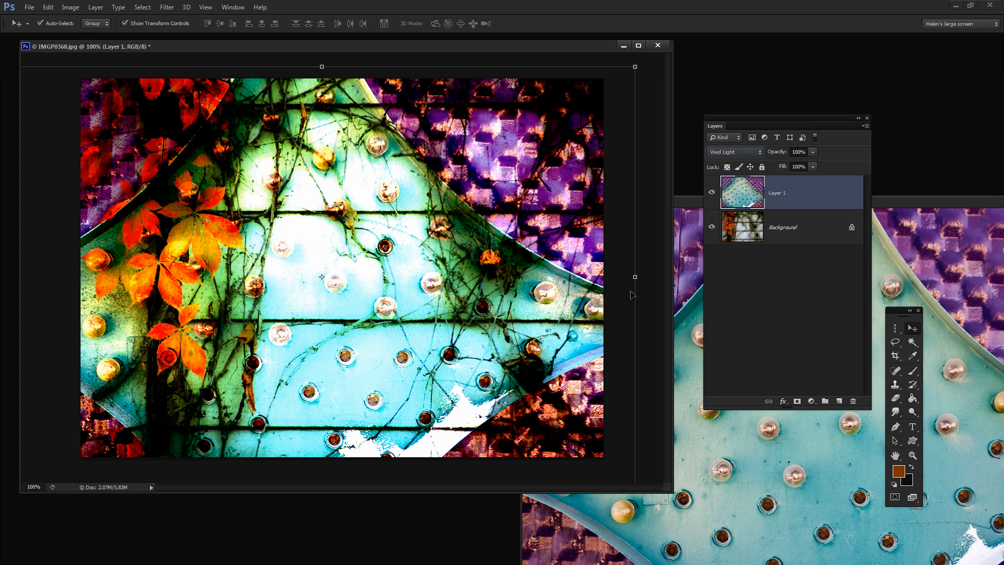
{"action": "left_click", "coordinate": [732, 151]}
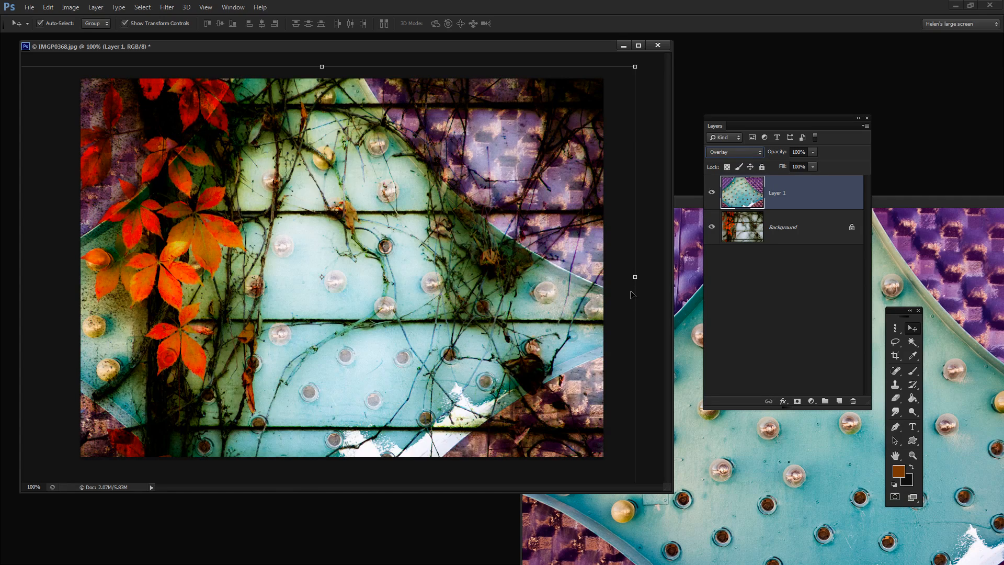
{"action": "left_click", "coordinate": [734, 151]}
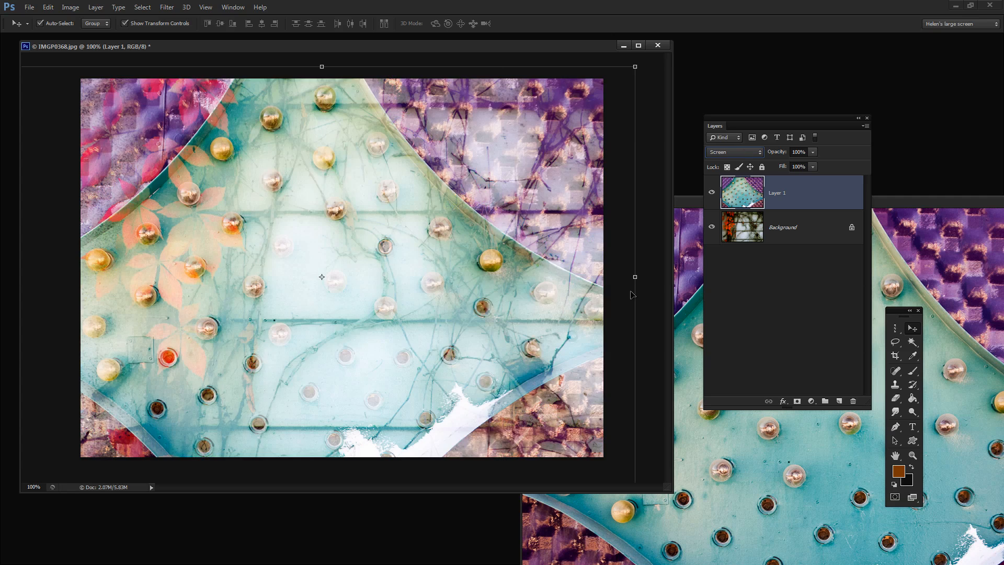
{"action": "left_click", "coordinate": [733, 152]}
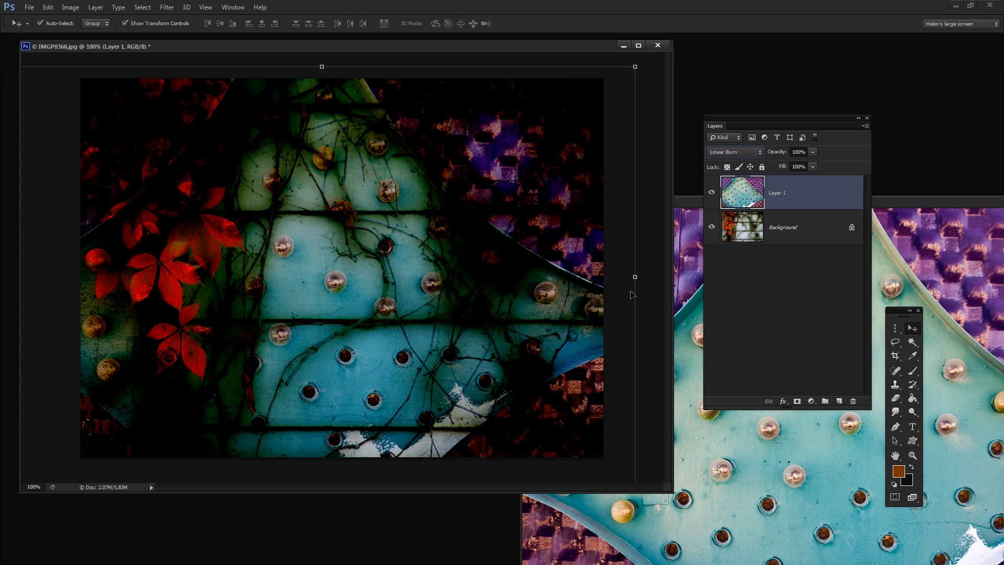
{"action": "mouse_move", "coordinate": [521, 116]}
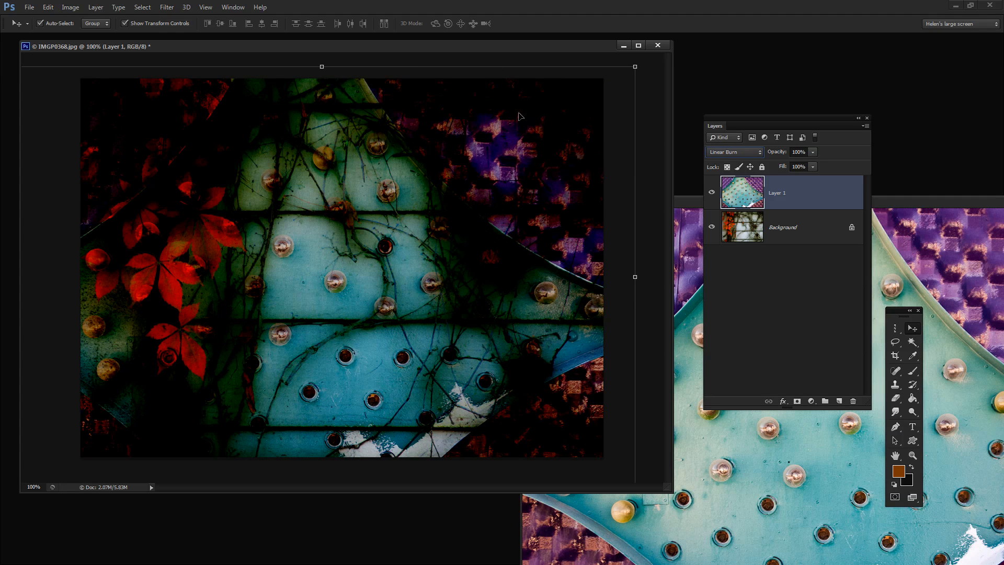
{"action": "mouse_move", "coordinate": [781, 151]}
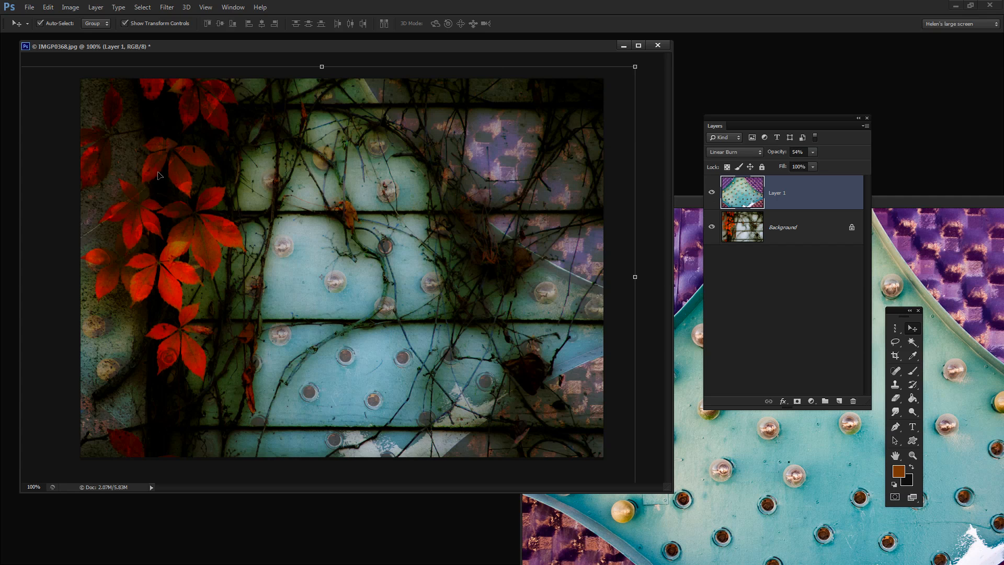
{"action": "mouse_move", "coordinate": [654, 257]}
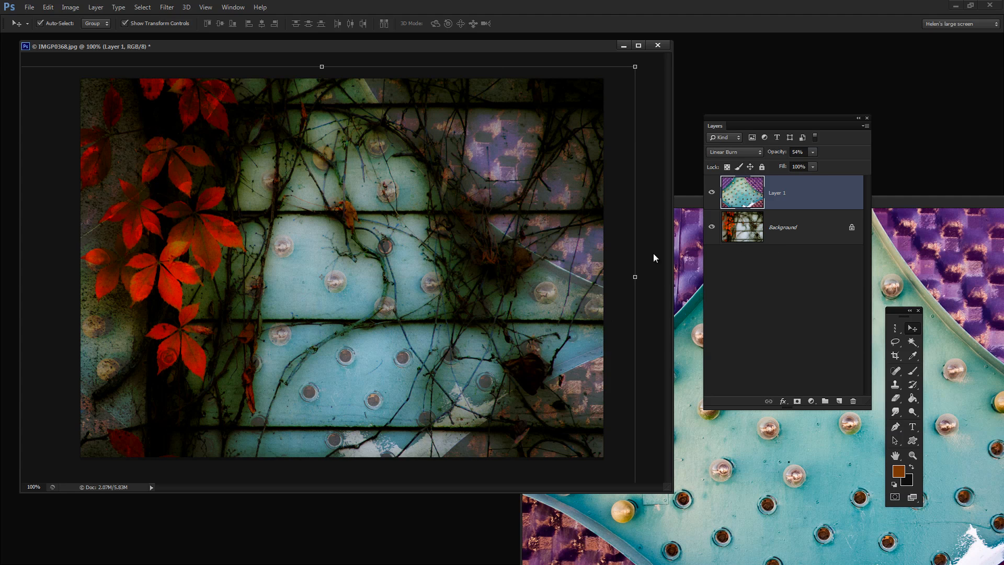
Duplicate the vine photo Background layer with Ctrl+J.
{"action": "left_click", "coordinate": [782, 227]}
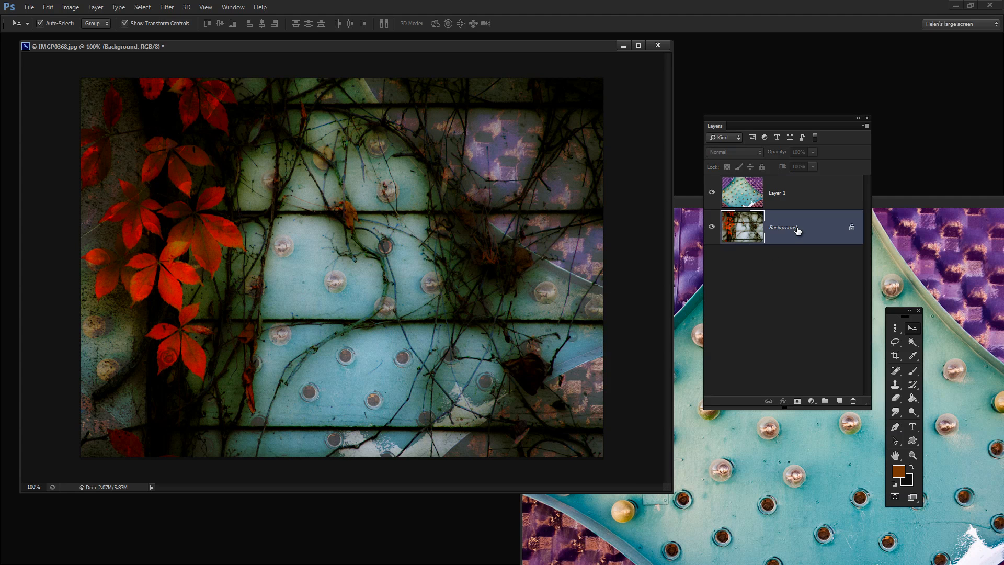
{"action": "key", "text": "ctrl+j"}
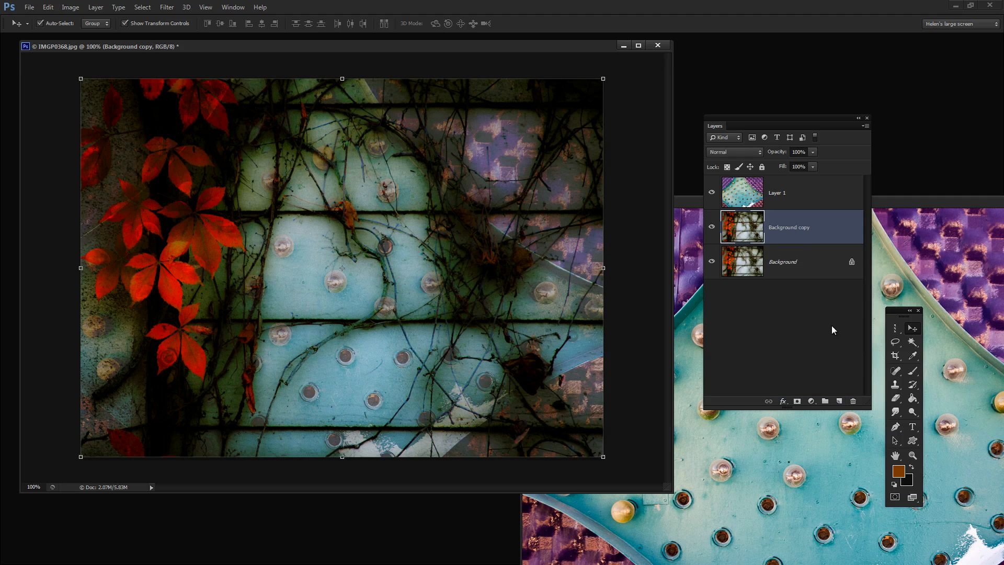
{"action": "mouse_move", "coordinate": [767, 214]}
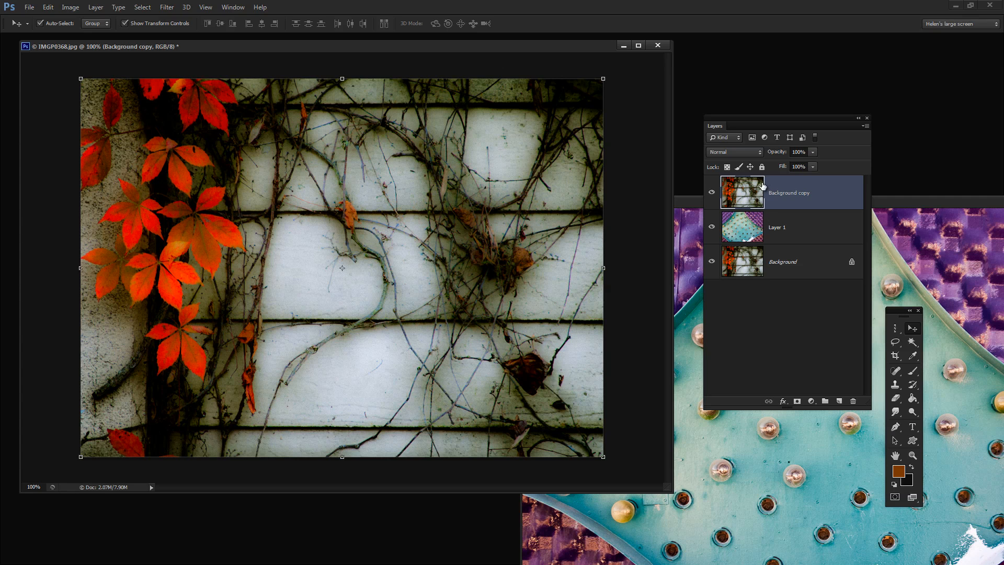
{"action": "mouse_move", "coordinate": [740, 190]}
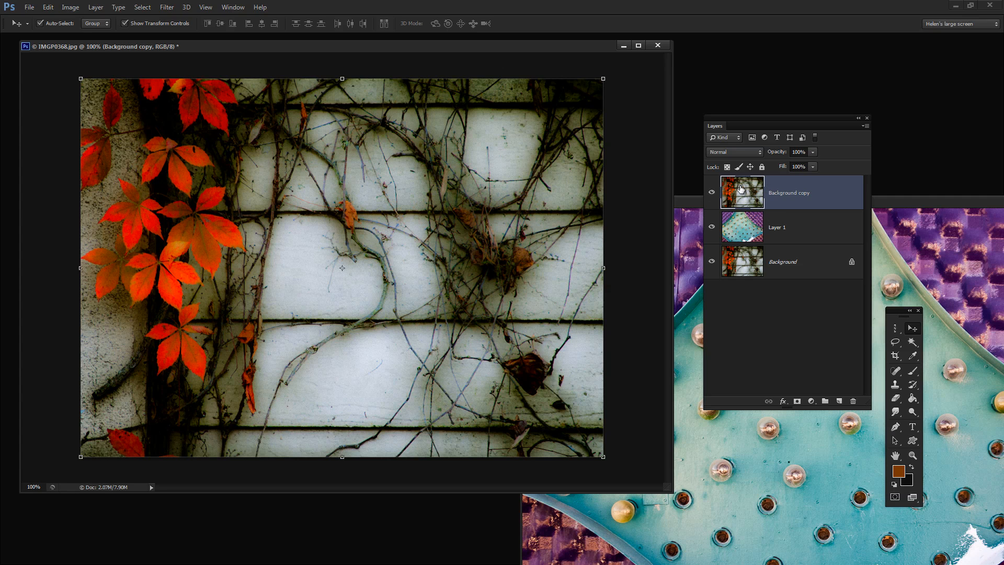
{"action": "mouse_move", "coordinate": [145, 329]}
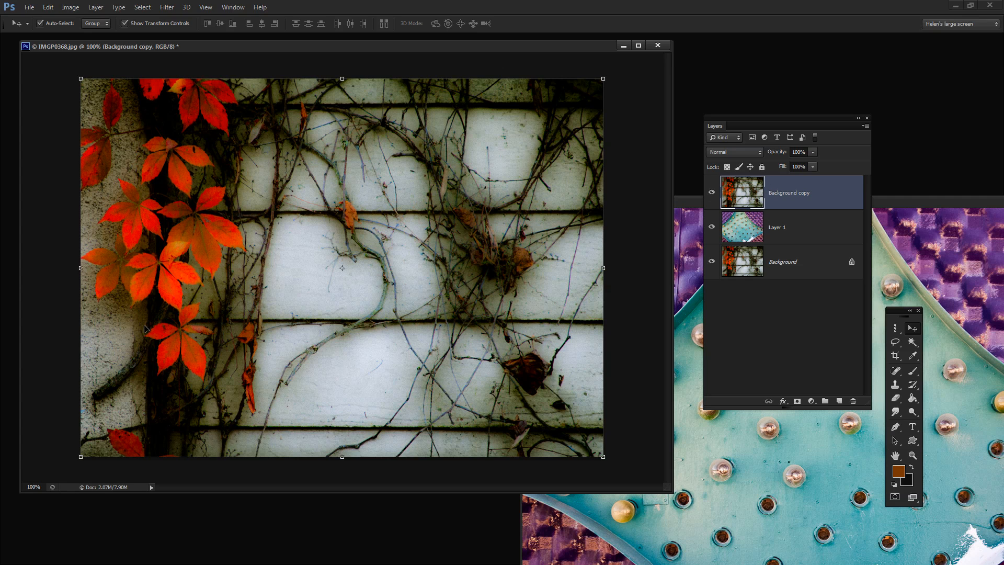
{"action": "mouse_move", "coordinate": [187, 7]}
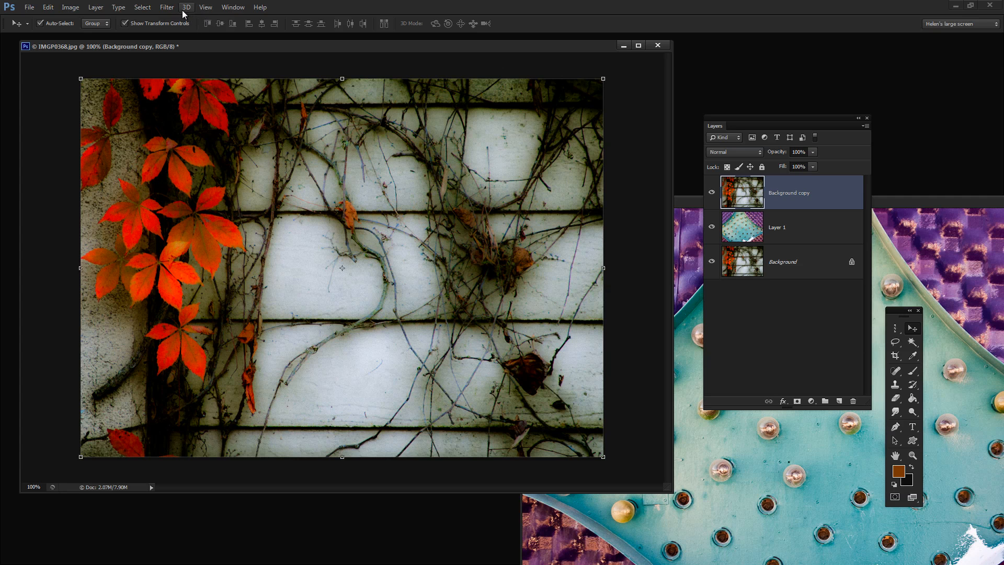
Start a Color Range selection set to Sampled Colors after briefly trying the Reds preset.
{"action": "left_click", "coordinate": [142, 8]}
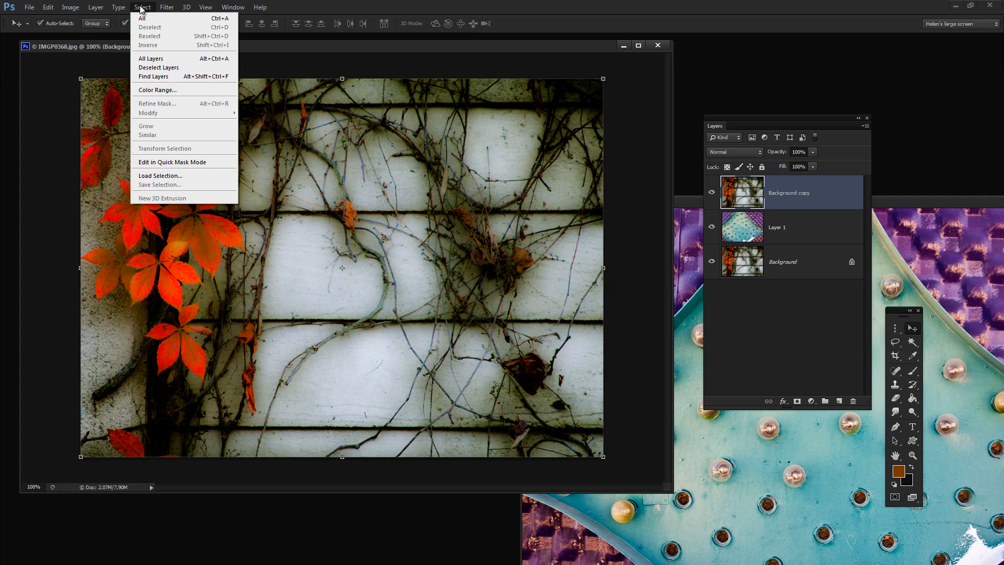
{"action": "mouse_move", "coordinate": [157, 90]}
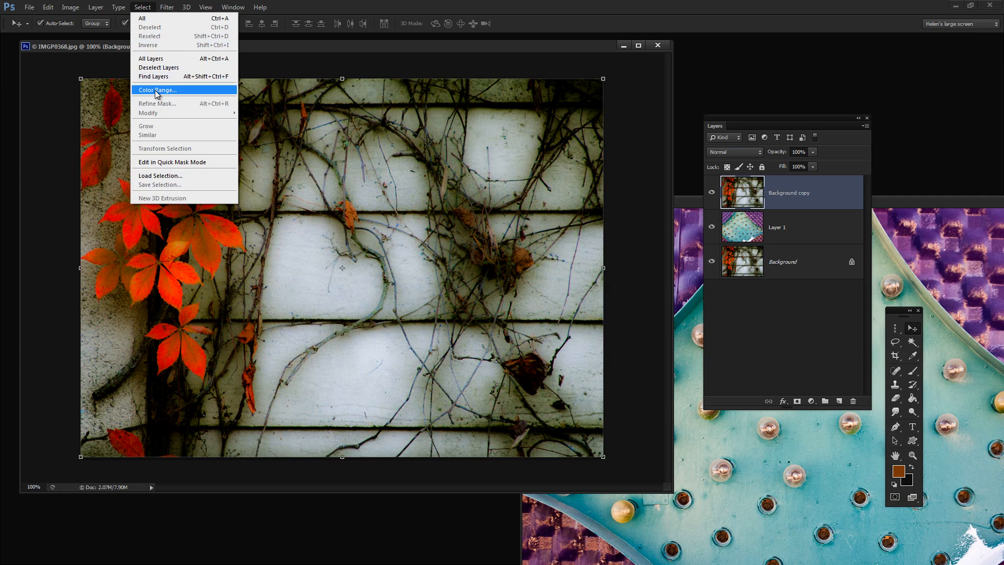
{"action": "left_click", "coordinate": [157, 90]}
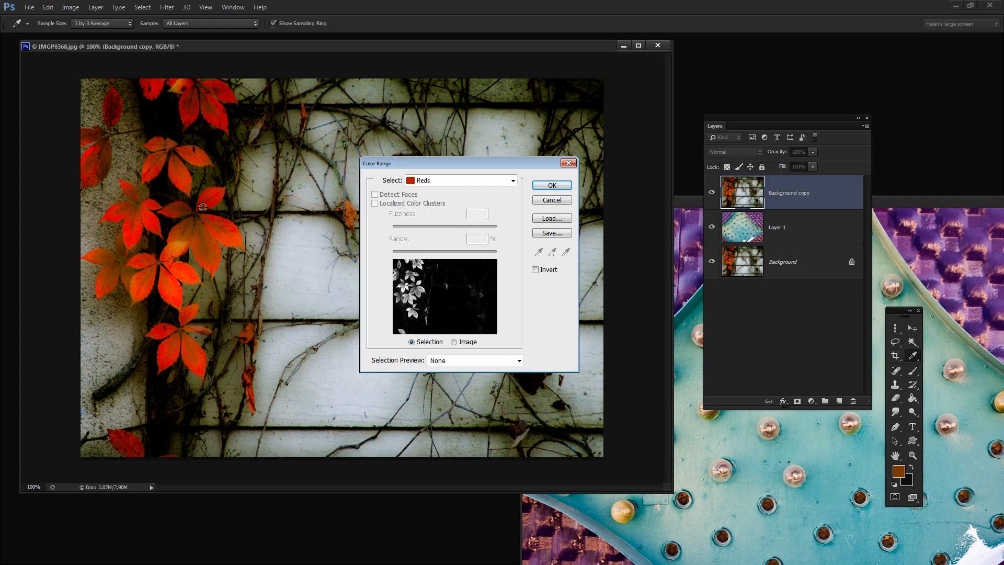
{"action": "left_click", "coordinate": [458, 180]}
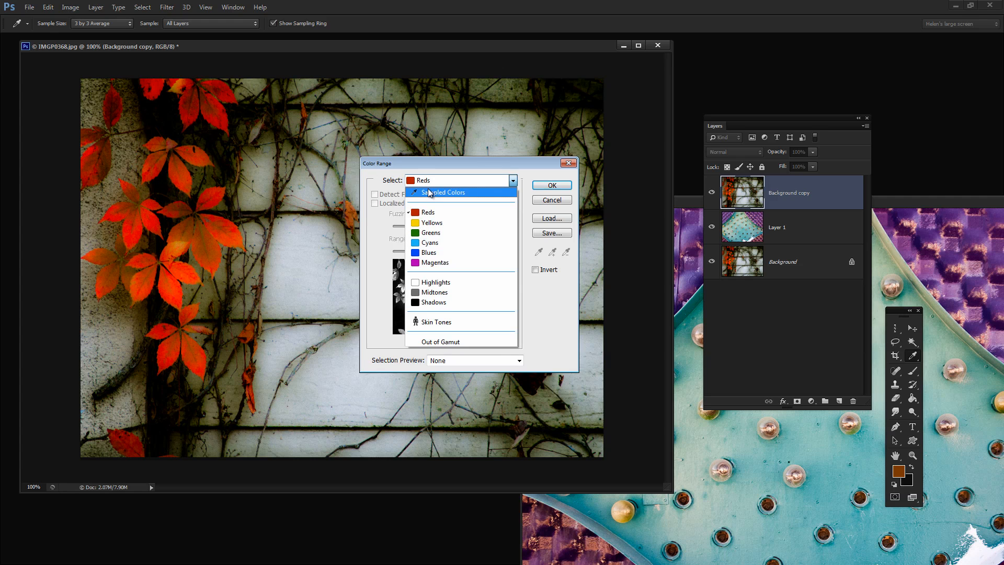
{"action": "left_click", "coordinate": [442, 192]}
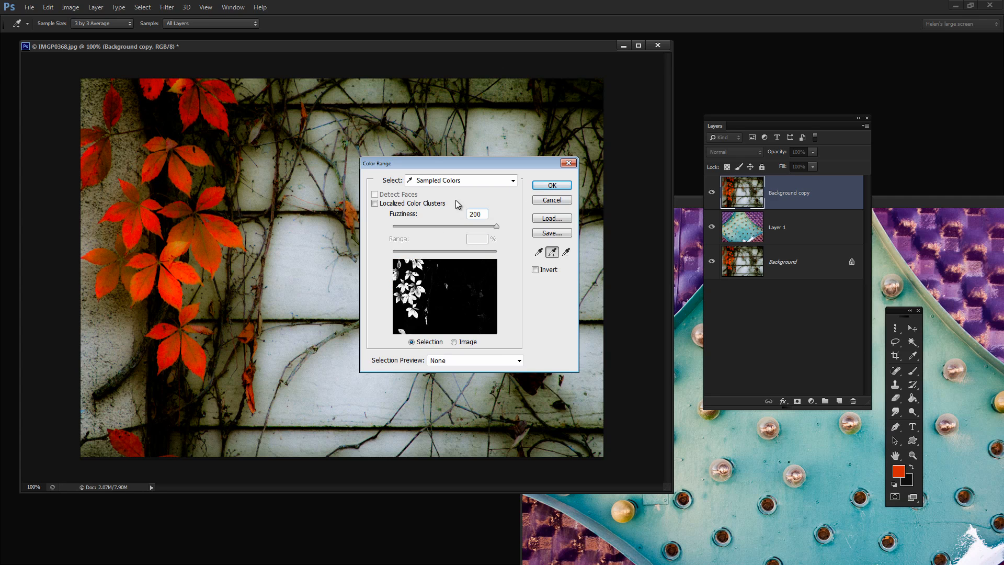
{"action": "left_click", "coordinate": [460, 180]}
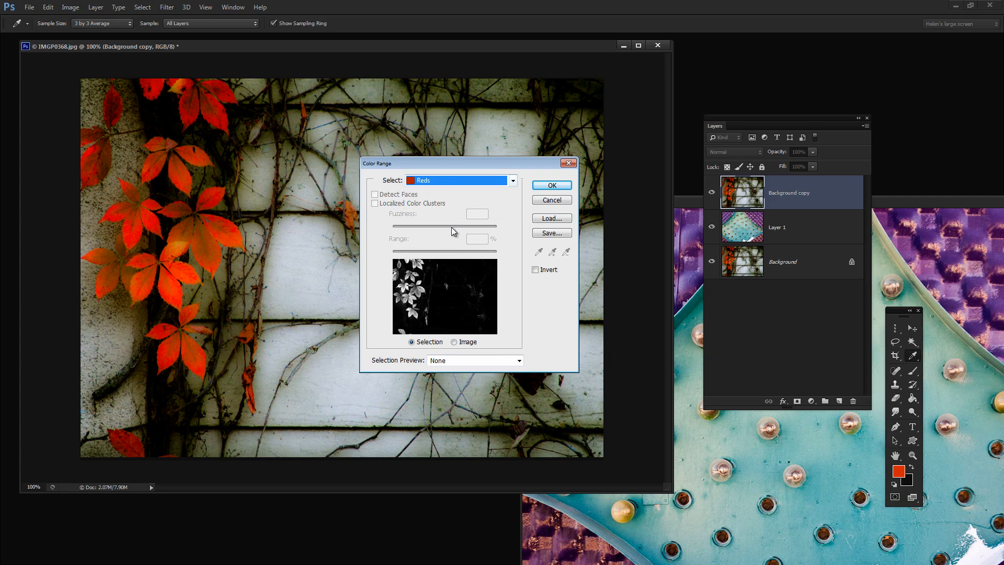
{"action": "left_click", "coordinate": [512, 180]}
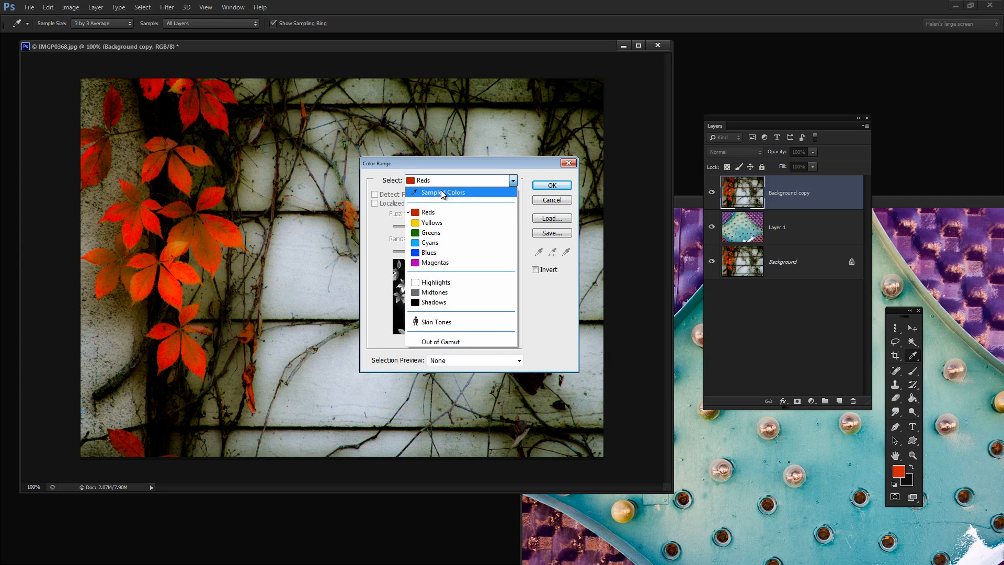
{"action": "left_click", "coordinate": [443, 192]}
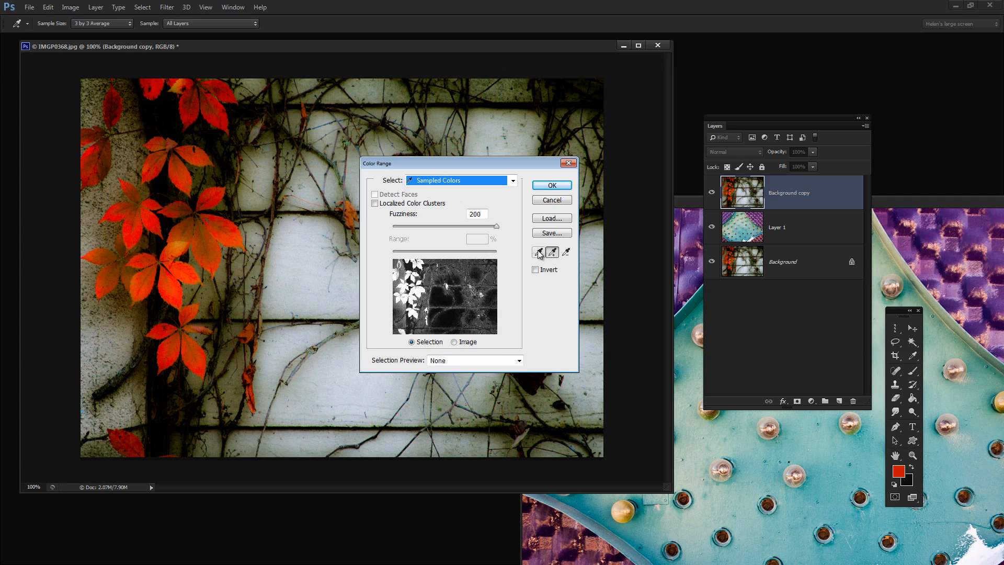
Sample the orange leaf colour from the photo and confirm the selection.
{"action": "left_click", "coordinate": [210, 263]}
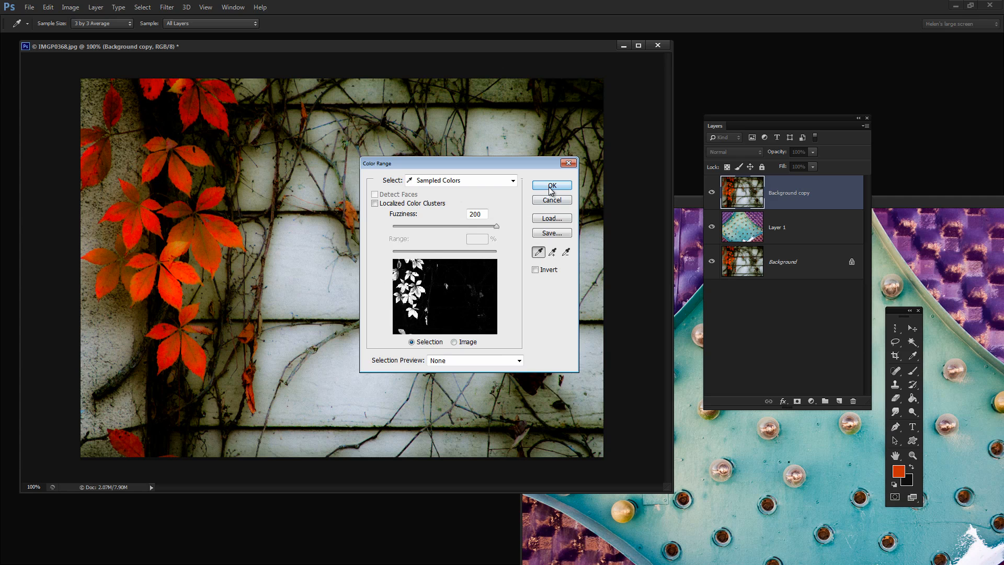
{"action": "left_click", "coordinate": [550, 185]}
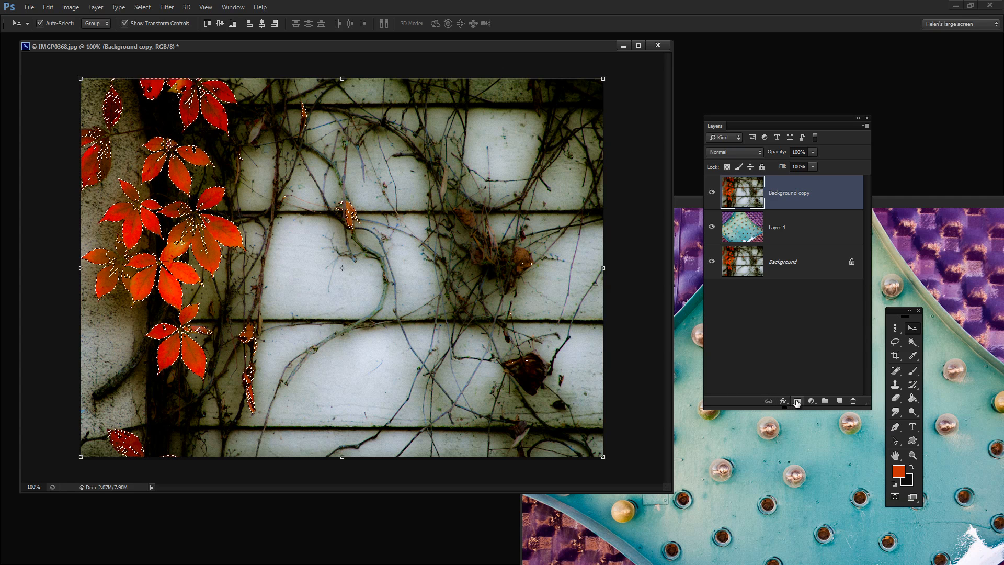
{"action": "left_click", "coordinate": [797, 400]}
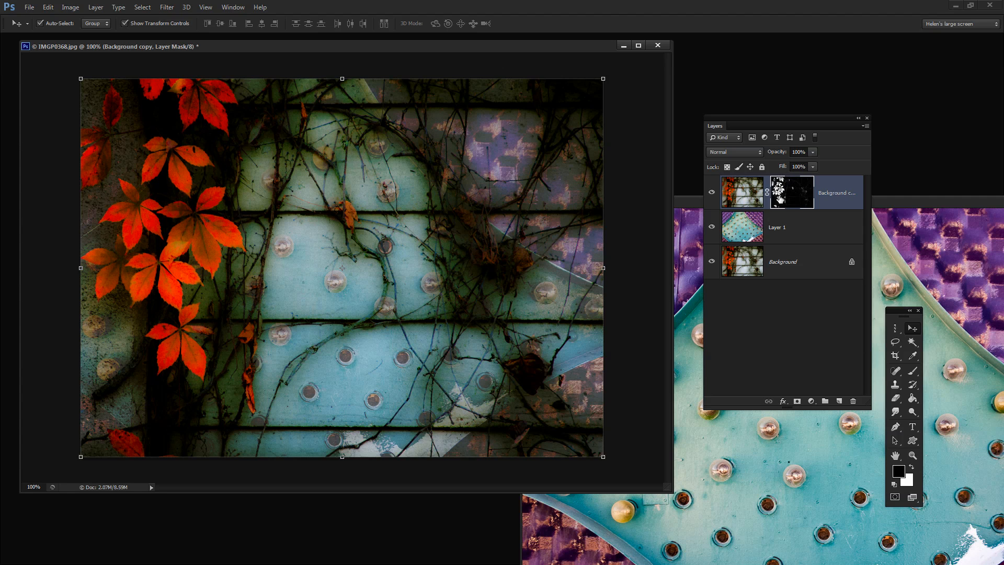
{"action": "mouse_move", "coordinate": [190, 283]}
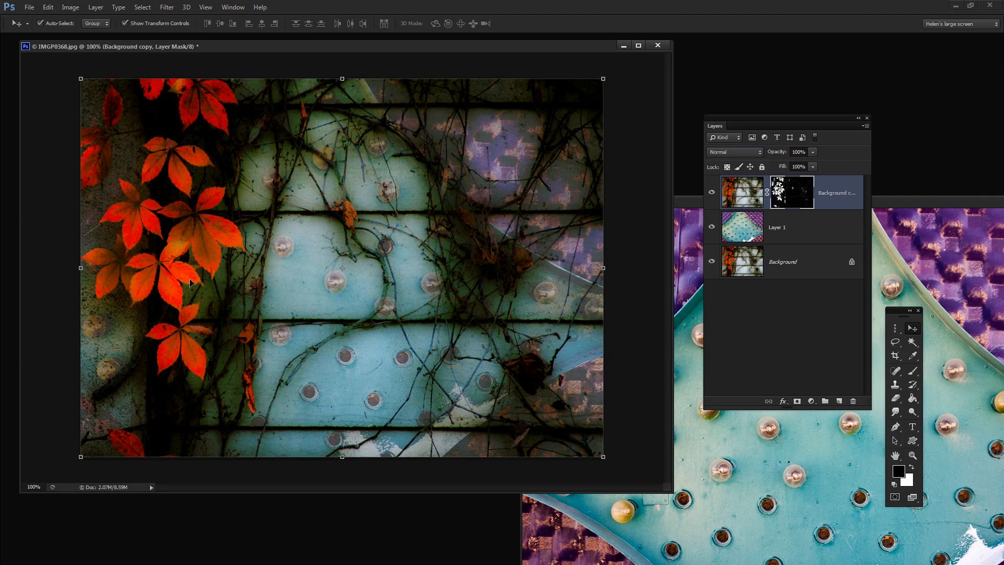
{"action": "mouse_move", "coordinate": [656, 176]}
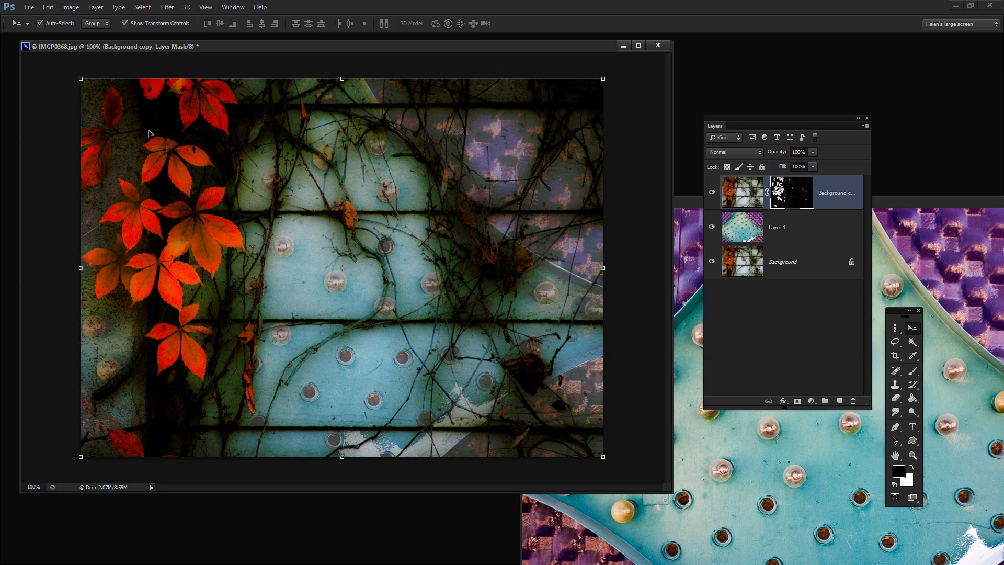
{"action": "mouse_move", "coordinate": [114, 47]}
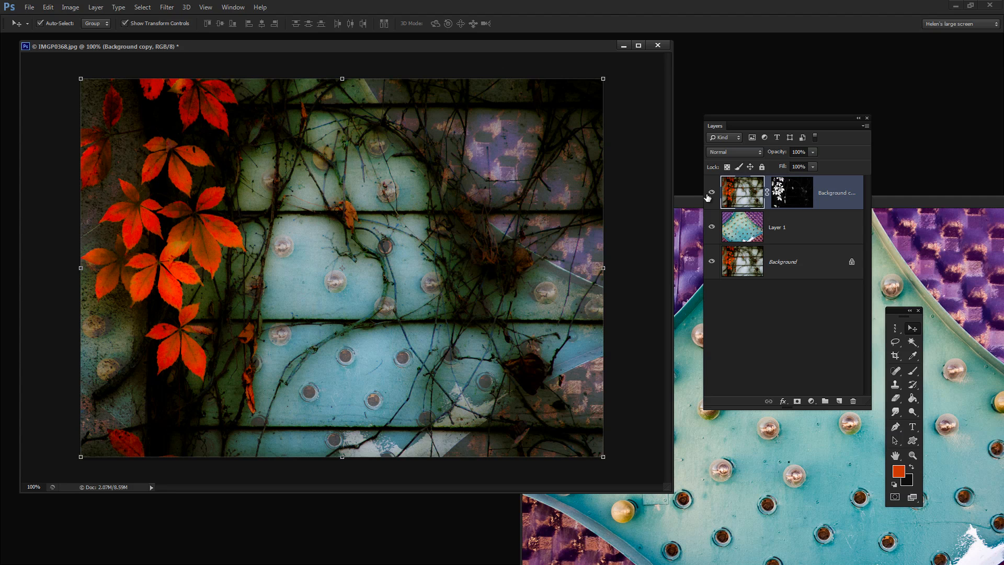
{"action": "mouse_move", "coordinate": [180, 102]}
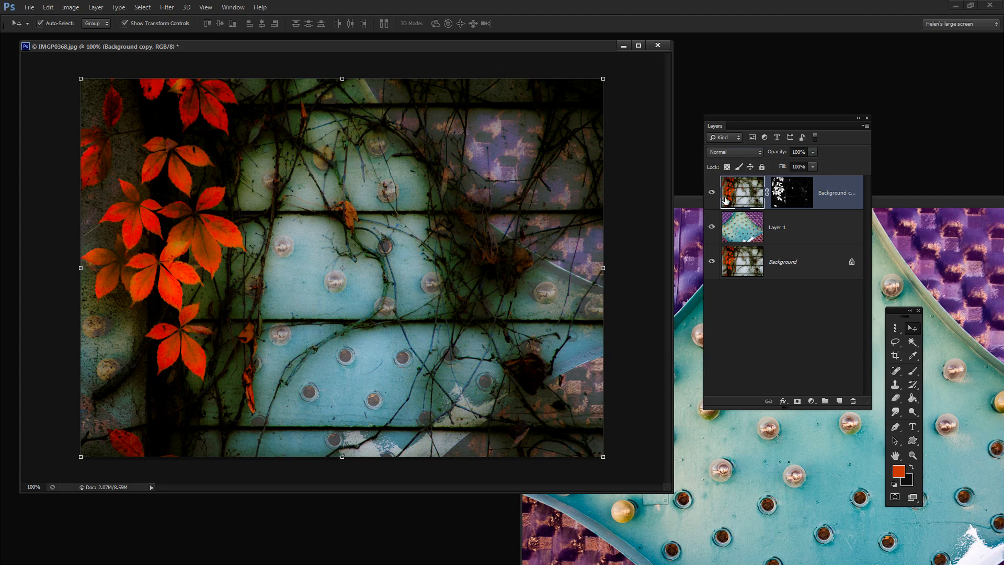
{"action": "mouse_move", "coordinate": [660, 163]}
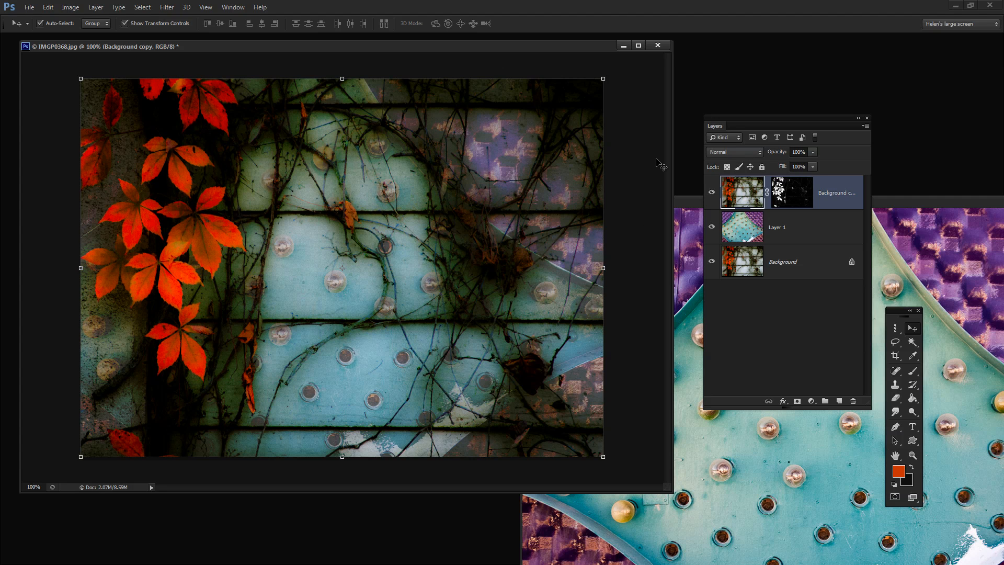
Apply Levels to the vine layer with midtones at 1.27 and white point at 228.
{"action": "left_click", "coordinate": [70, 7]}
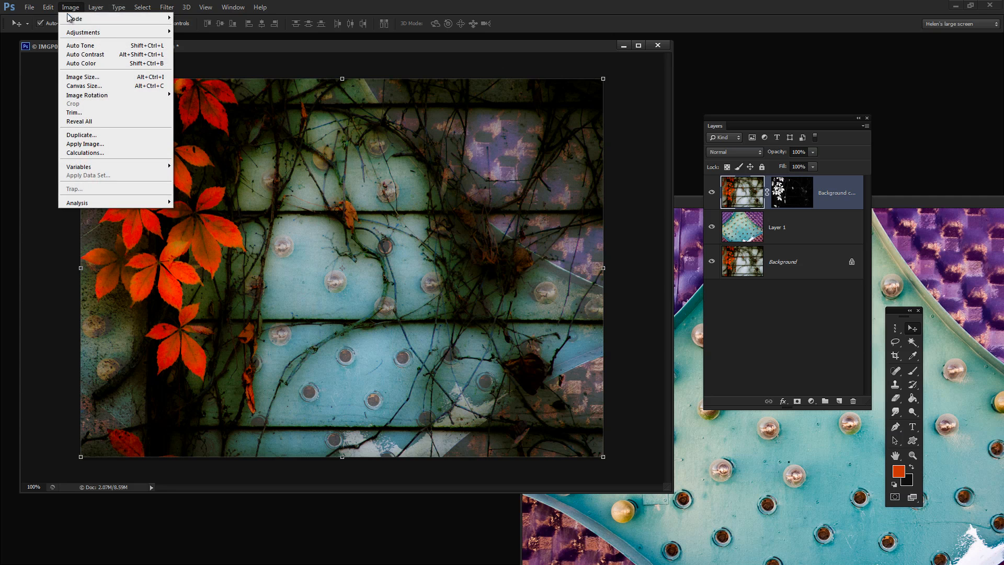
{"action": "mouse_move", "coordinate": [82, 33]}
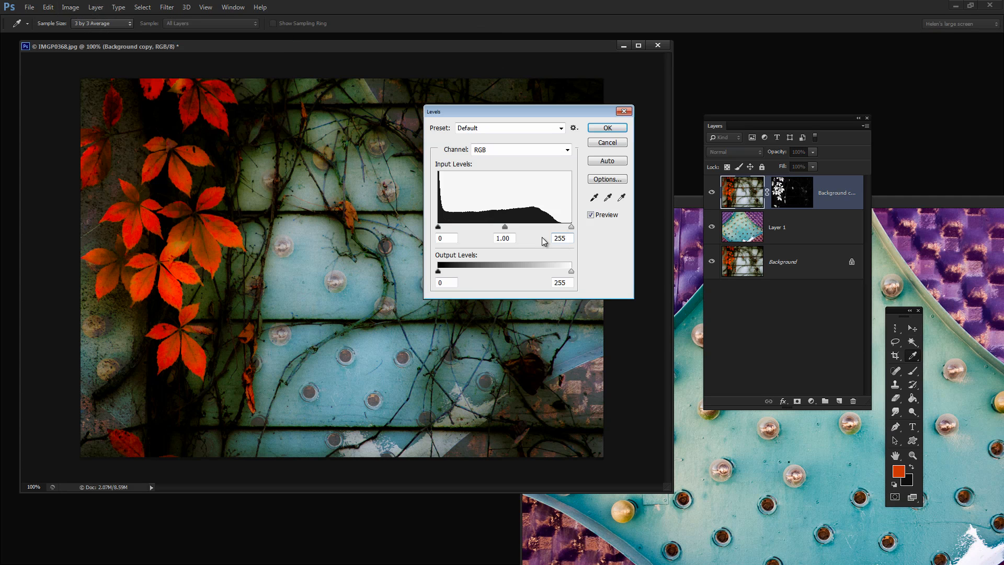
{"action": "left_click_drag", "start_coordinate": [504, 226], "coordinate": [481, 227]}
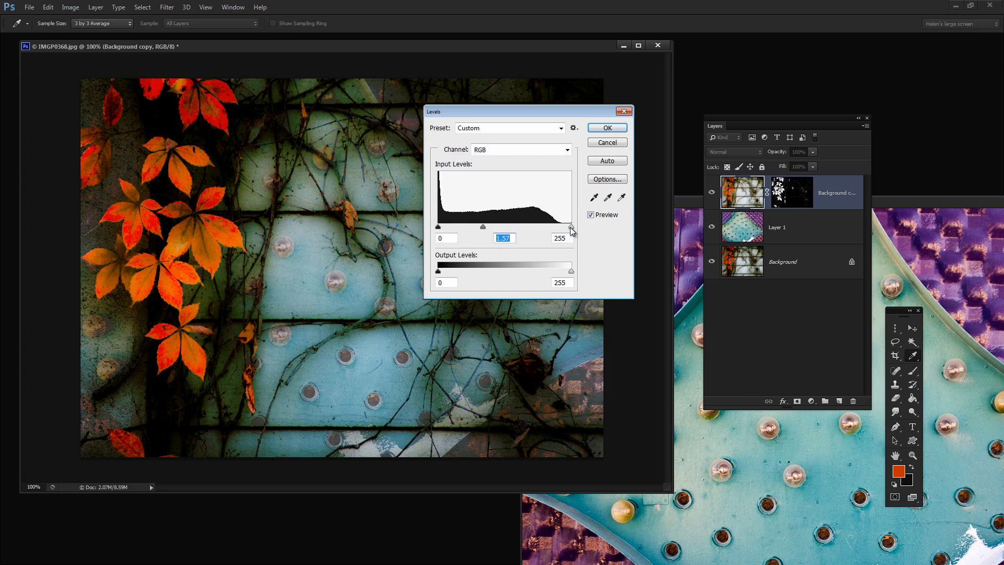
{"action": "left_click_drag", "start_coordinate": [570, 227], "coordinate": [555, 227]}
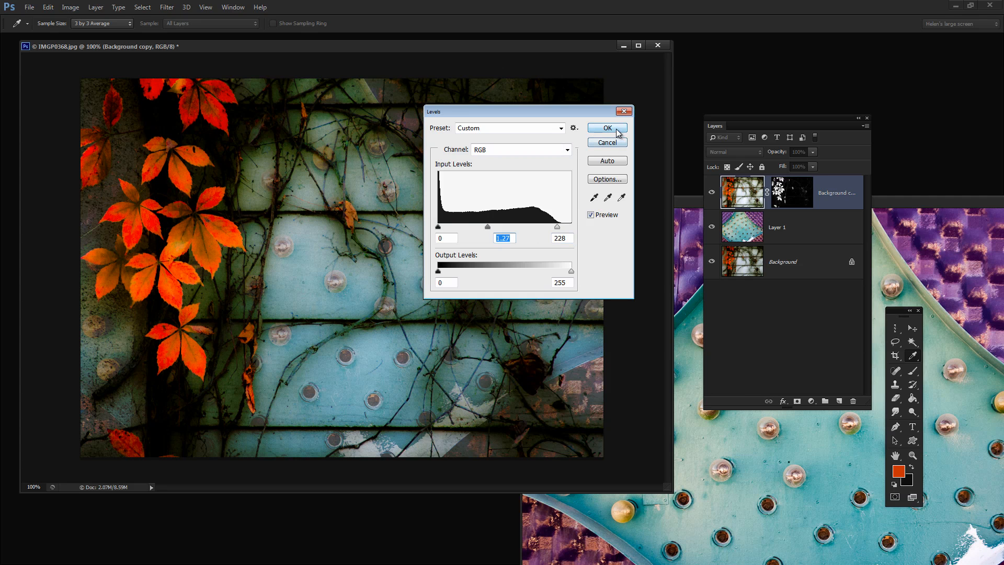
{"action": "left_click", "coordinate": [605, 128]}
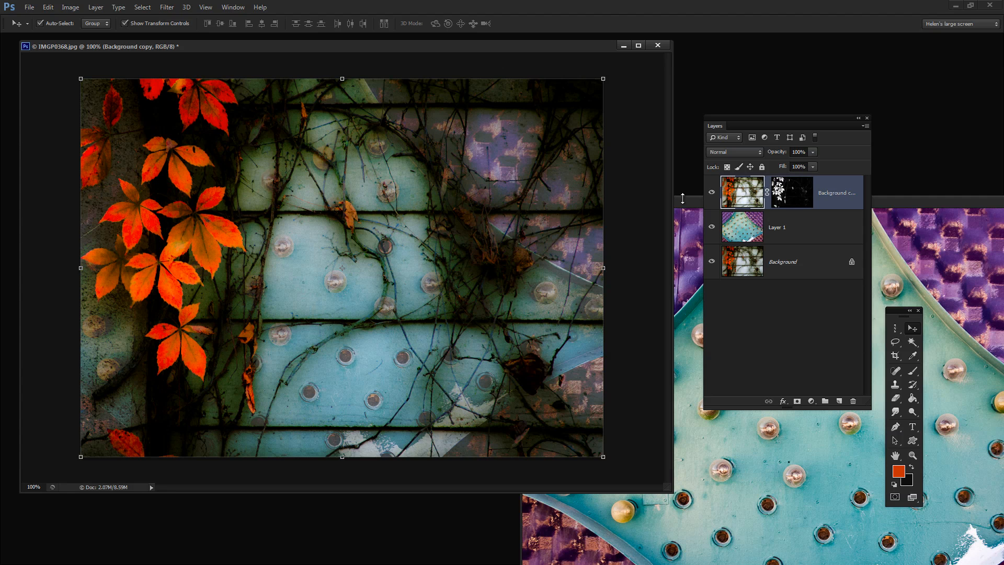
{"action": "mouse_move", "coordinate": [216, 178]}
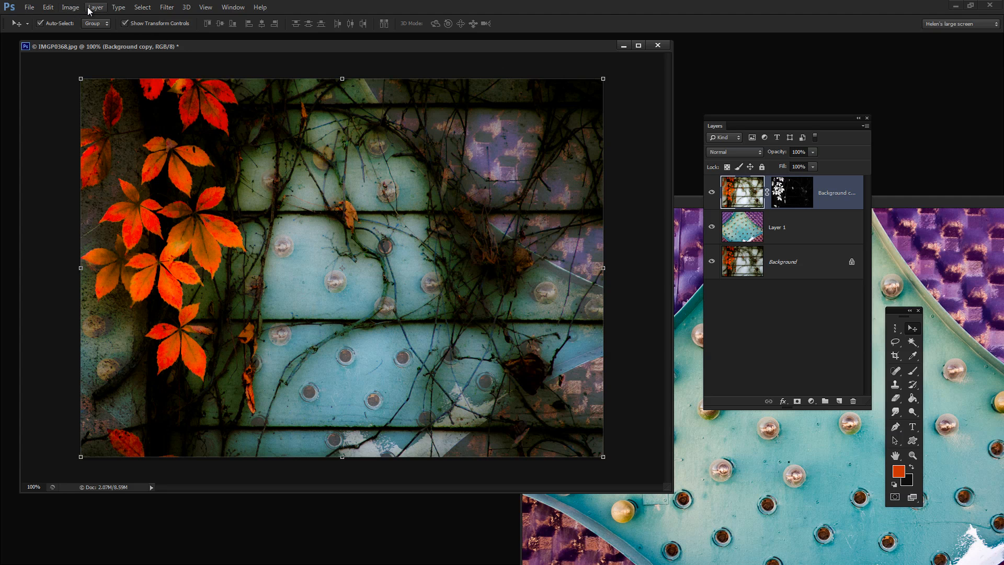
Add a Hue/Saturation adjustment layer and clip it to the vine-leaf layer below.
{"action": "left_click", "coordinate": [95, 7]}
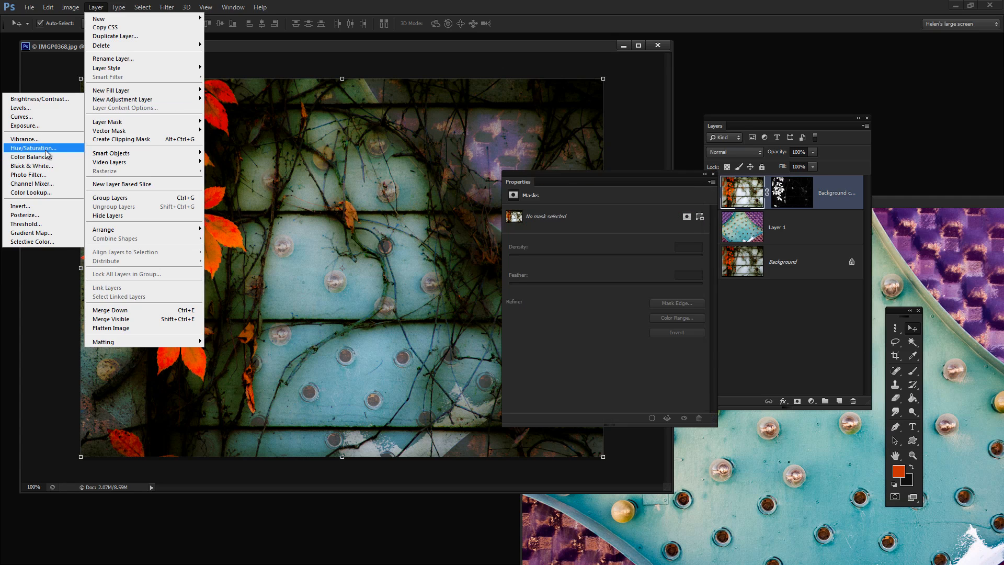
{"action": "left_click", "coordinate": [34, 147]}
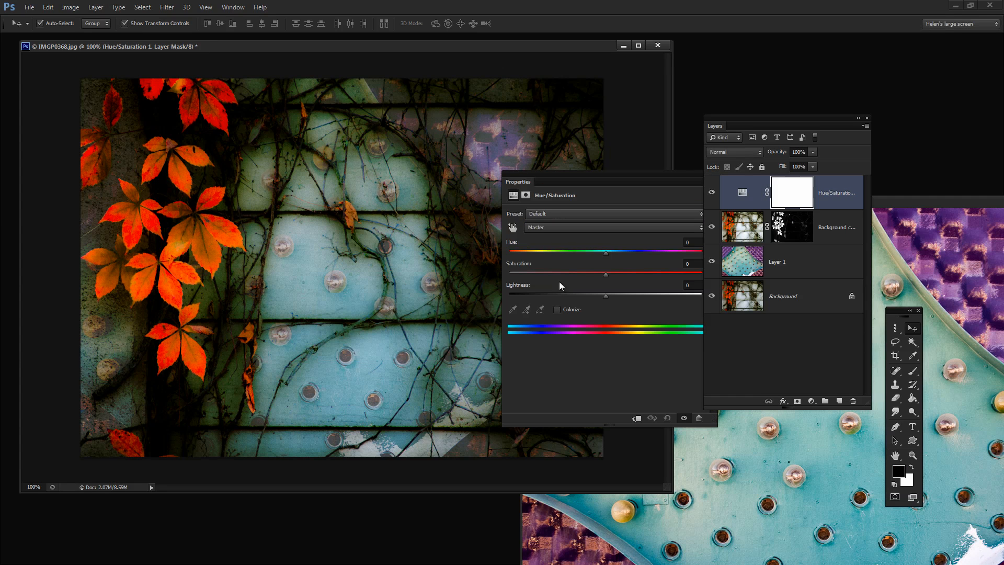
{"action": "mouse_move", "coordinate": [827, 192]}
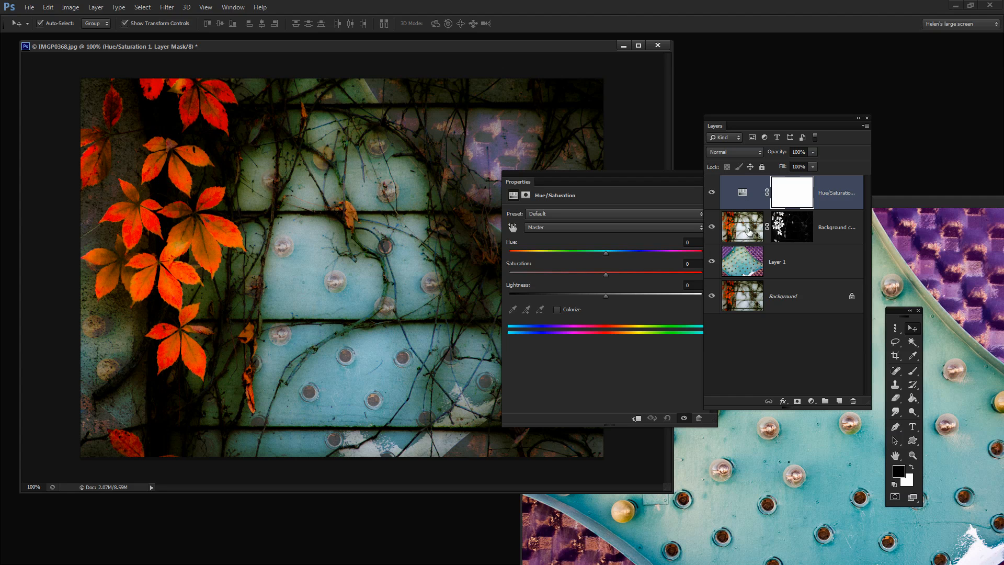
{"action": "mouse_move", "coordinate": [806, 218]}
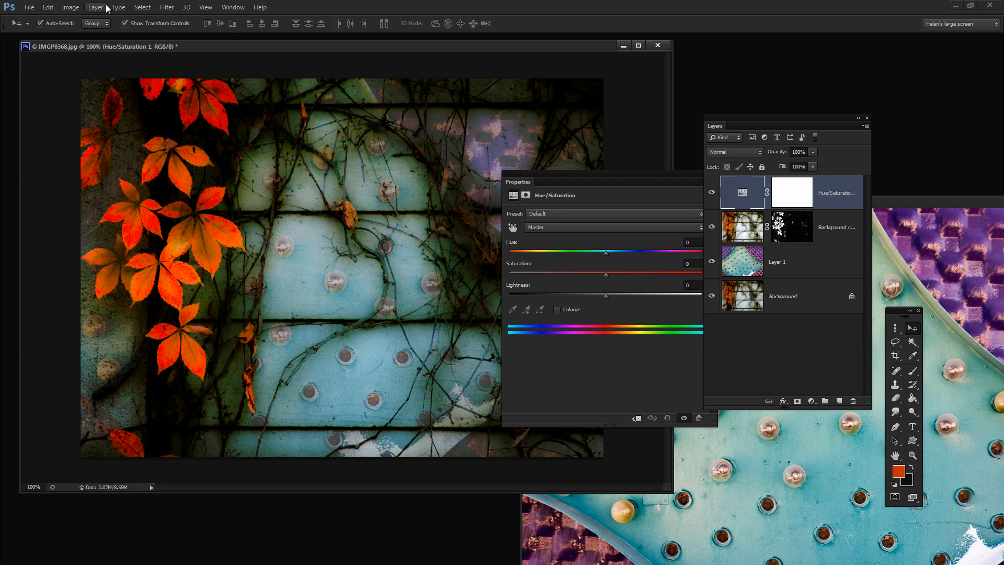
{"action": "left_click", "coordinate": [95, 8]}
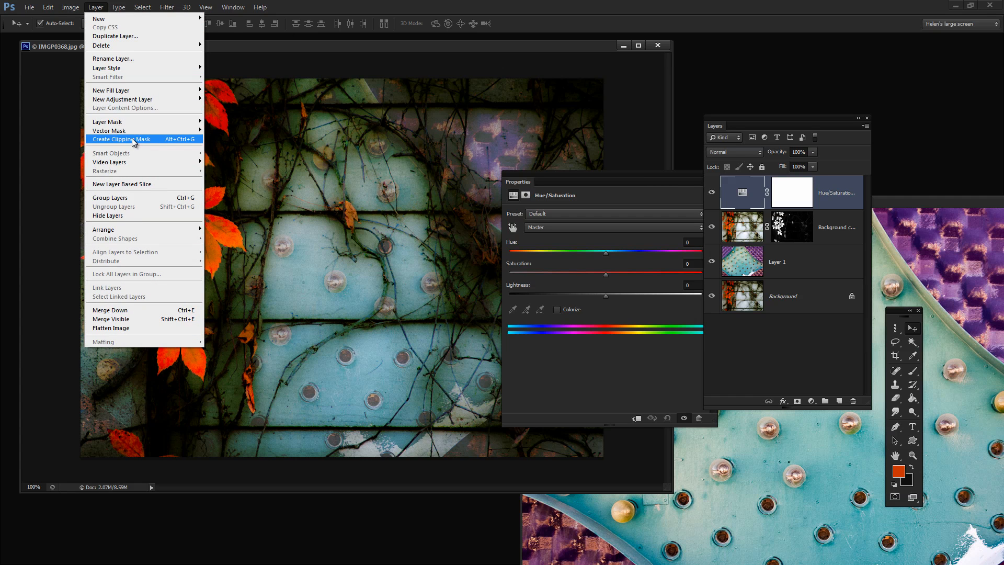
{"action": "left_click", "coordinate": [120, 139]}
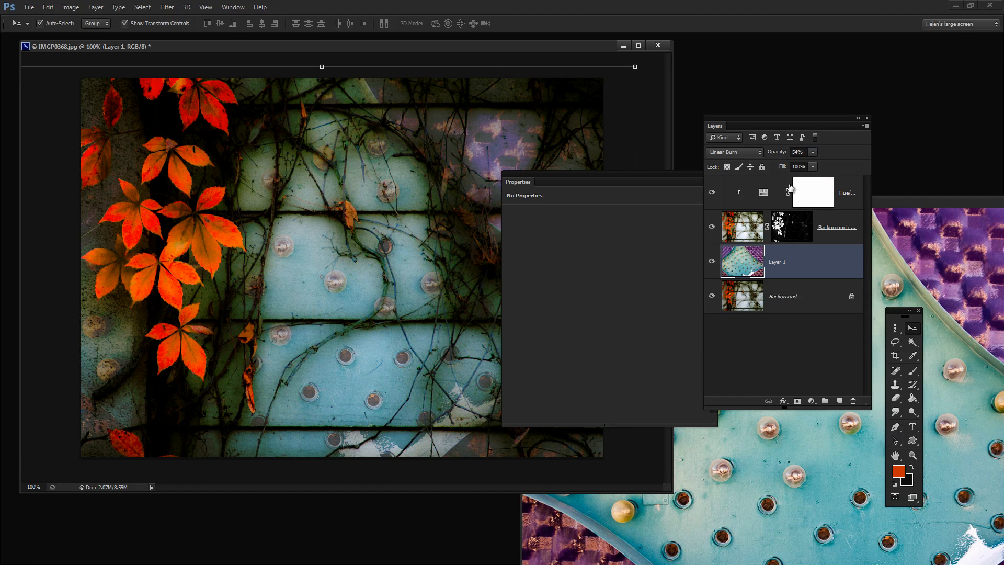
{"action": "mouse_move", "coordinate": [814, 198]}
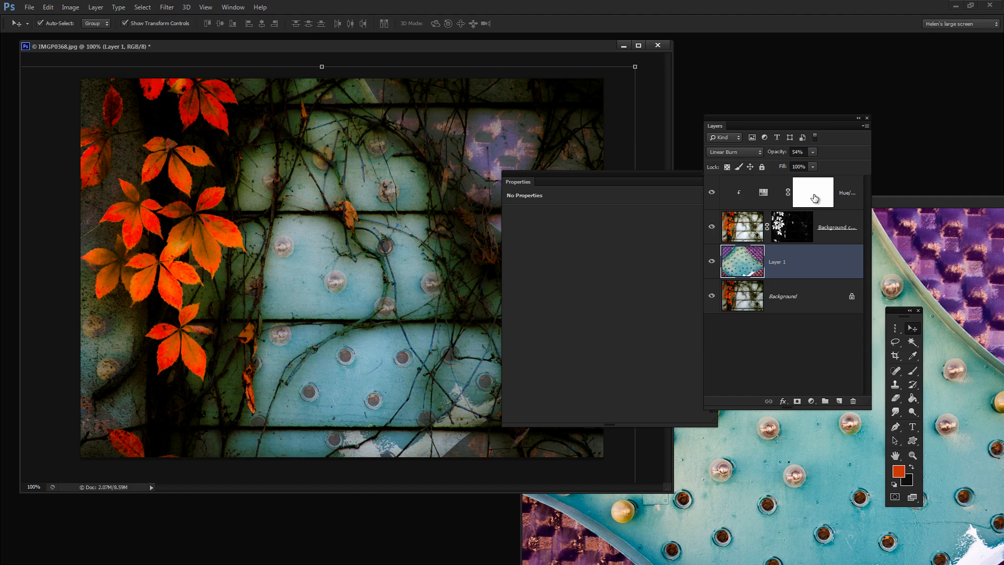
{"action": "left_click", "coordinate": [814, 192]}
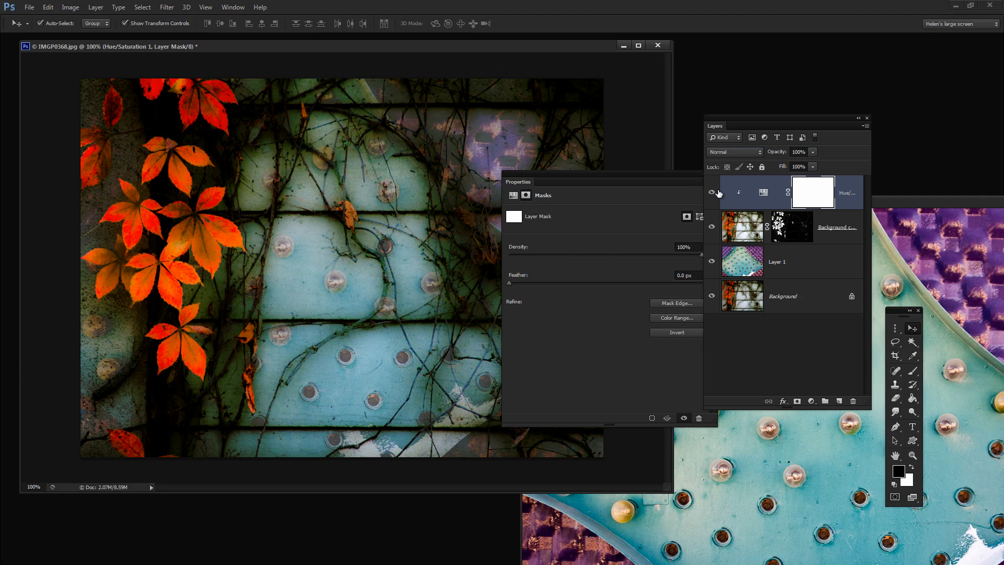
Sweep the Hue slider through red, magenta and blue, settling on teal around +163.
{"action": "left_click", "coordinate": [764, 193]}
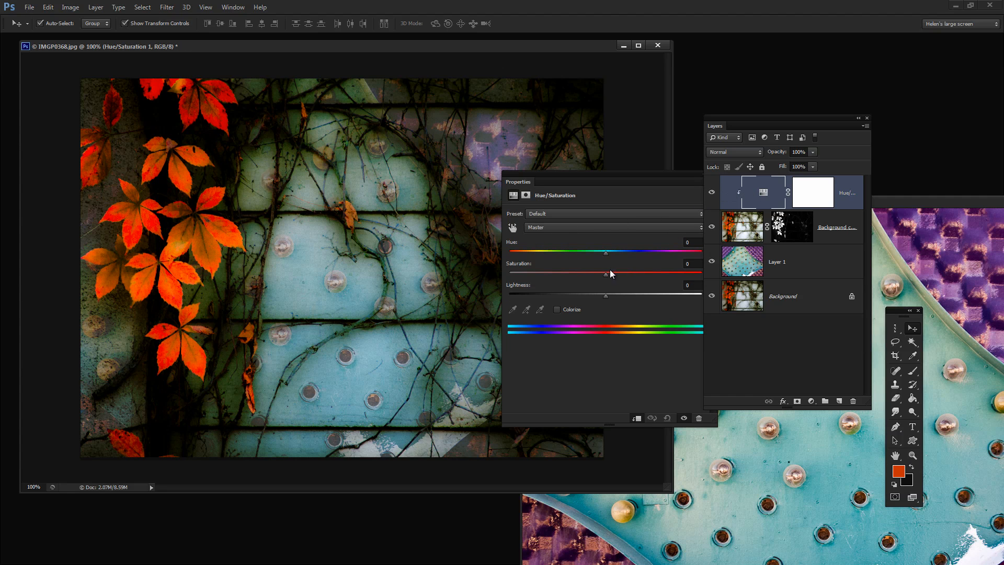
{"action": "left_click_drag", "start_coordinate": [605, 251], "coordinate": [581, 251]}
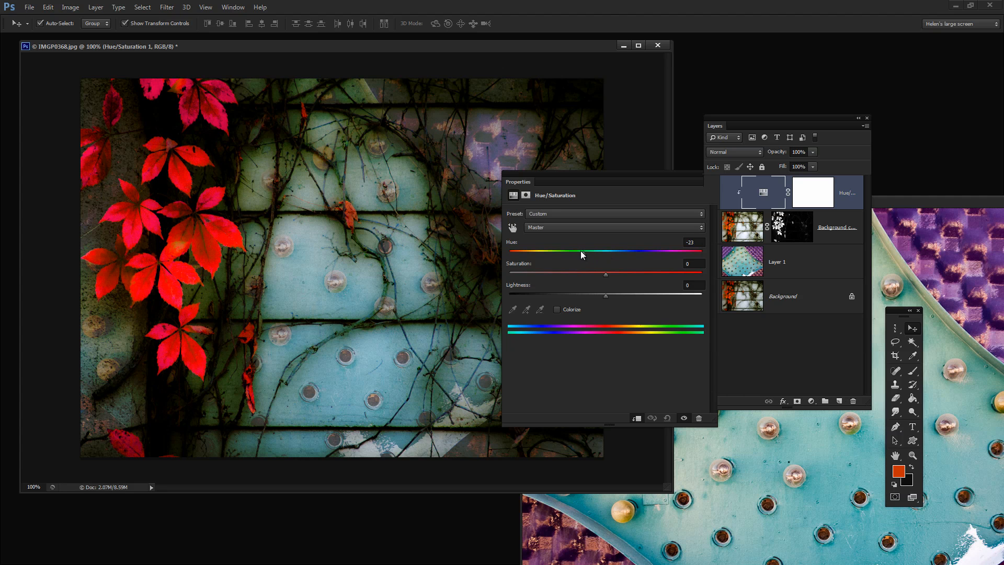
{"action": "left_click_drag", "start_coordinate": [580, 253], "coordinate": [564, 253]}
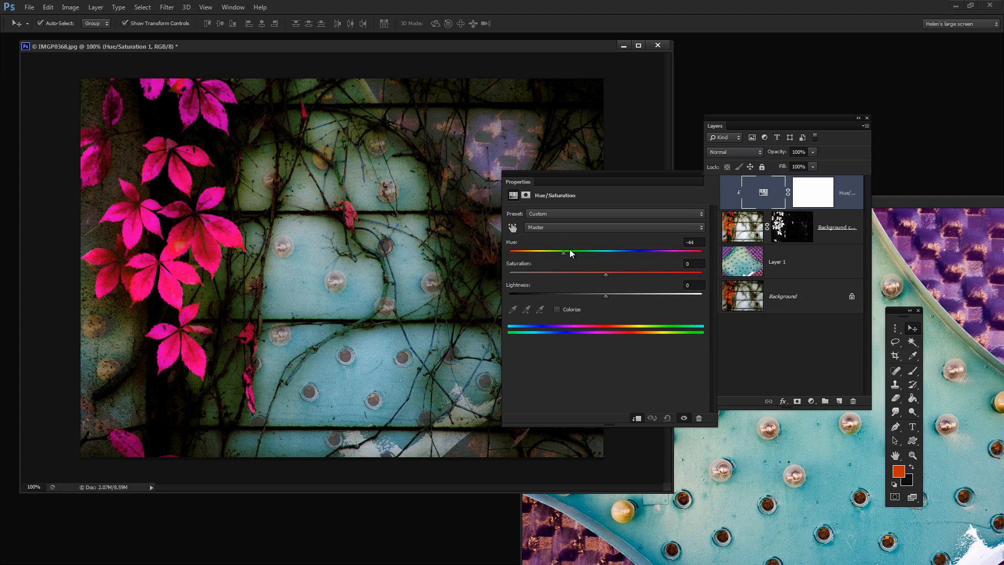
{"action": "left_click_drag", "start_coordinate": [564, 253], "coordinate": [510, 253]}
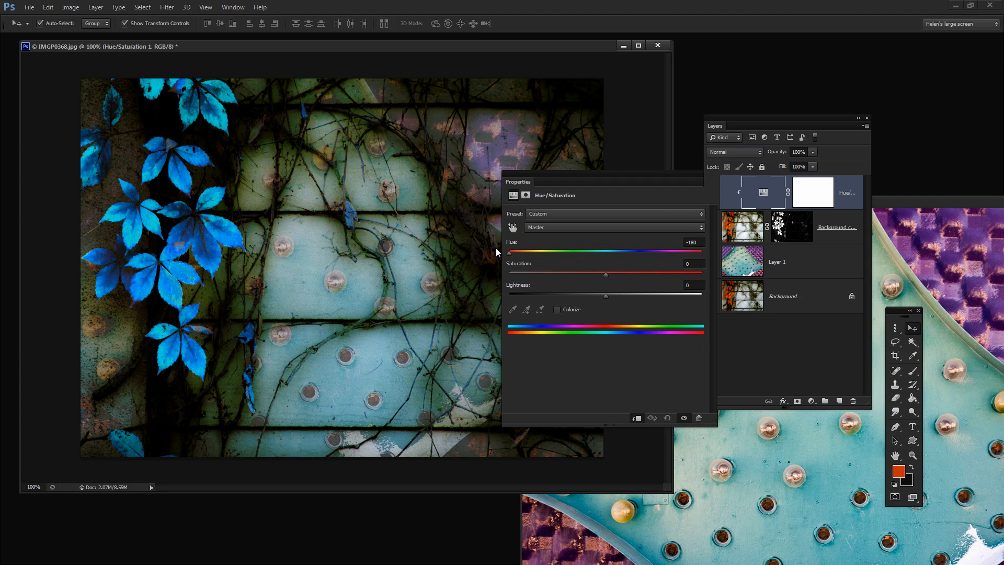
{"action": "mouse_move", "coordinate": [682, 268]}
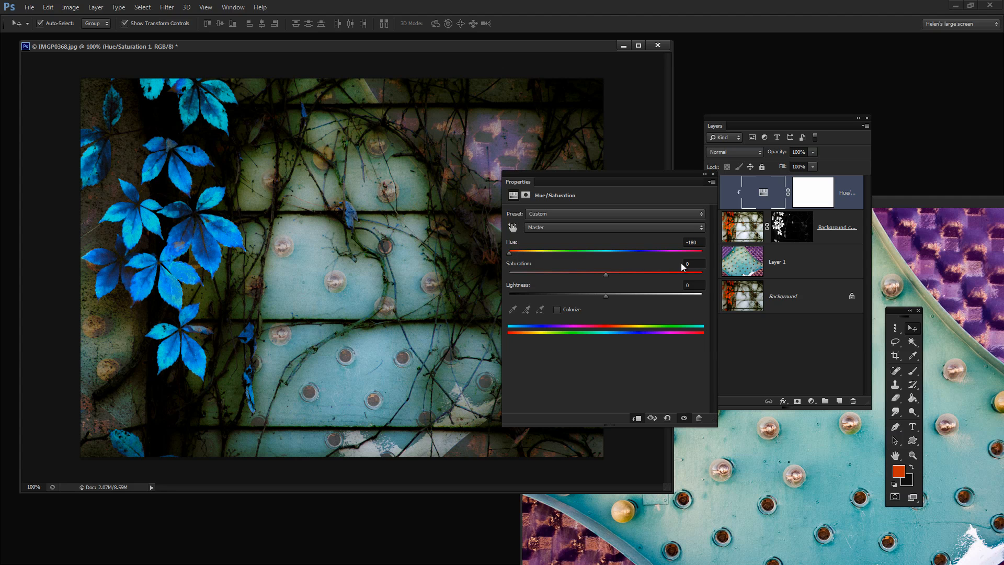
{"action": "left_click_drag", "start_coordinate": [508, 259], "coordinate": [616, 259]}
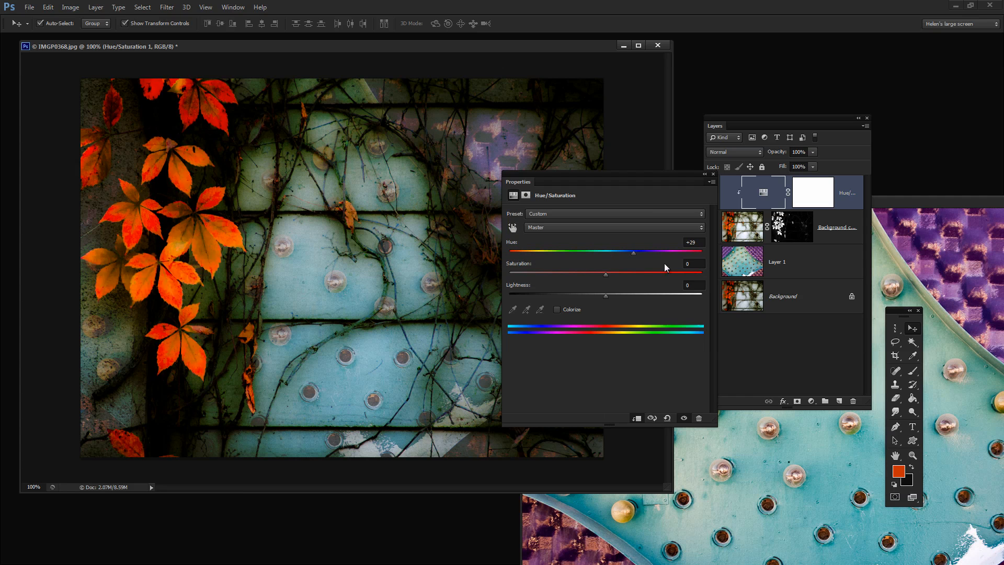
{"action": "left_click_drag", "start_coordinate": [617, 252], "coordinate": [693, 252]}
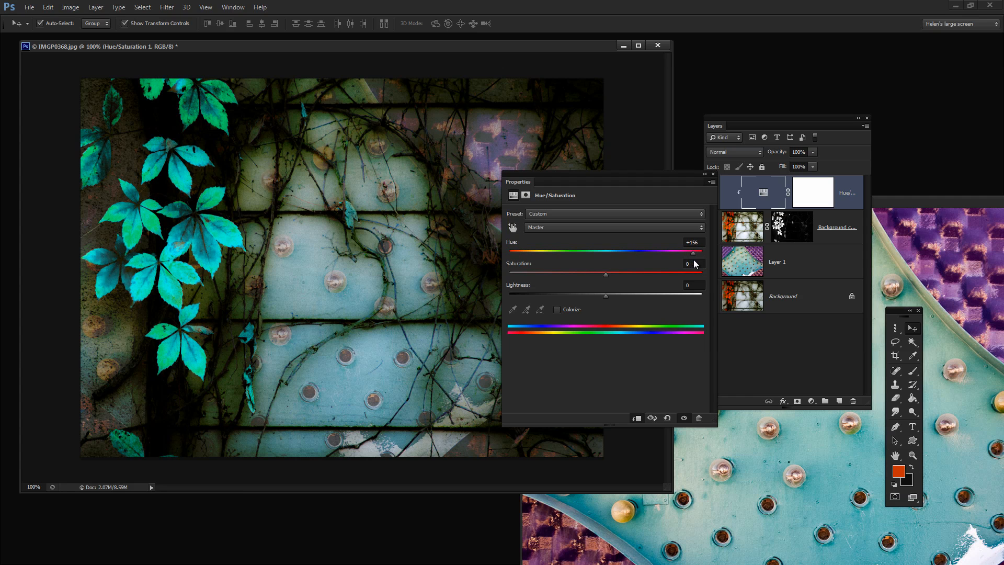
{"action": "left_click_drag", "start_coordinate": [693, 252], "coordinate": [699, 252]}
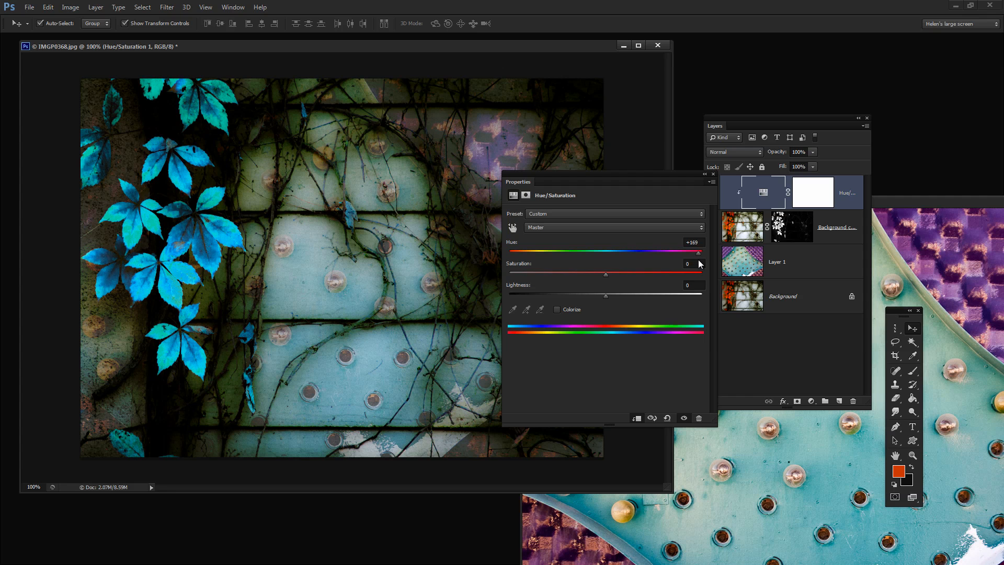
{"action": "left_click_drag", "start_coordinate": [698, 252], "coordinate": [509, 252]}
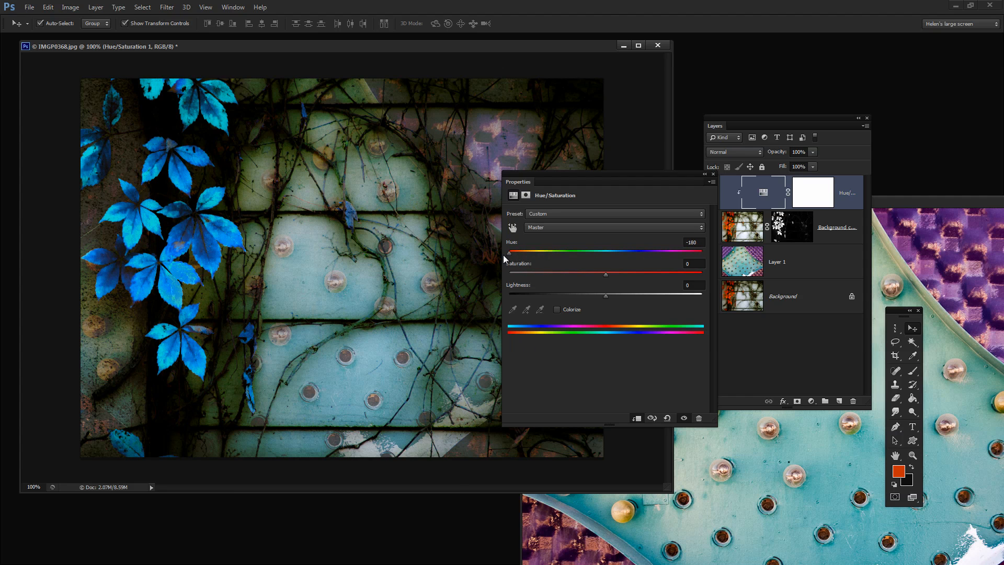
{"action": "left_click_drag", "start_coordinate": [508, 252], "coordinate": [693, 252]}
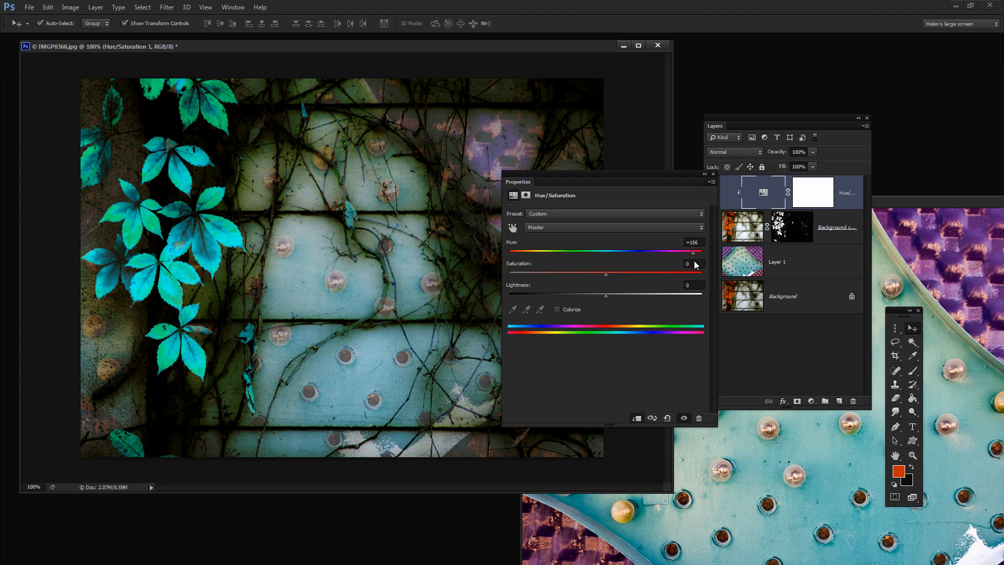
{"action": "left_click_drag", "start_coordinate": [692, 253], "coordinate": [698, 253]}
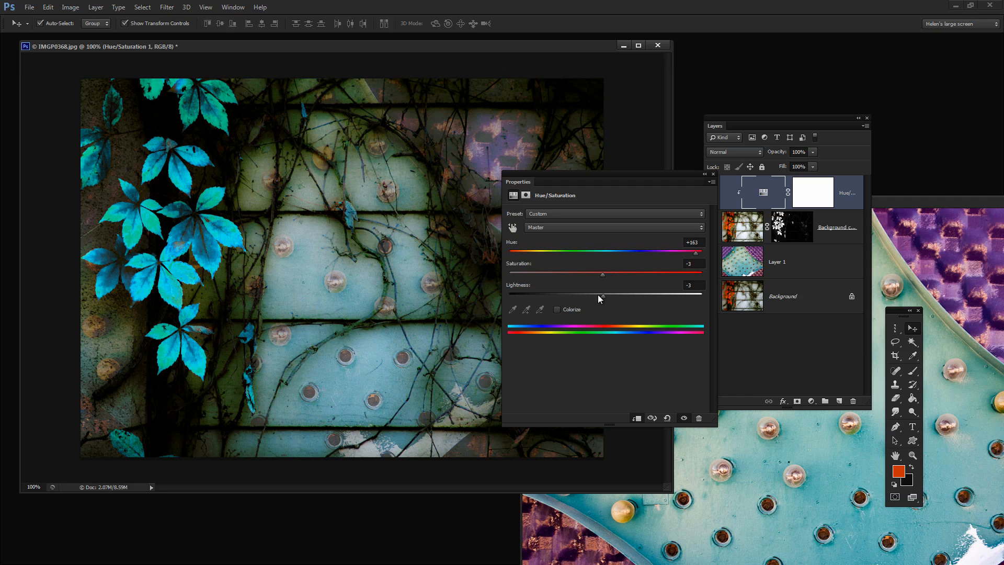
Lower Lightness to about -12 and Saturation to about -5 for darker, duller teal leaves.
{"action": "left_click_drag", "start_coordinate": [600, 274], "coordinate": [609, 274]}
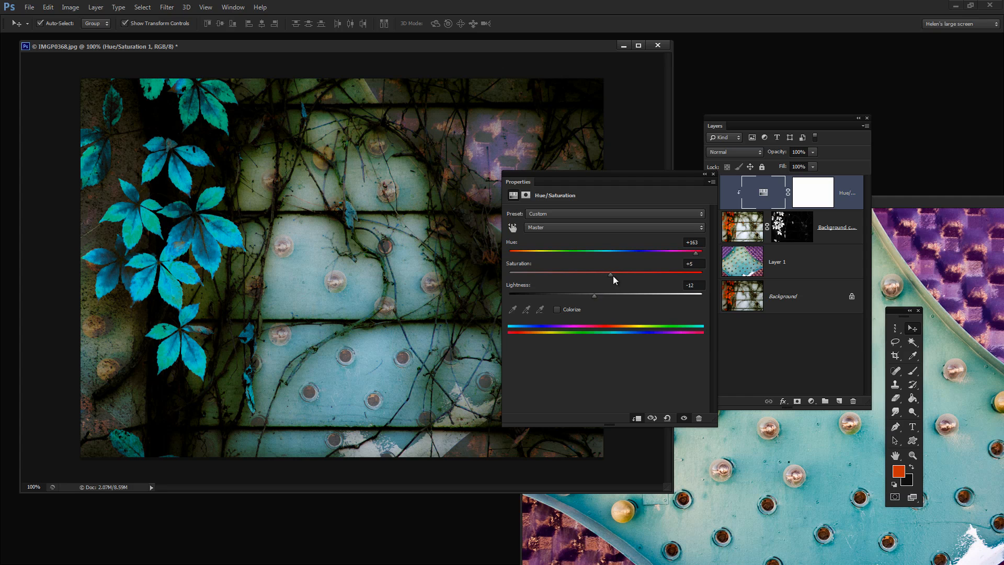
{"action": "left_click_drag", "start_coordinate": [610, 274], "coordinate": [634, 274]}
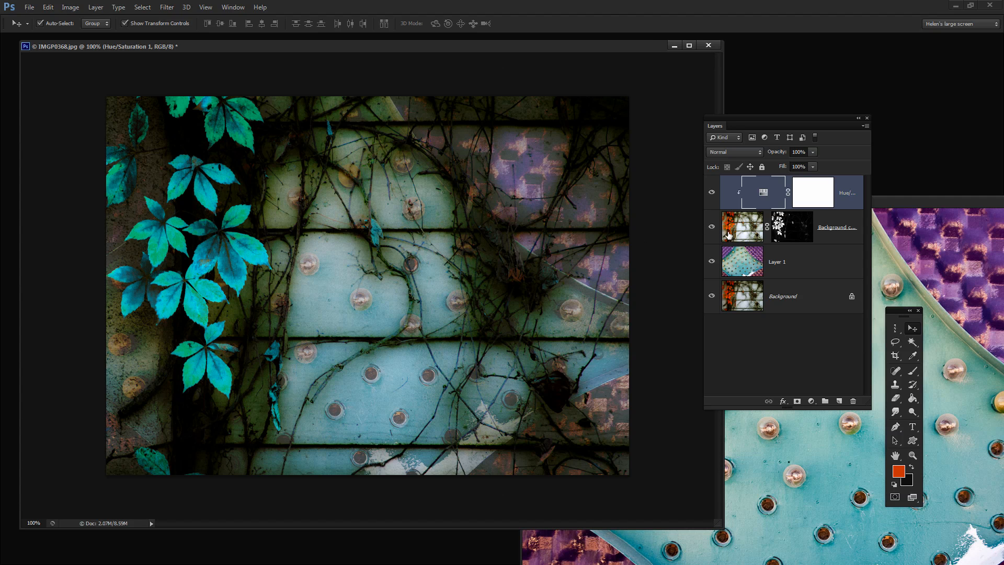
Select the masked vine-leaf layer and bring up its layer effects menu via the fx button.
{"action": "left_click", "coordinate": [742, 227]}
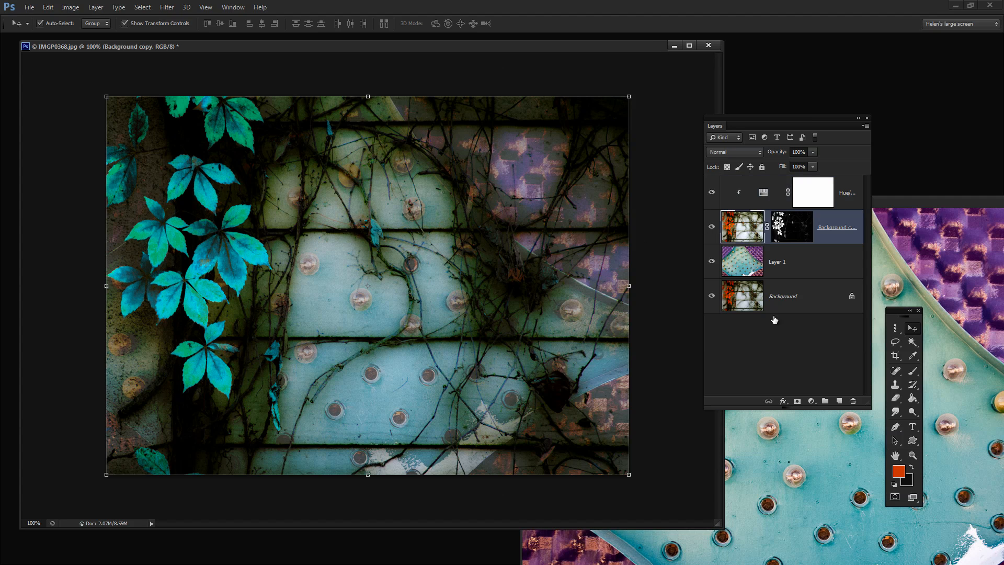
{"action": "left_click", "coordinate": [782, 400]}
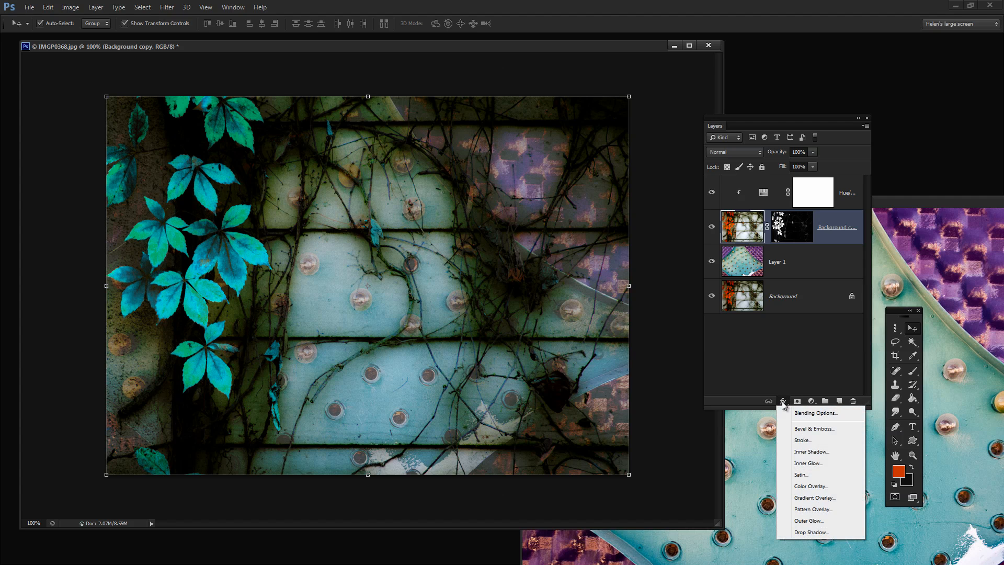
{"action": "mouse_move", "coordinate": [798, 413]}
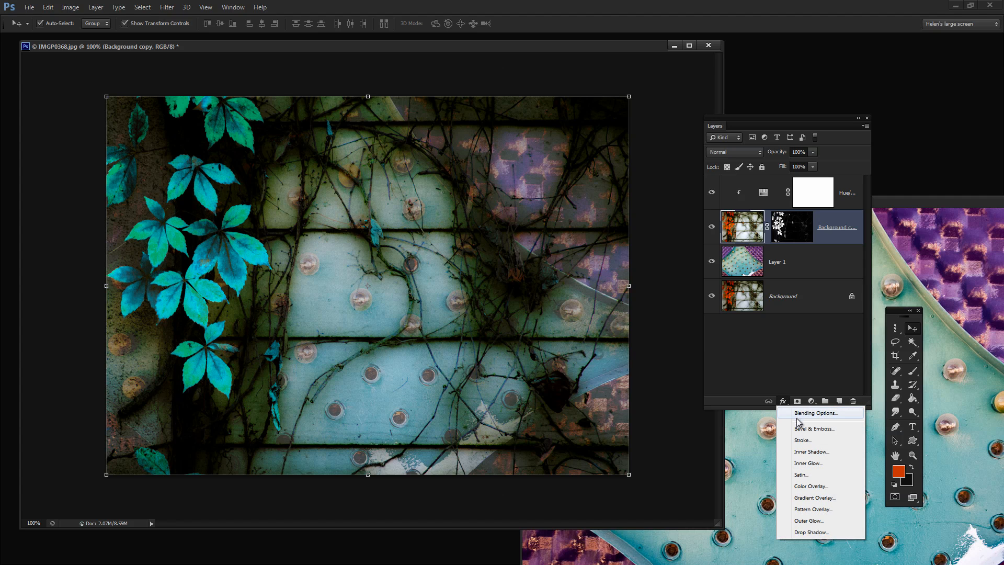
Add a Drop Shadow at 133° angle and set its colour to bright pink in the Color Picker.
{"action": "left_click", "coordinate": [811, 532]}
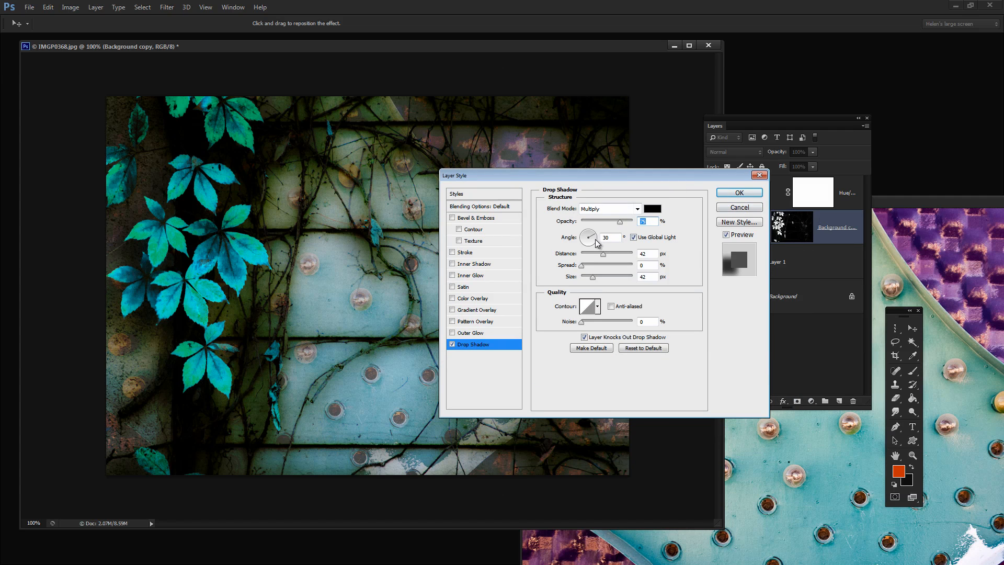
{"action": "left_click_drag", "start_coordinate": [588, 237], "coordinate": [586, 234]}
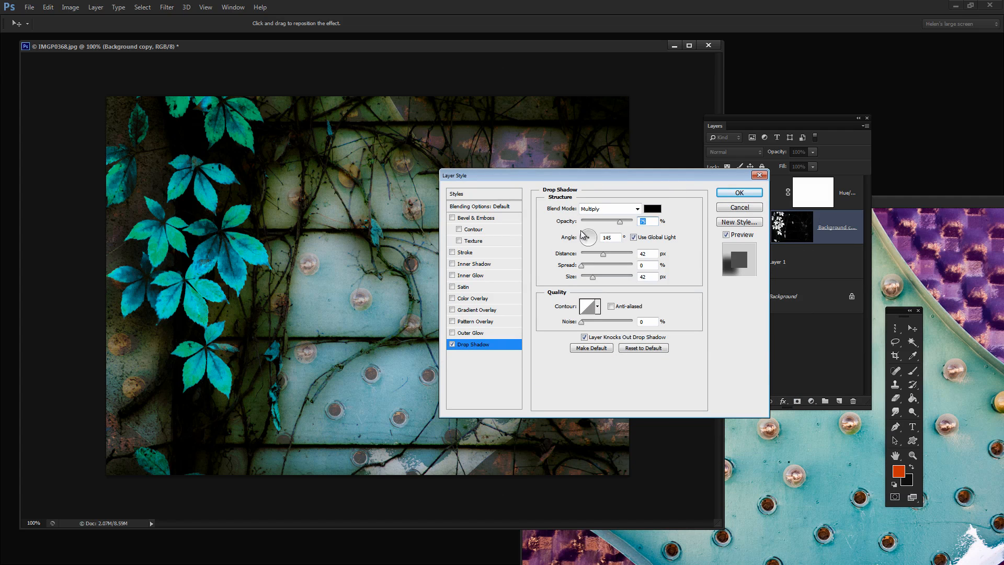
{"action": "left_click", "coordinate": [652, 209]}
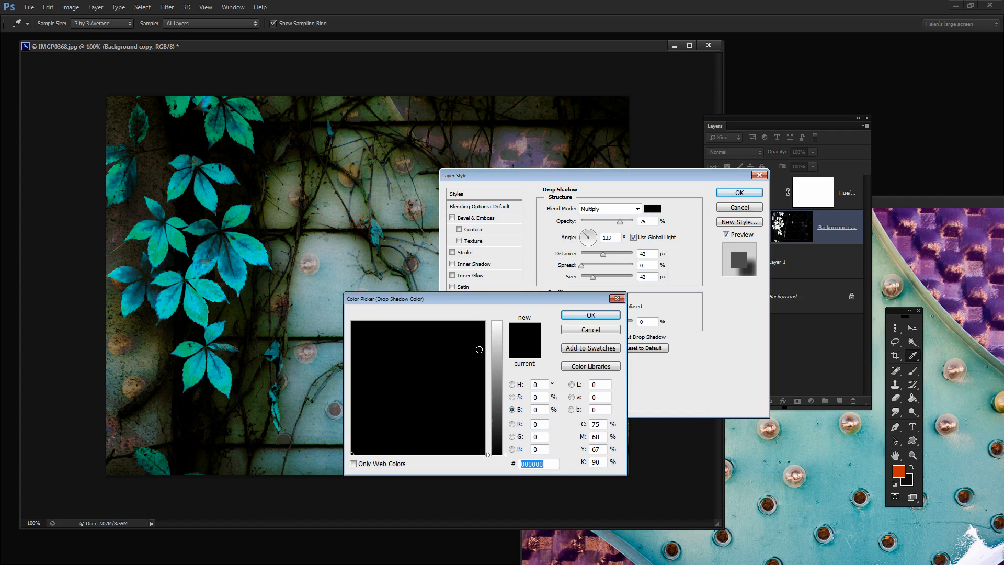
{"action": "left_click", "coordinate": [471, 346]}
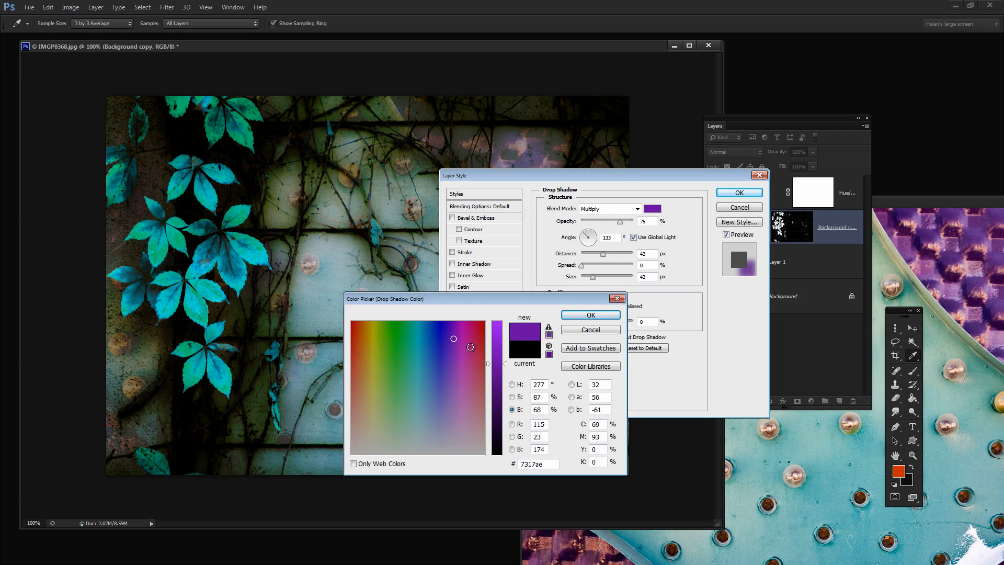
{"action": "left_click", "coordinate": [497, 336]}
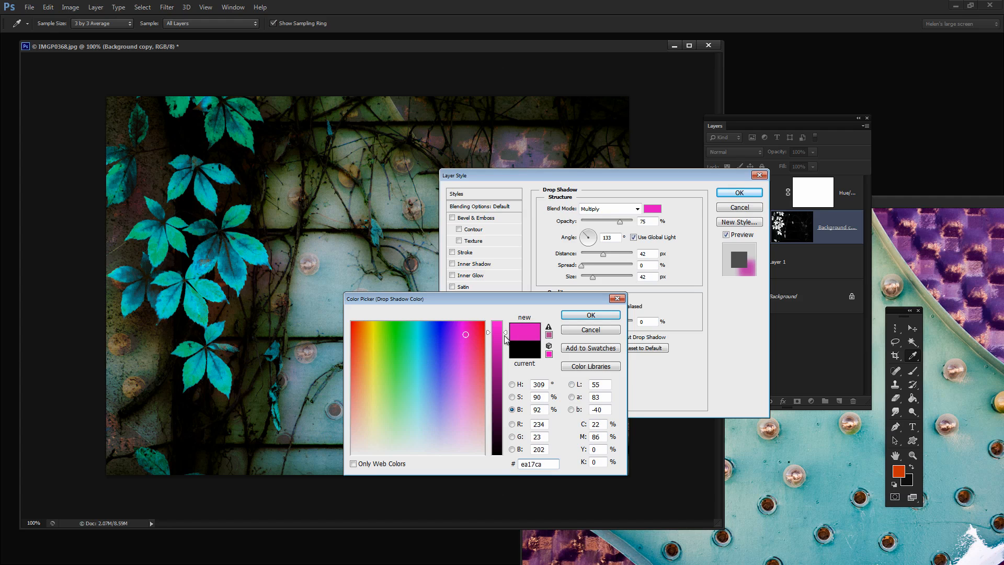
{"action": "left_click_drag", "start_coordinate": [505, 340], "coordinate": [495, 331]}
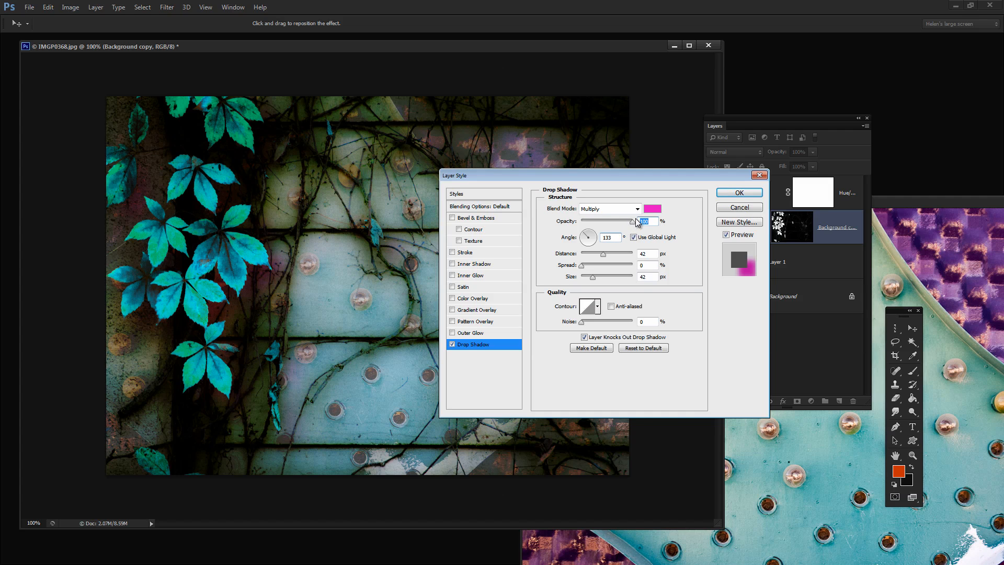
Retune the pink shadow: full opacity, 165° angle, 39 px distance, adjusted spread, 8 px size, Multiply then Normal blending.
{"action": "left_click", "coordinate": [609, 208]}
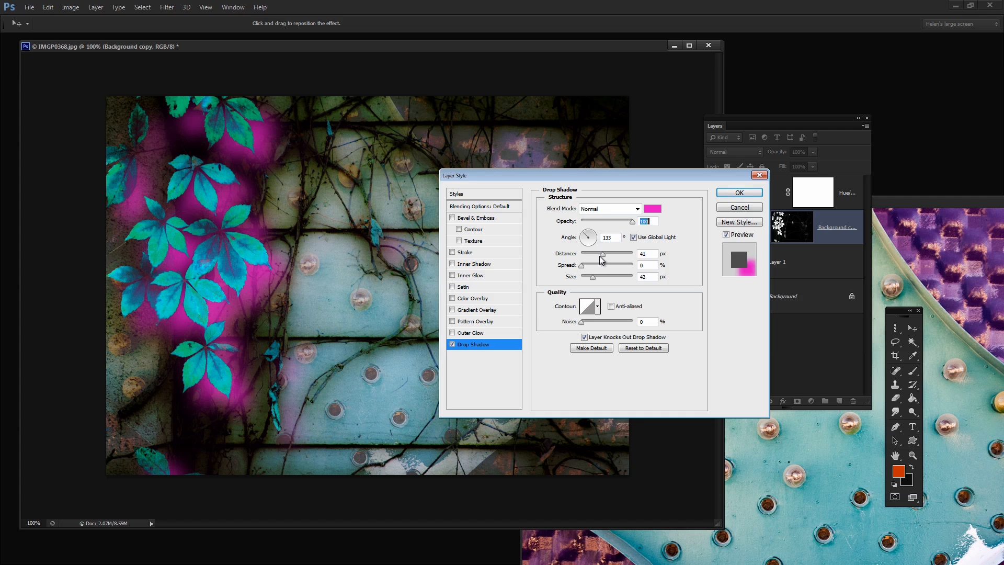
{"action": "left_click_drag", "start_coordinate": [630, 257], "coordinate": [579, 256]}
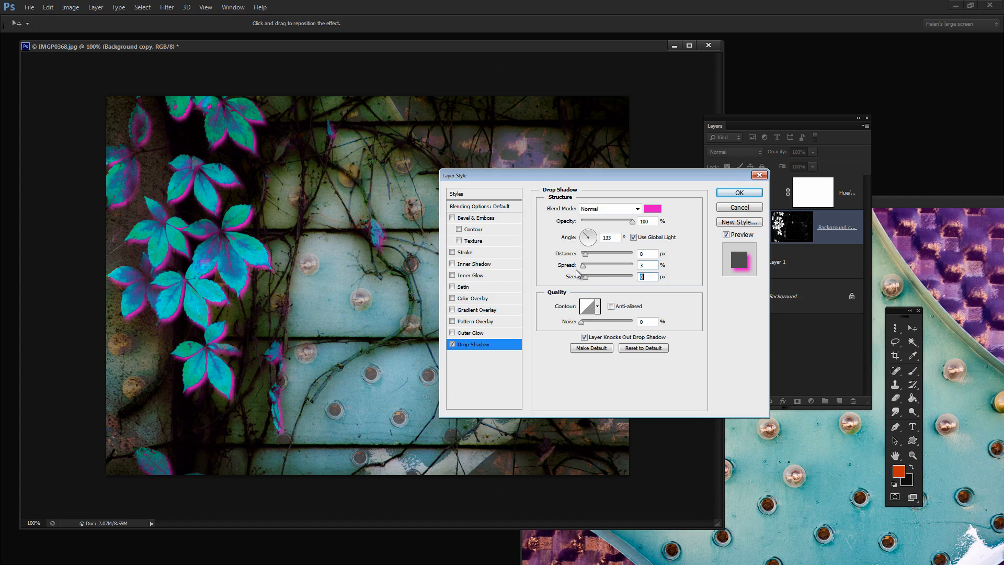
{"action": "left_click_drag", "start_coordinate": [582, 272], "coordinate": [615, 272]}
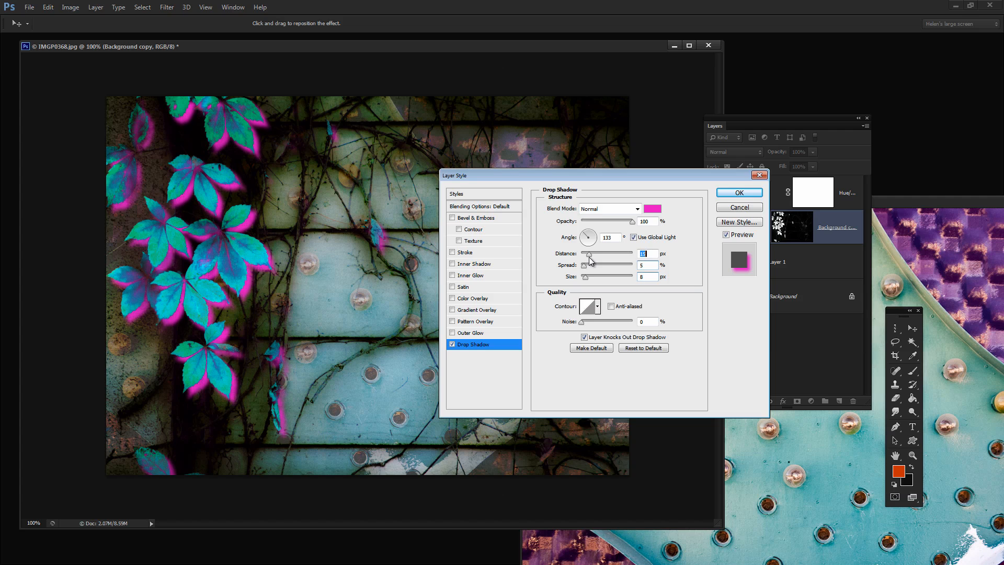
{"action": "left_click_drag", "start_coordinate": [590, 255], "coordinate": [592, 255]}
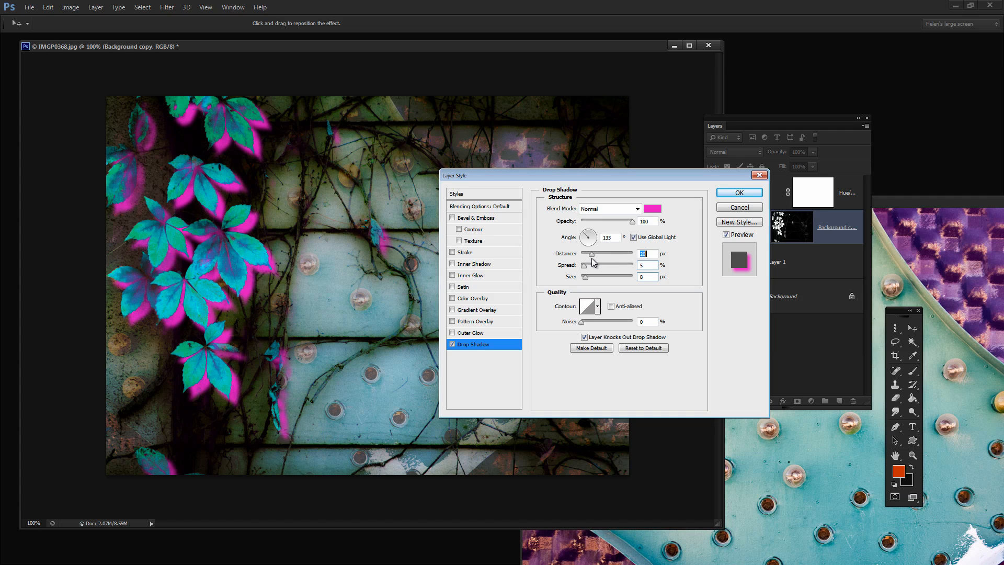
{"action": "left_click", "coordinate": [609, 208]}
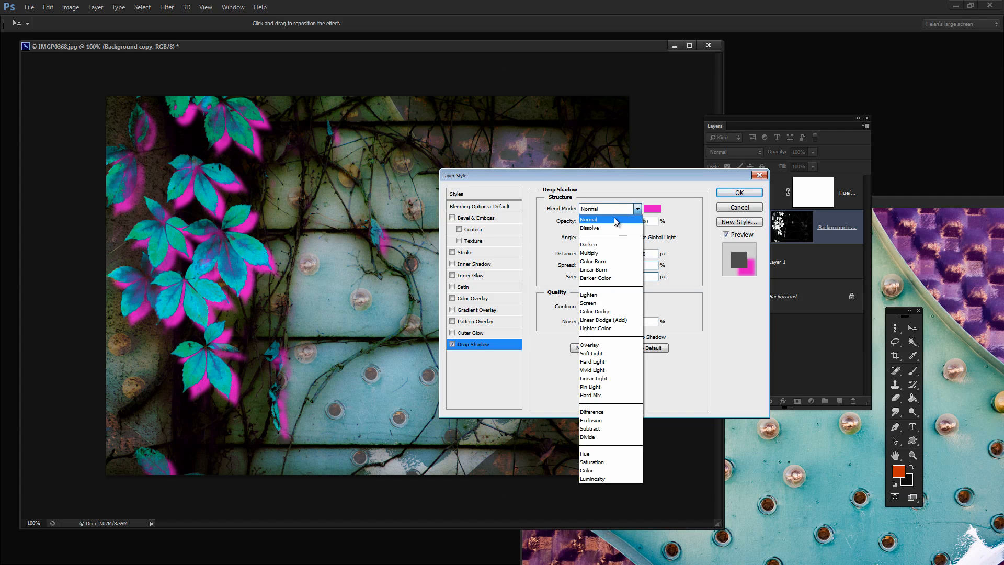
{"action": "left_click", "coordinate": [587, 253]}
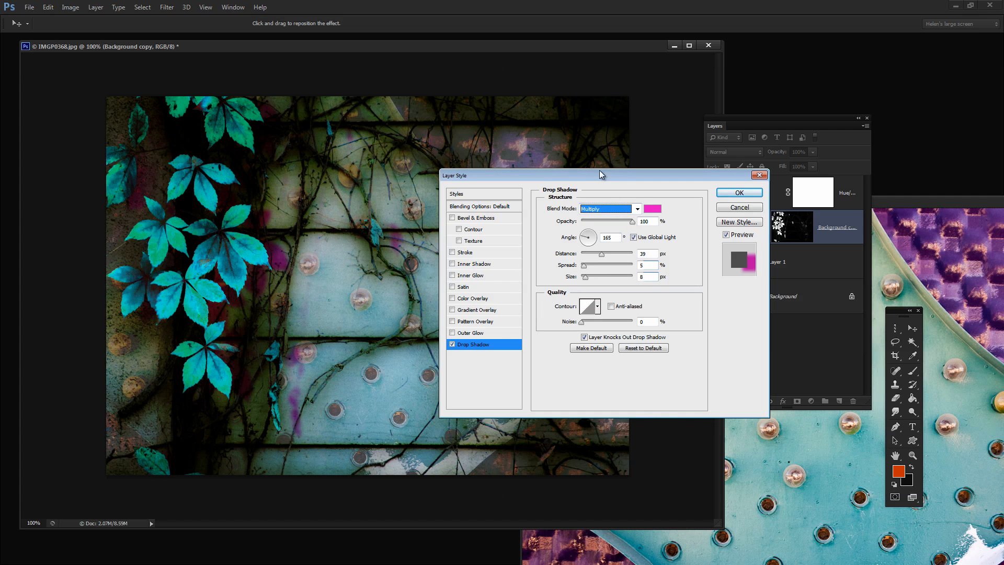
{"action": "left_click", "coordinate": [822, 328]}
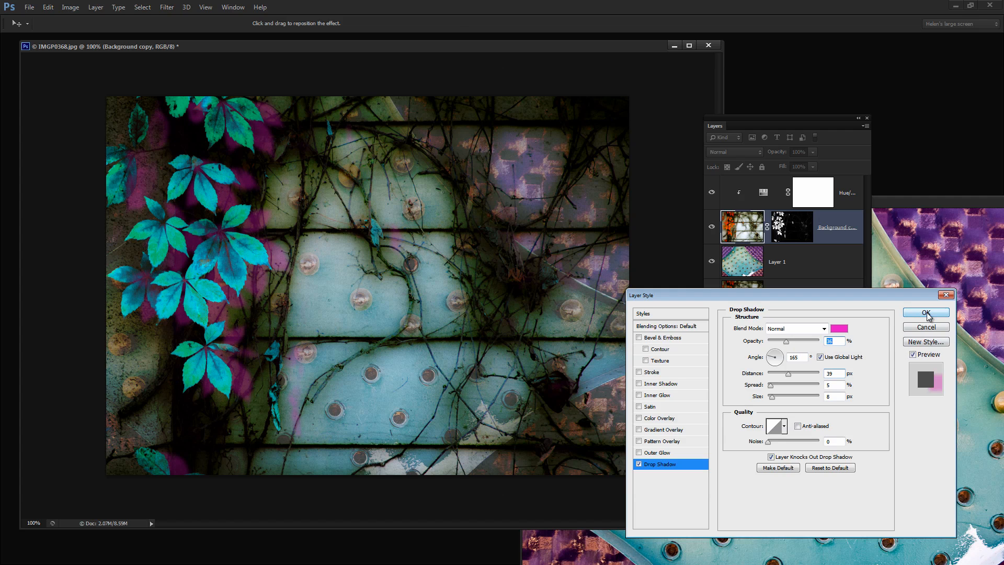
Commit the layer style, then toggle layer visibility to compare the orange leaves with purplish glow.
{"action": "left_click", "coordinate": [925, 313]}
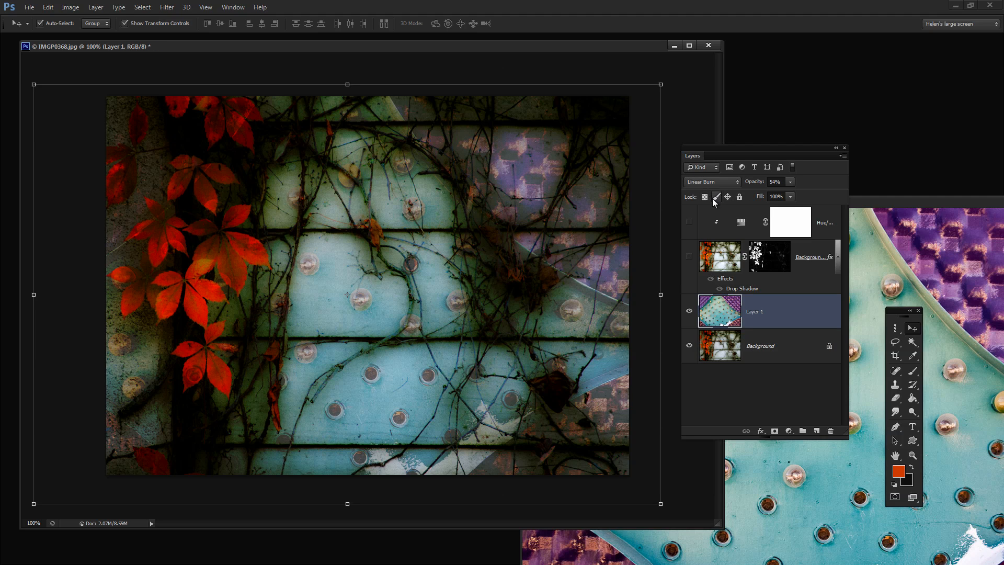
{"action": "left_click", "coordinate": [717, 197]}
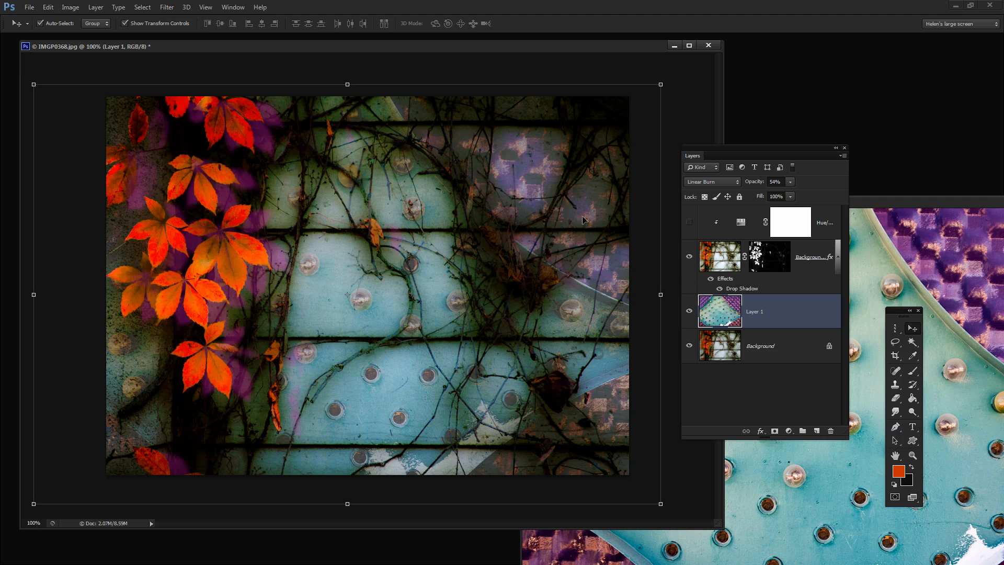
{"action": "mouse_move", "coordinate": [212, 186]}
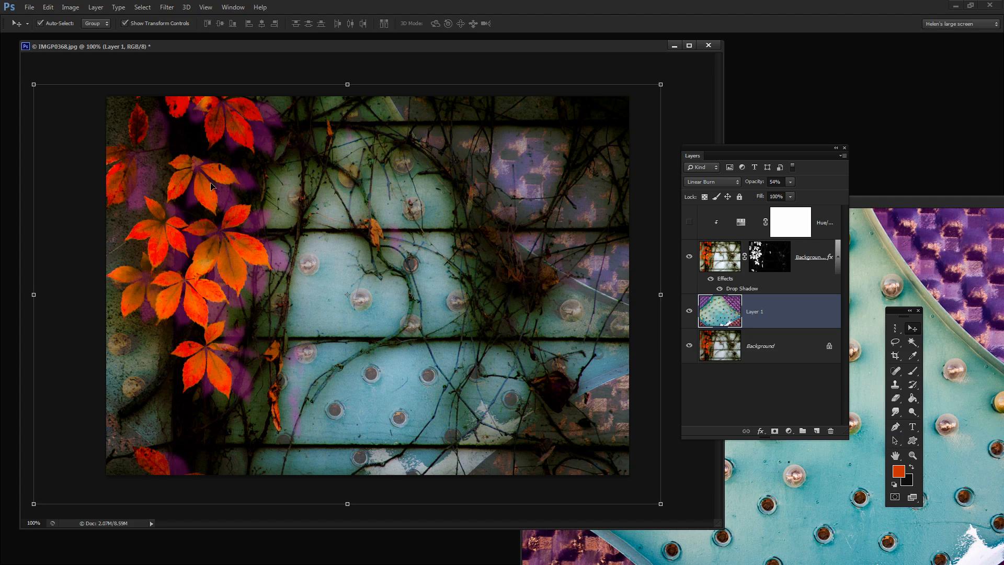
{"action": "mouse_move", "coordinate": [341, 244]}
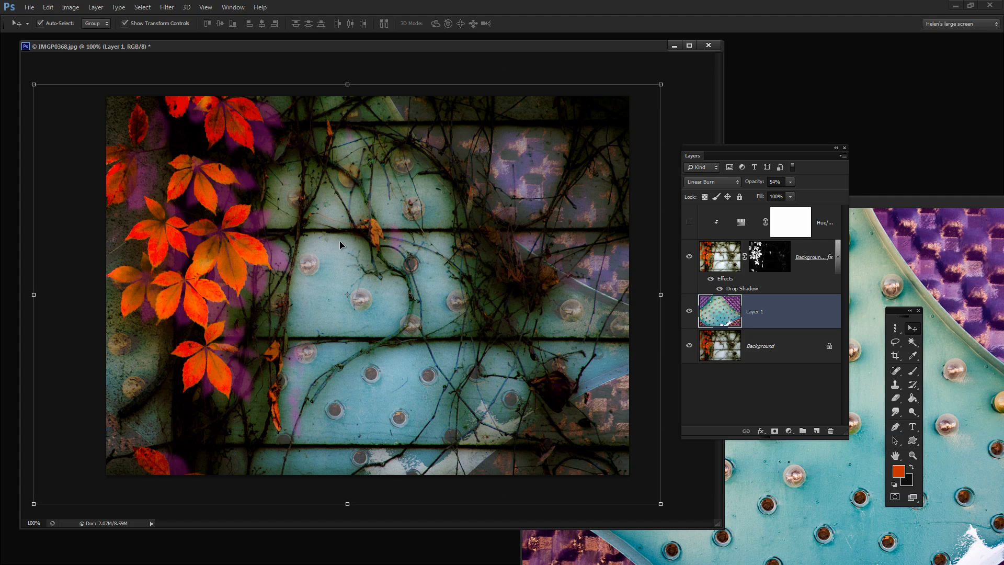
{"action": "mouse_move", "coordinate": [254, 247]}
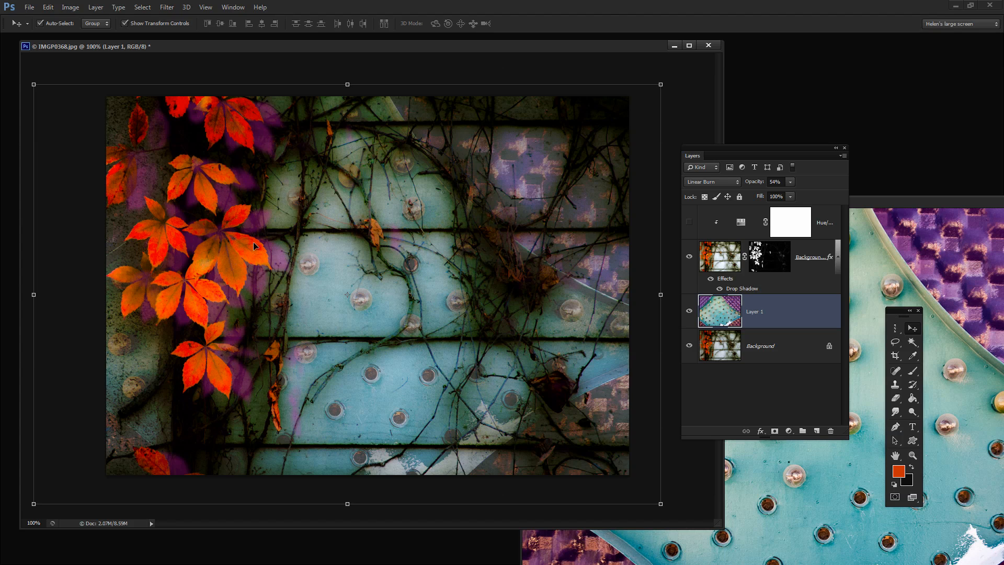
{"action": "mouse_move", "coordinate": [277, 313]}
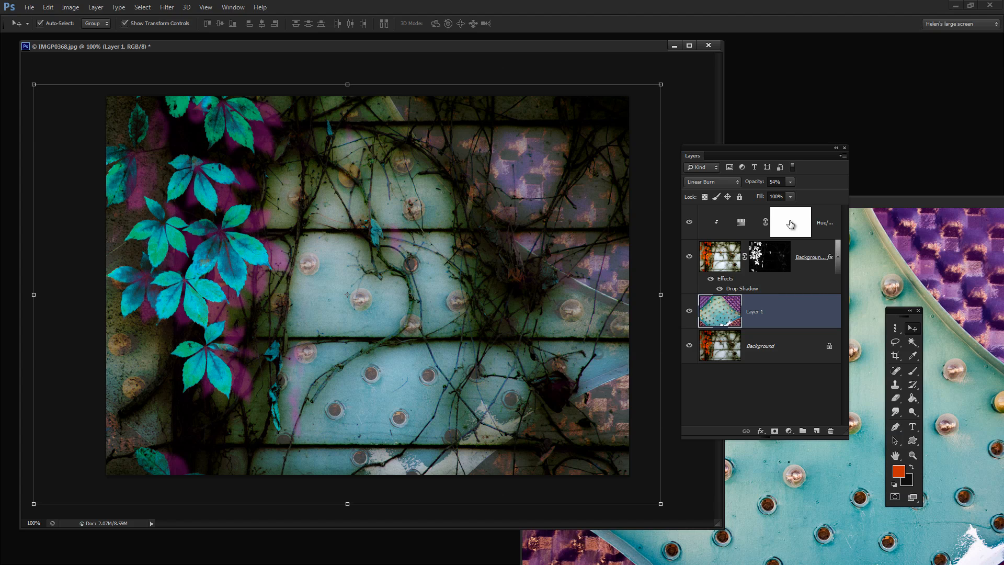
{"action": "mouse_move", "coordinate": [823, 232]}
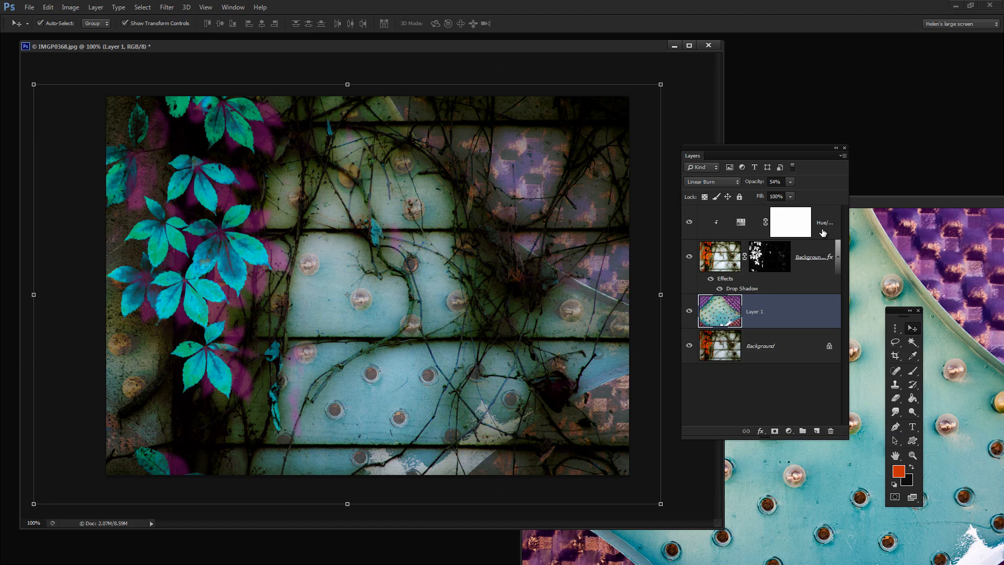
{"action": "mouse_move", "coordinate": [296, 122]}
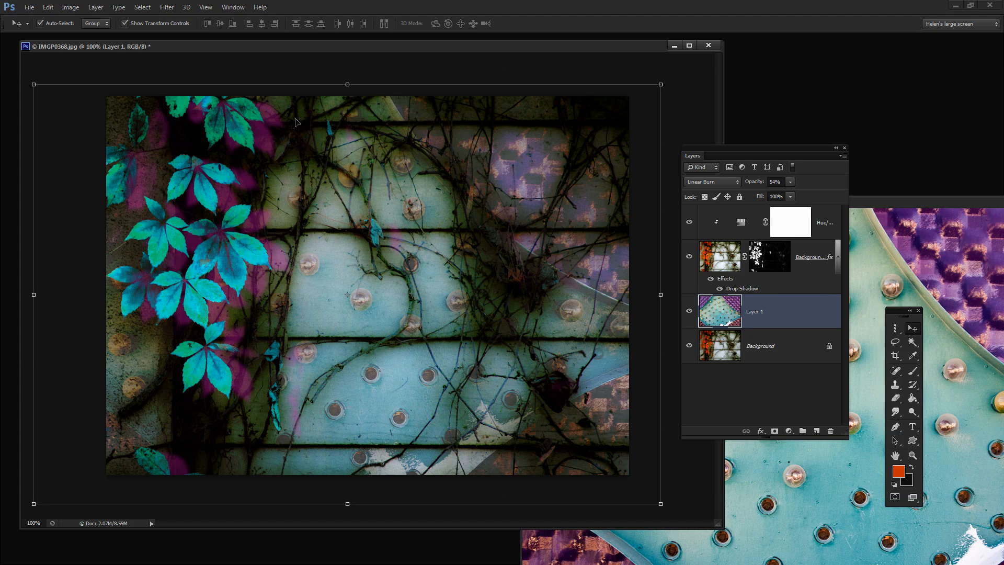
{"action": "mouse_move", "coordinate": [178, 431]}
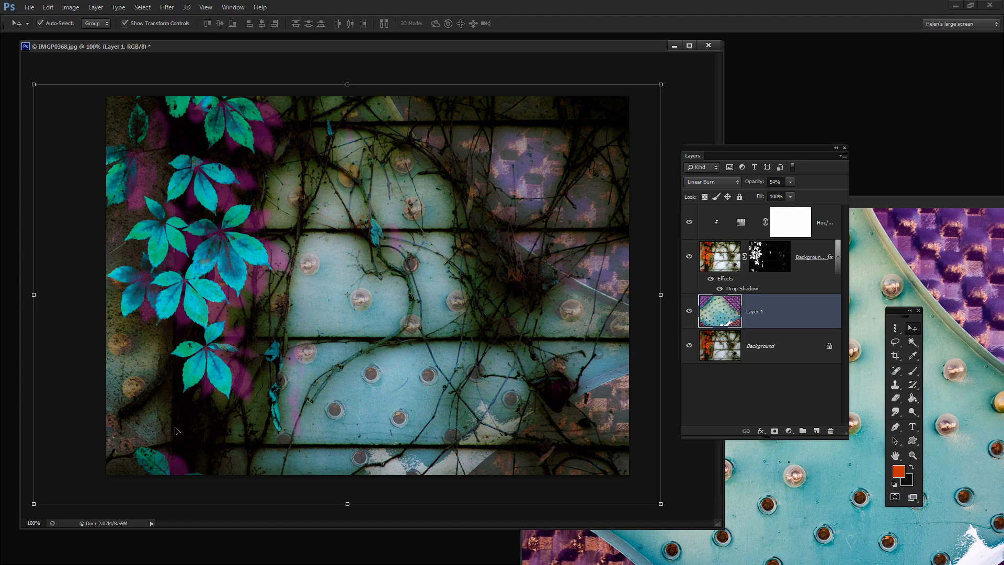
{"action": "mouse_move", "coordinate": [581, 343]}
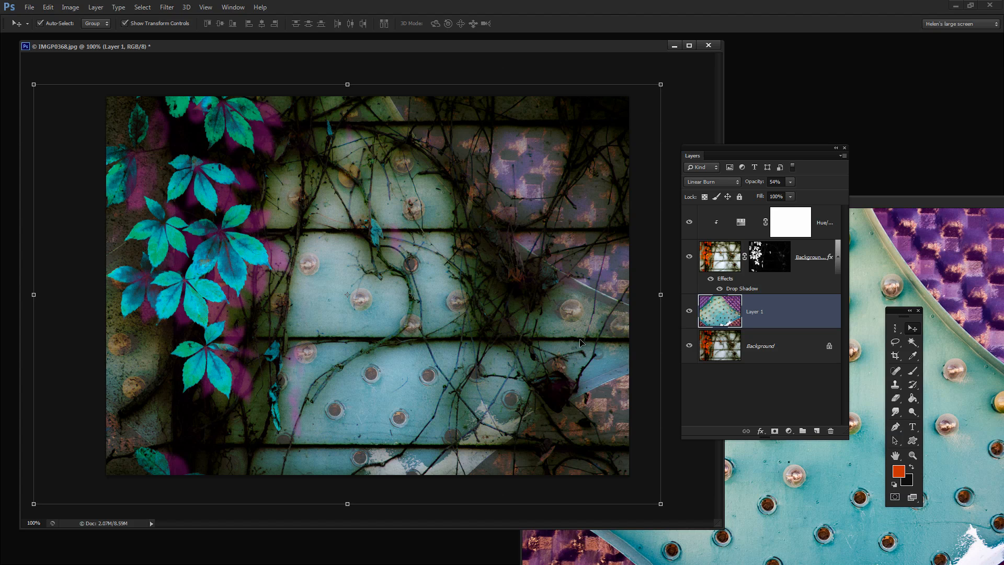
{"action": "mouse_move", "coordinate": [444, 143]}
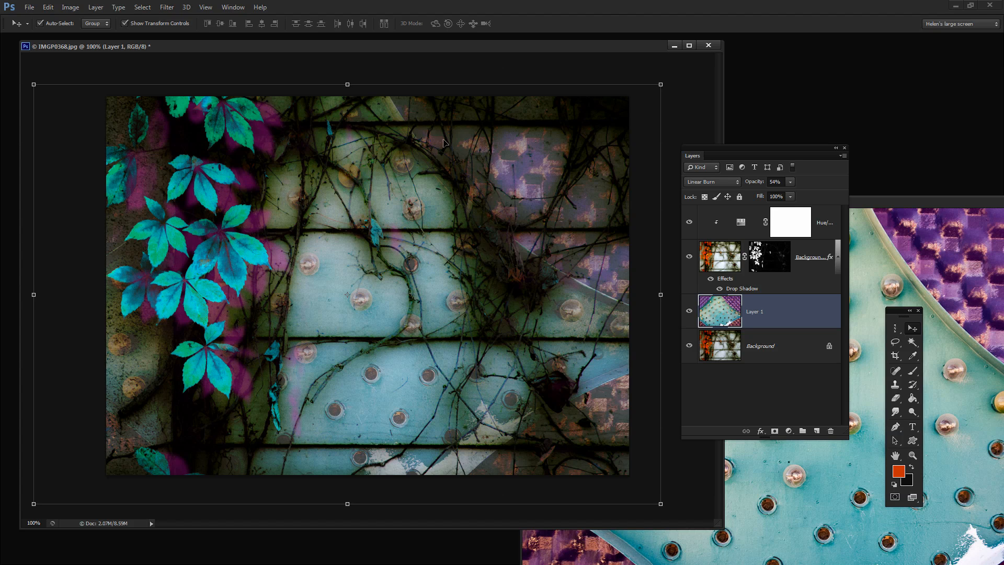
{"action": "mouse_move", "coordinate": [595, 259]}
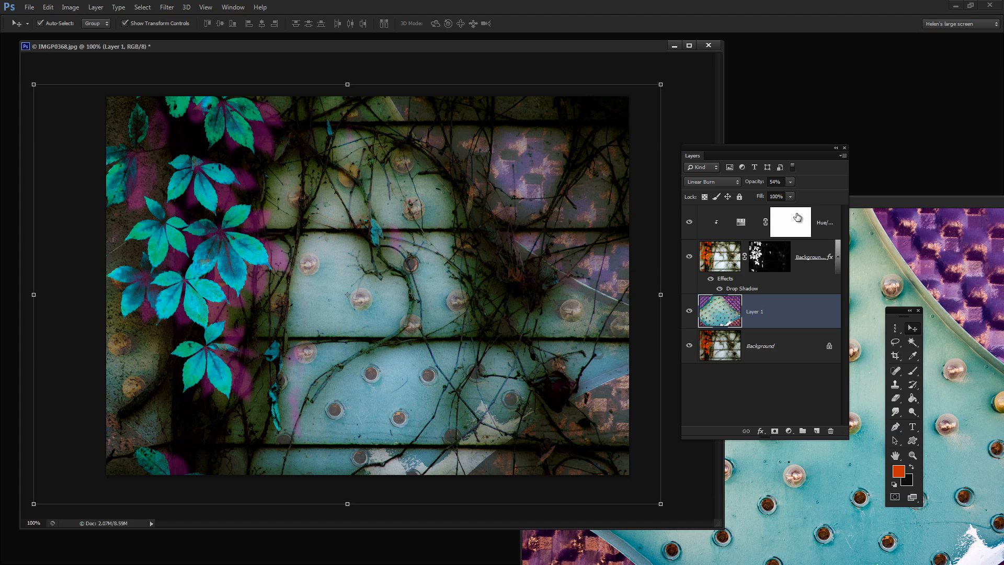
{"action": "mouse_move", "coordinate": [778, 262]}
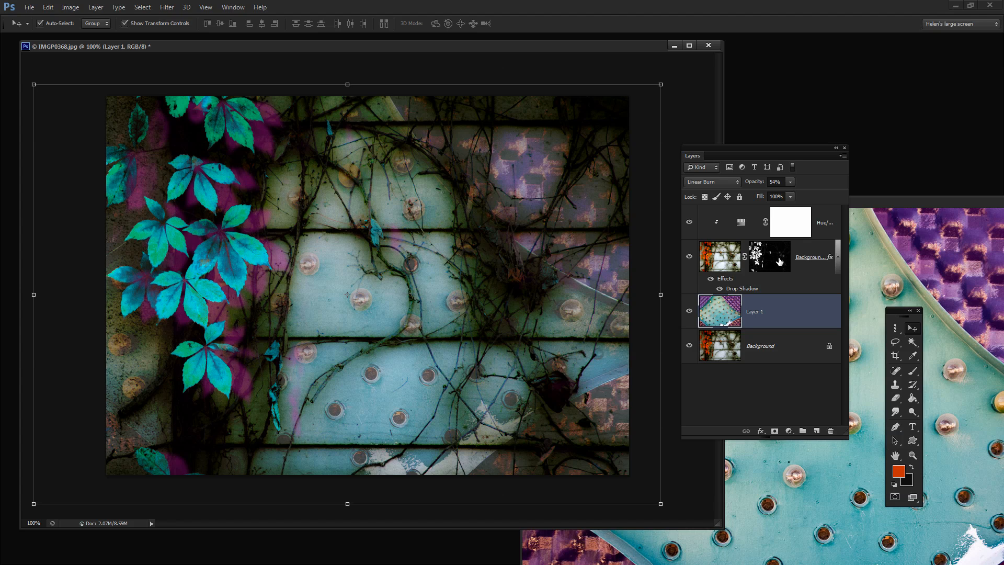
{"action": "mouse_move", "coordinate": [766, 325]}
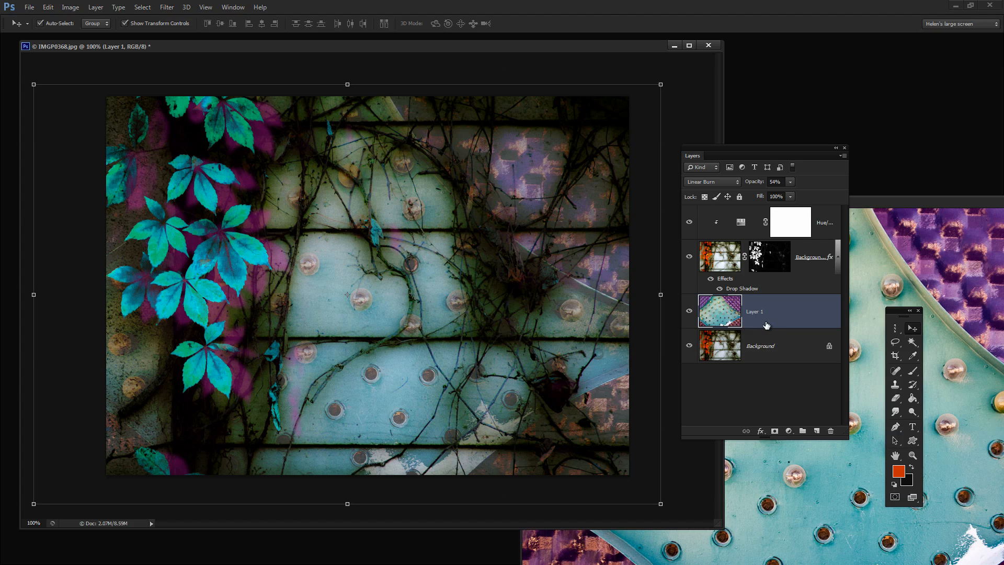
{"action": "mouse_move", "coordinate": [767, 323]}
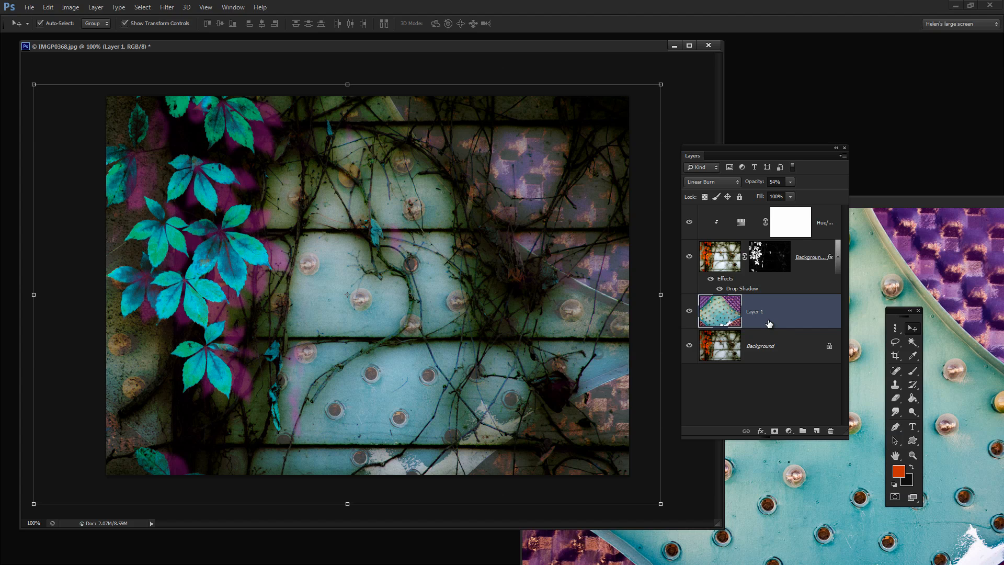